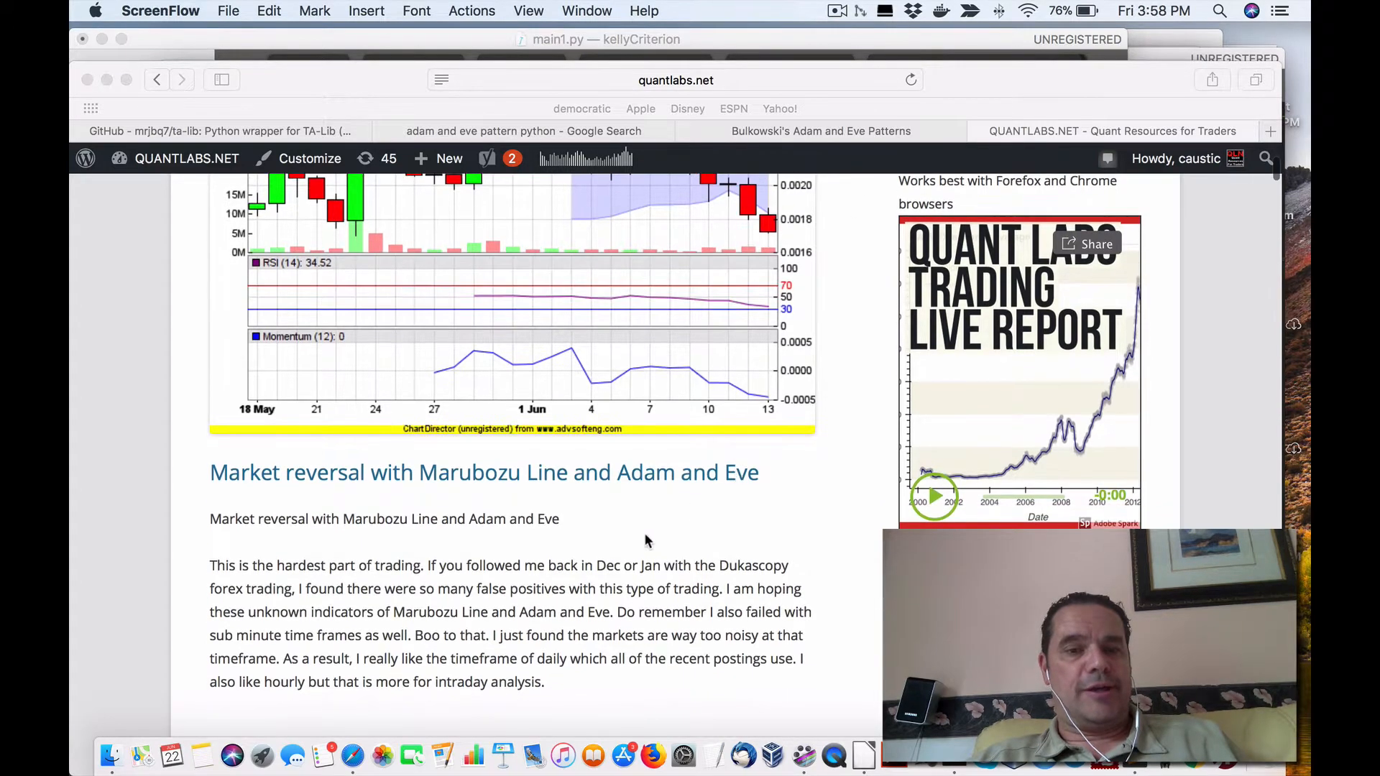
pyautogui.moveTo(477, 502)
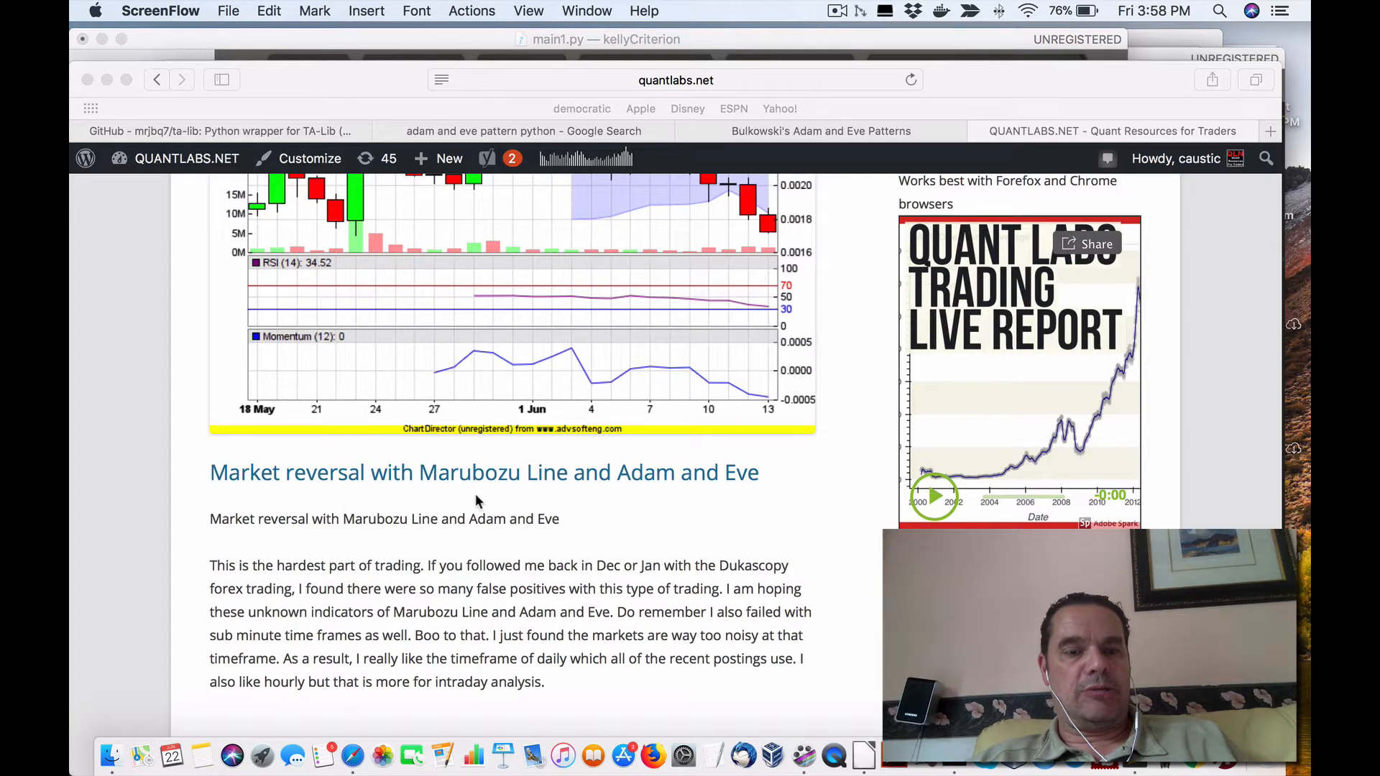
pyautogui.moveTo(757, 489)
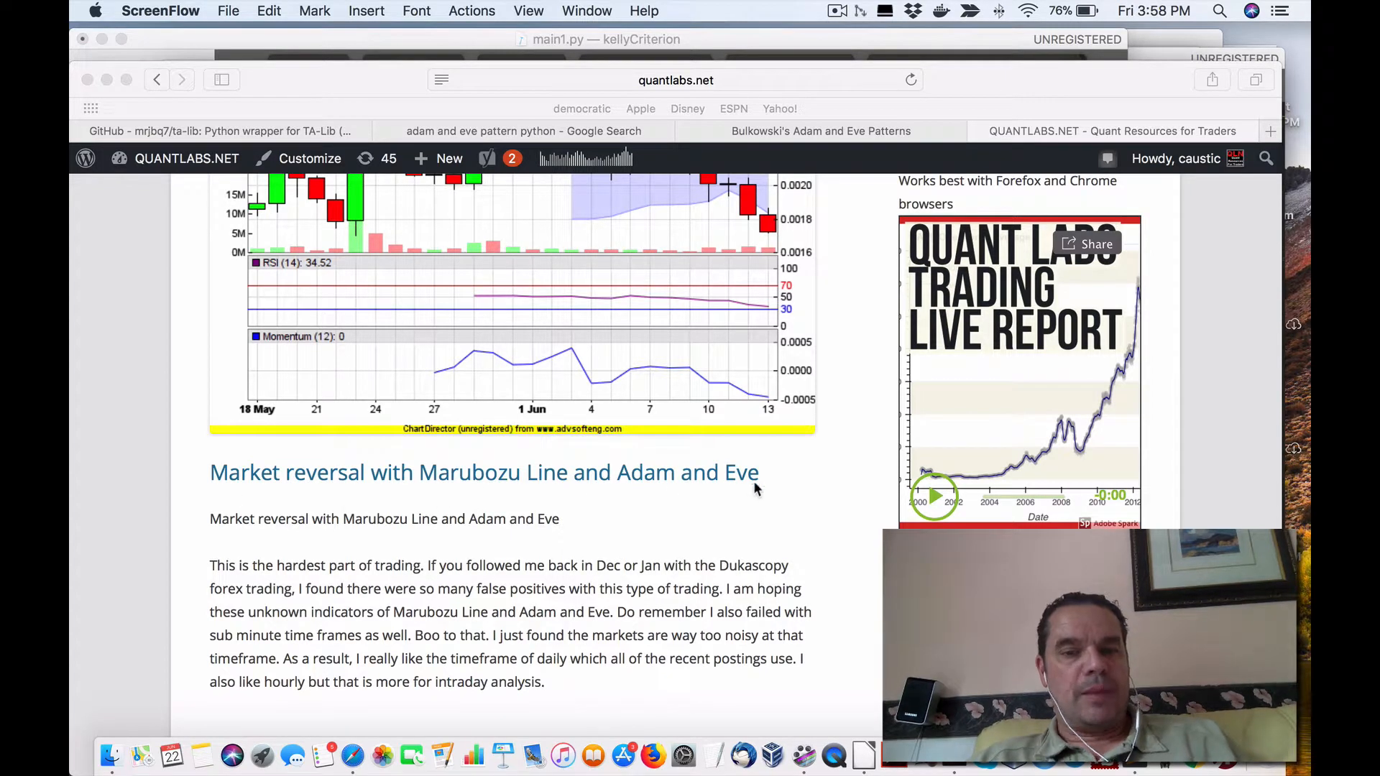
# Step: Scroll through the post's intro paragraph and chart down to its list of pattern sources
pyautogui.scroll(-3)
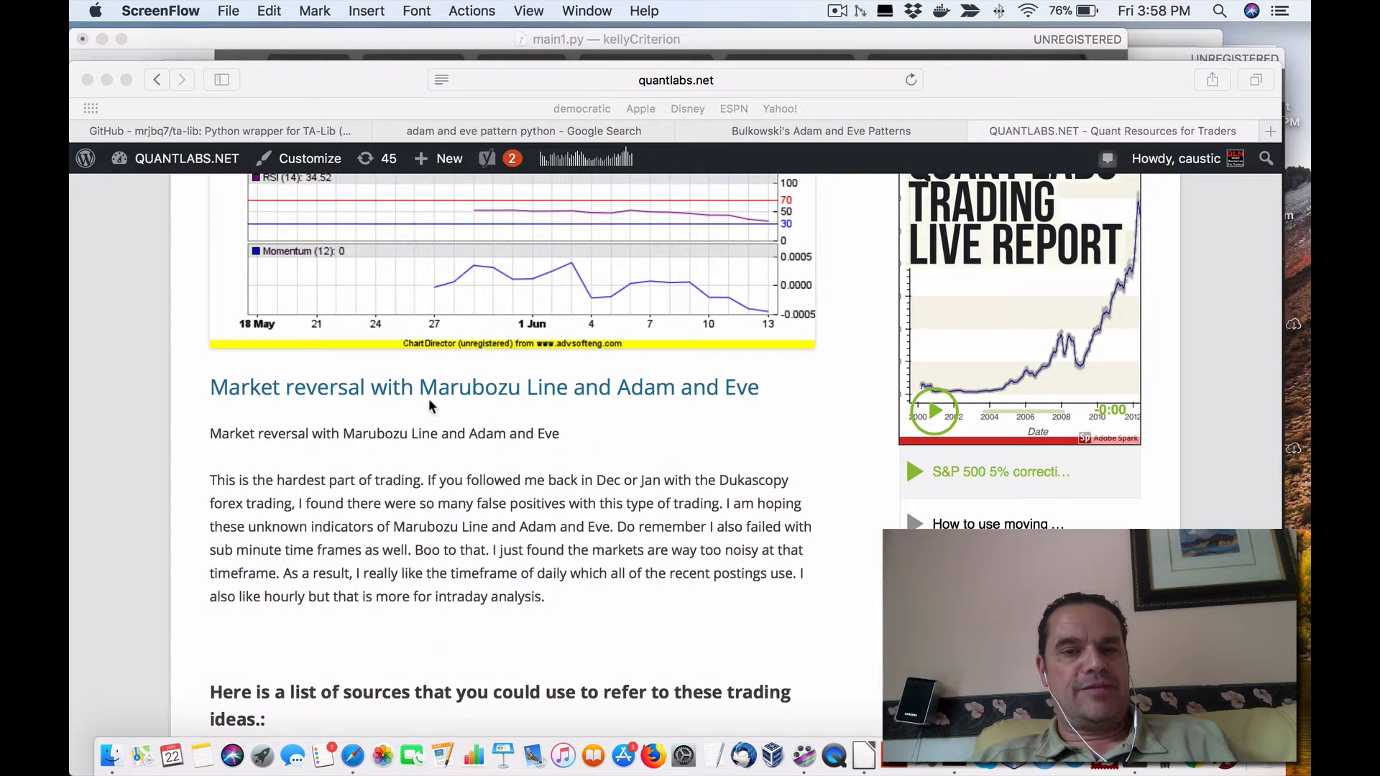
pyautogui.moveTo(546, 417)
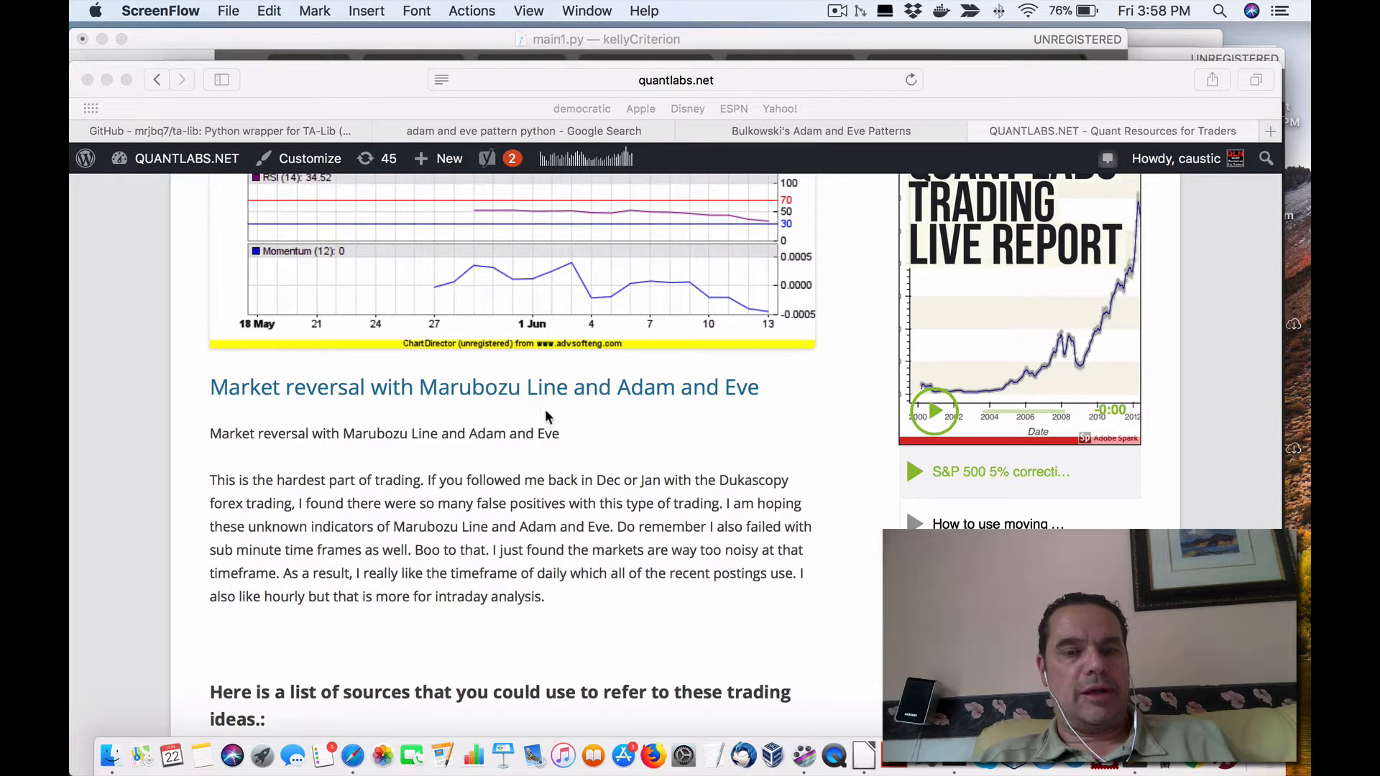
pyautogui.scroll(-3)
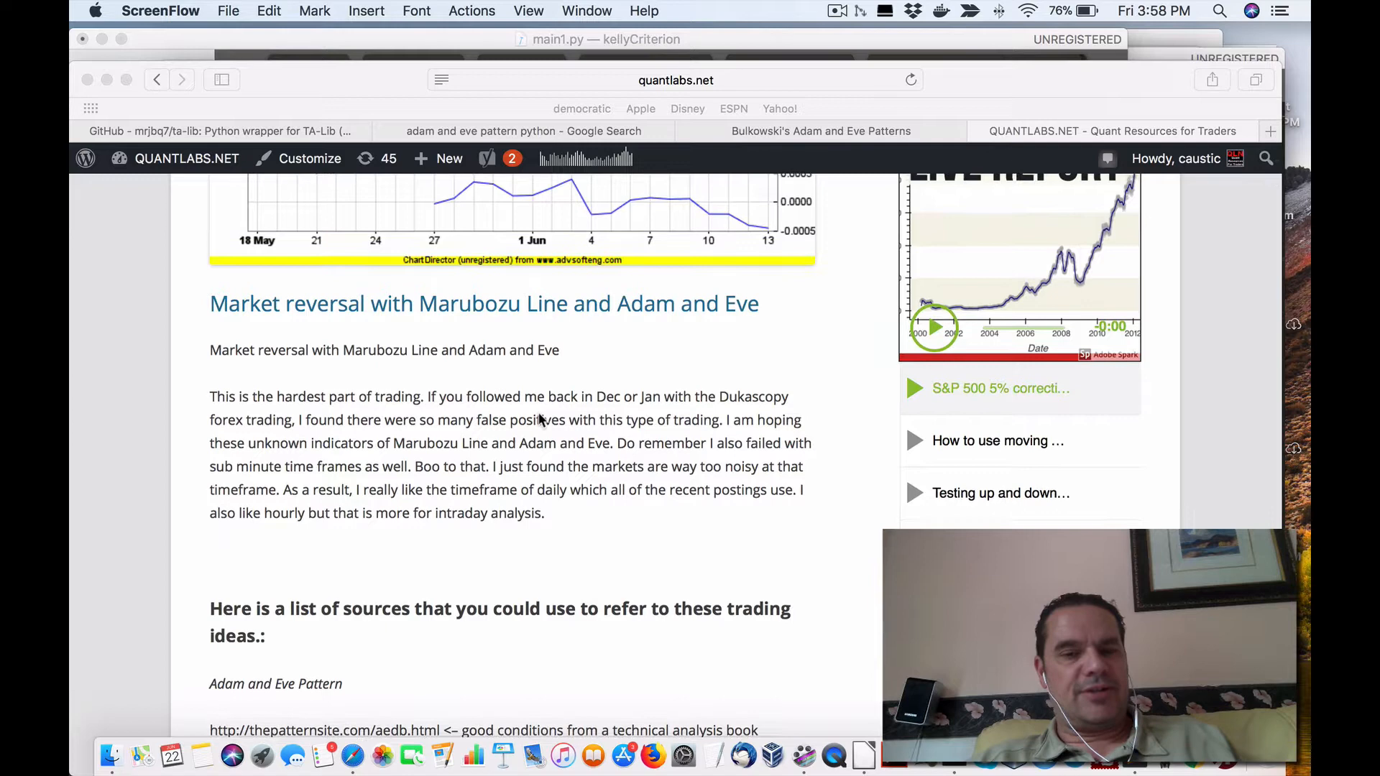
pyautogui.scroll(-3)
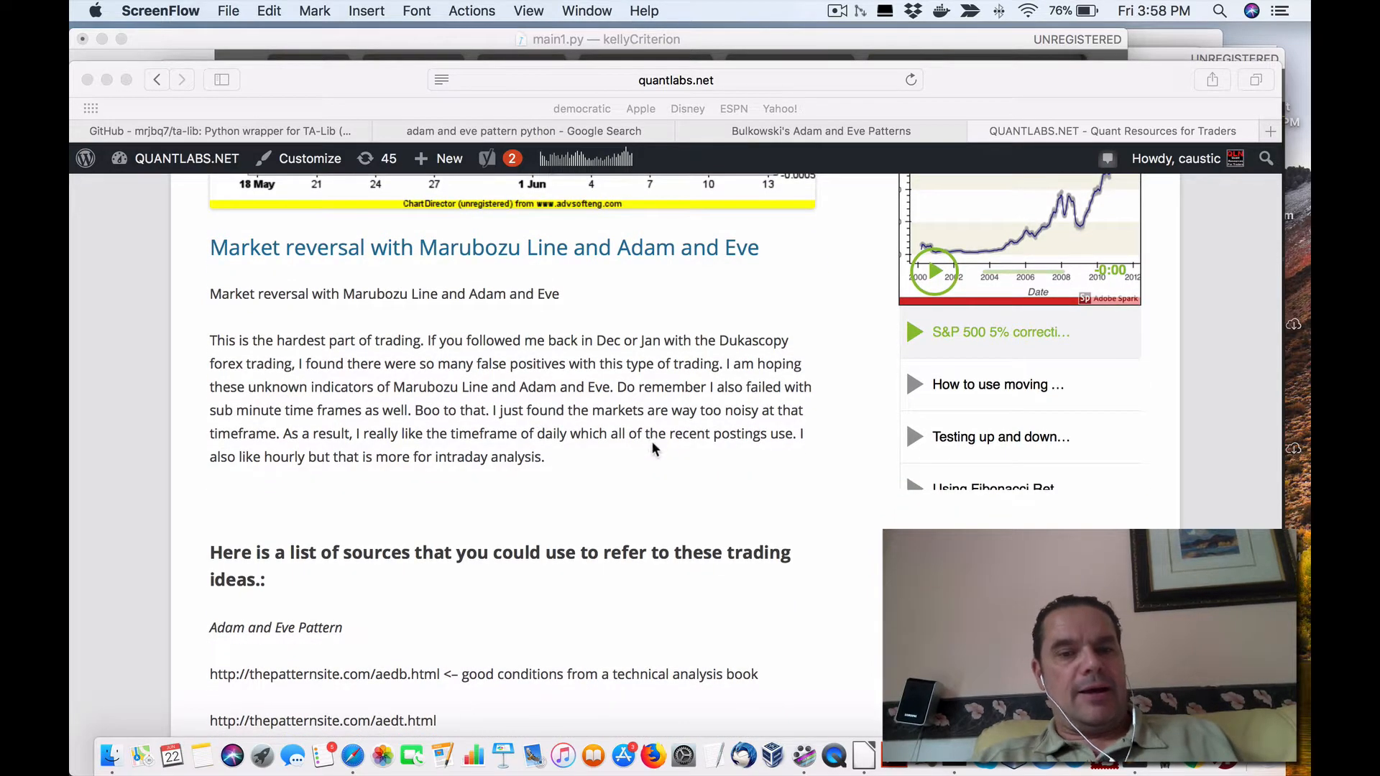
pyautogui.scroll(-3)
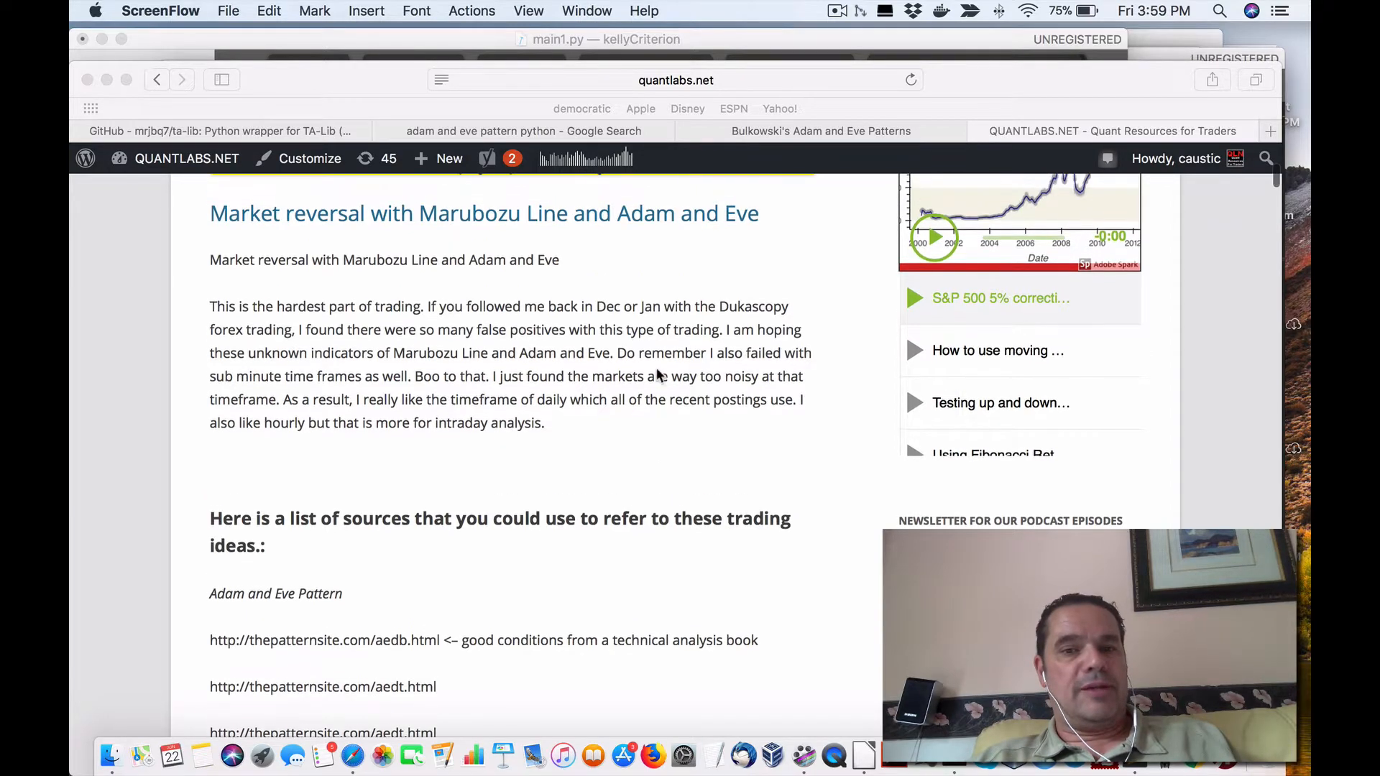
pyautogui.scroll(-3)
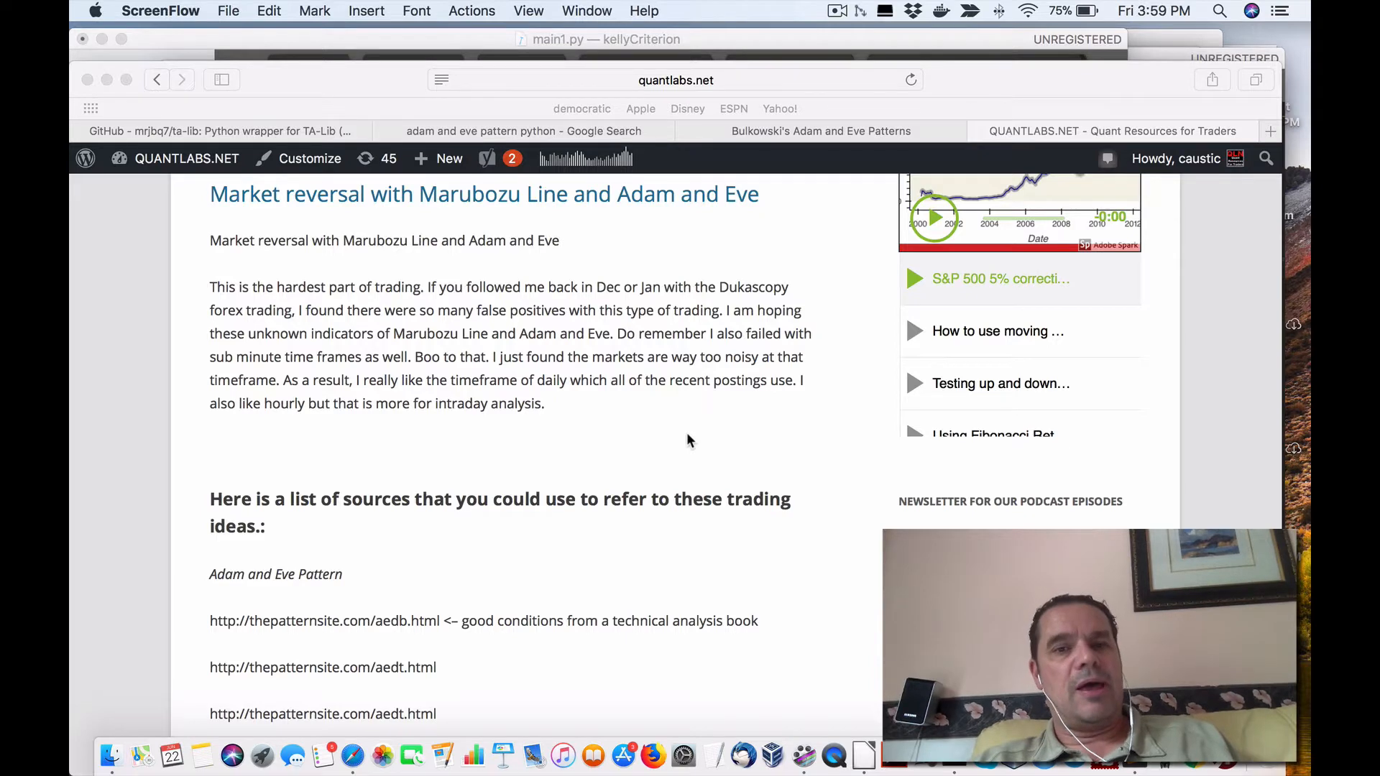
pyautogui.moveTo(613, 443)
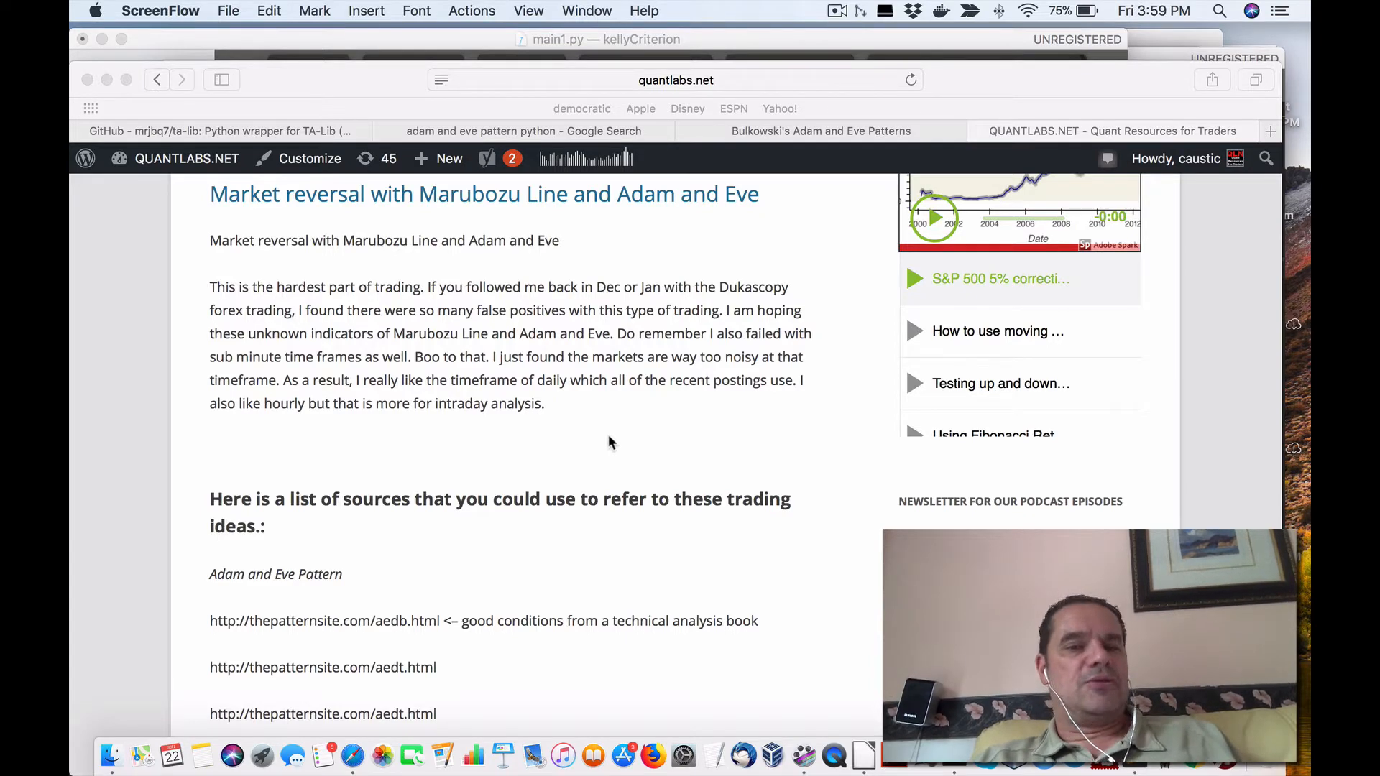
# Step: Scroll to the Marubozu candlestick diagram, then back to the price chart atop the post
pyautogui.scroll(-3)
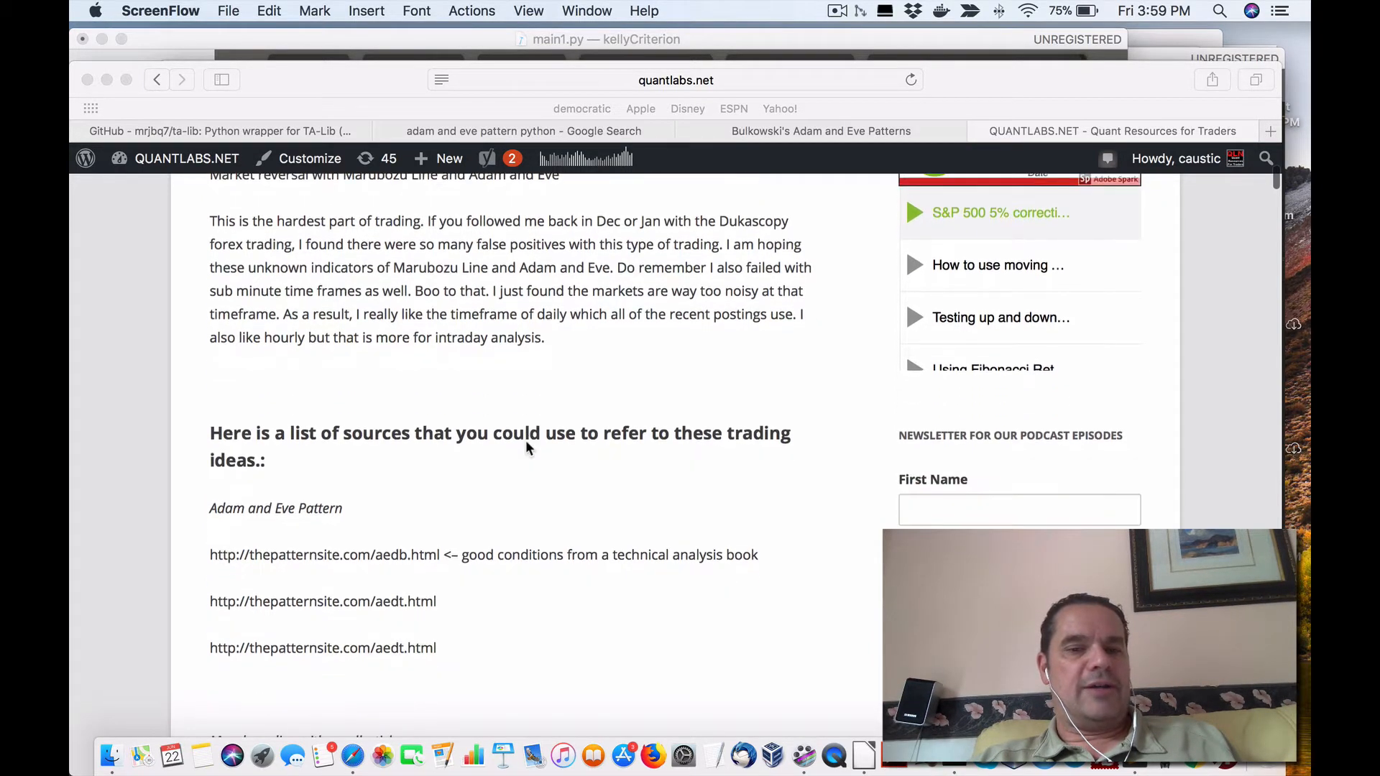
pyautogui.scroll(-3)
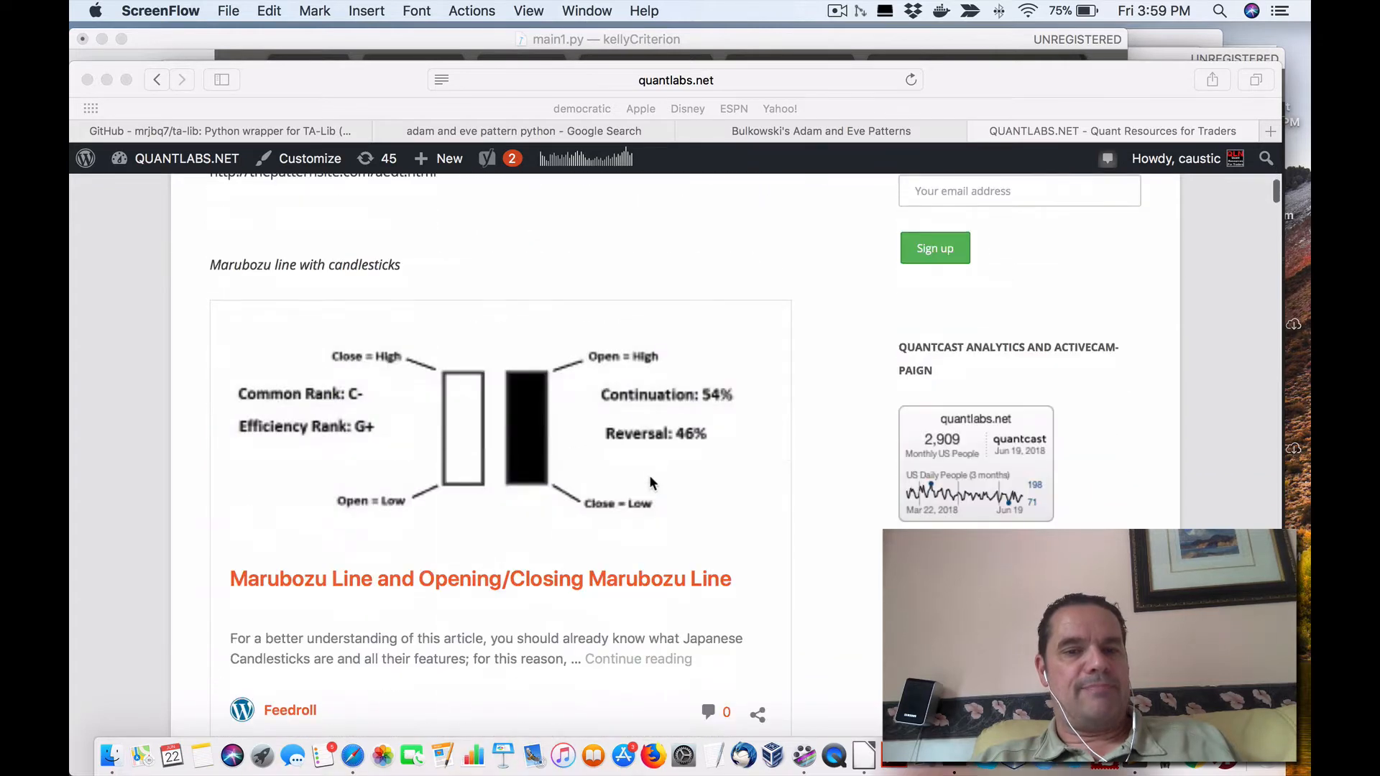
pyautogui.moveTo(456, 464)
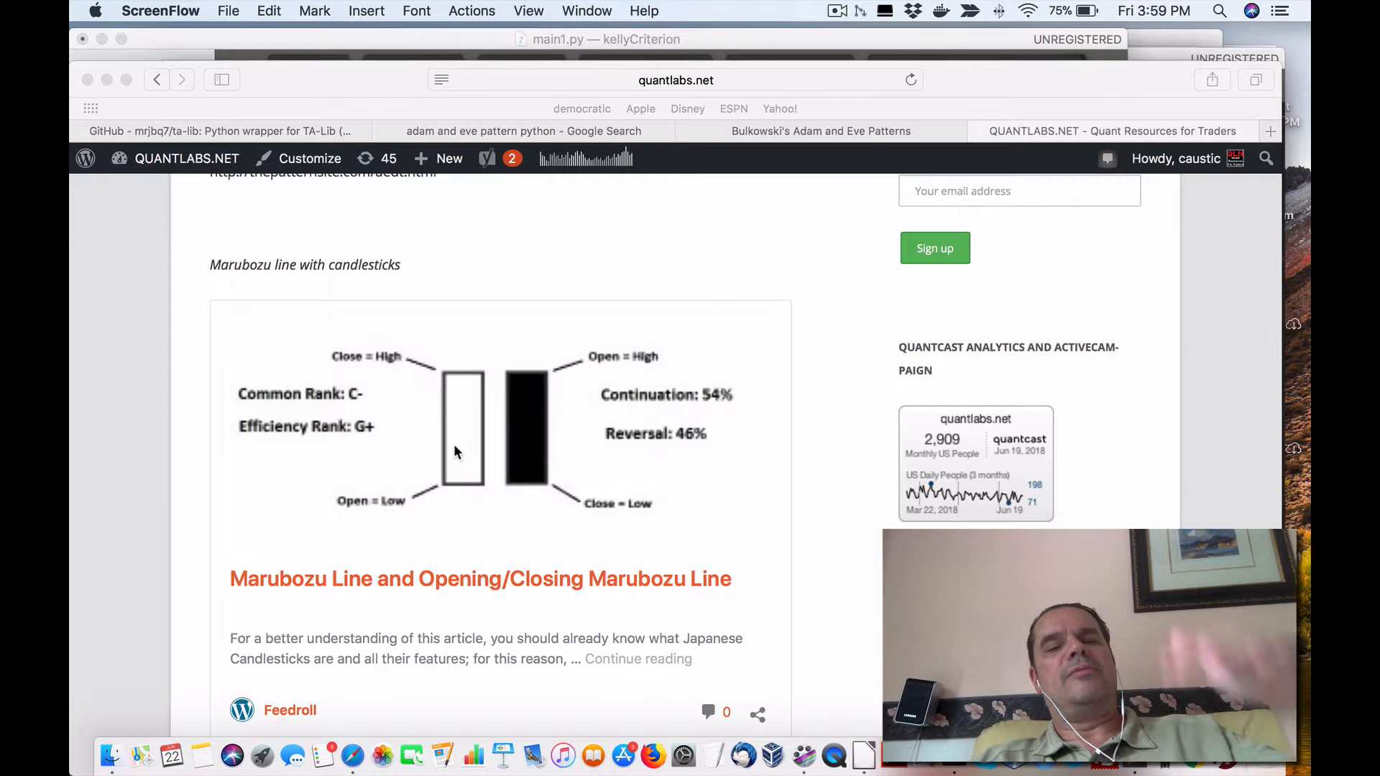
pyautogui.moveTo(526, 457)
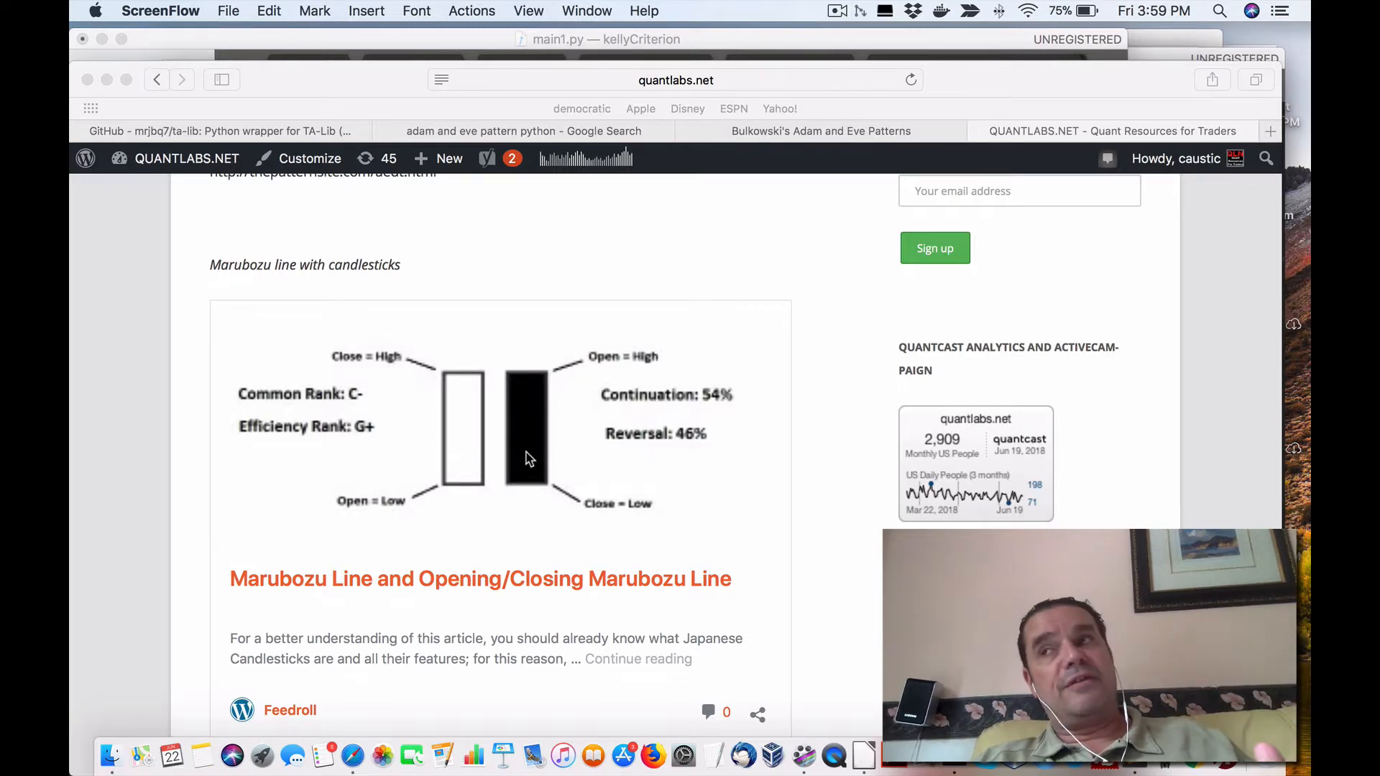
pyautogui.moveTo(536, 403)
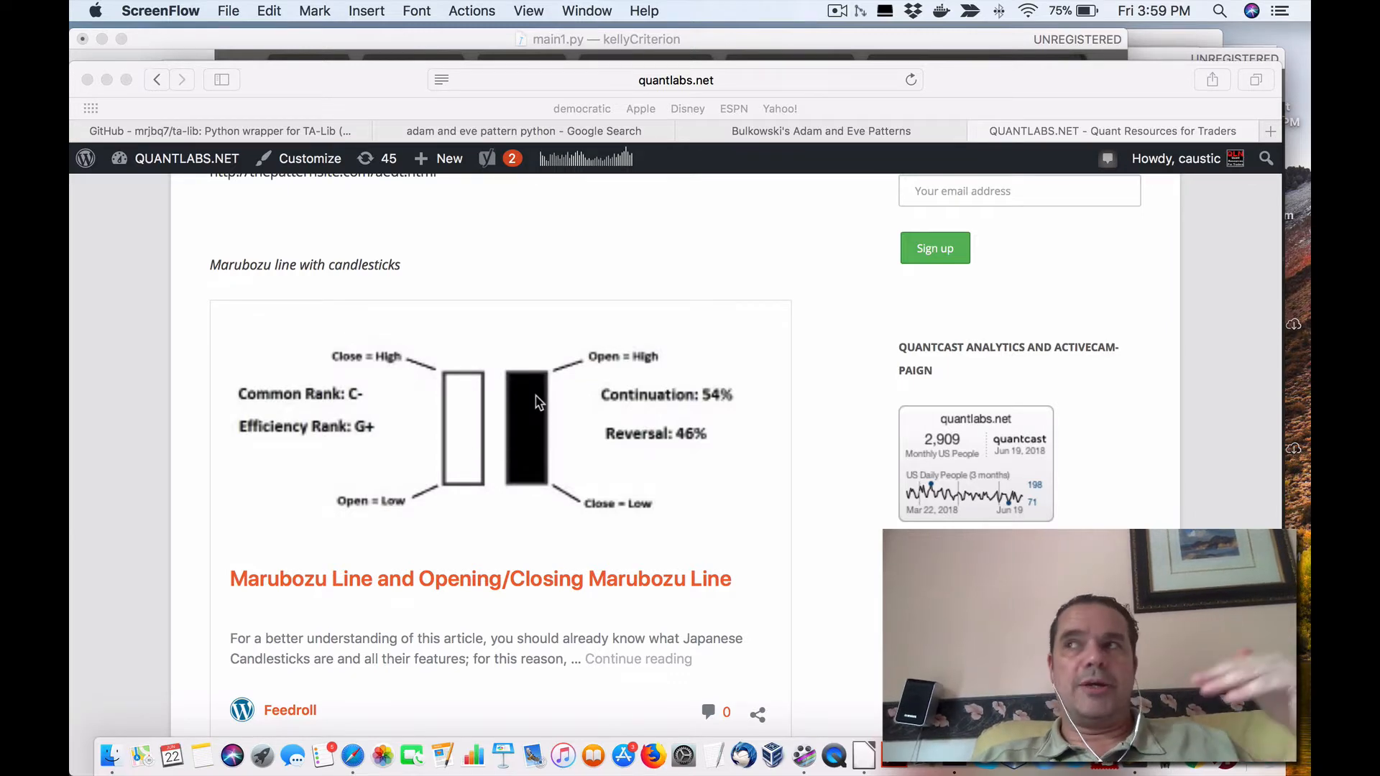
pyautogui.moveTo(514, 398)
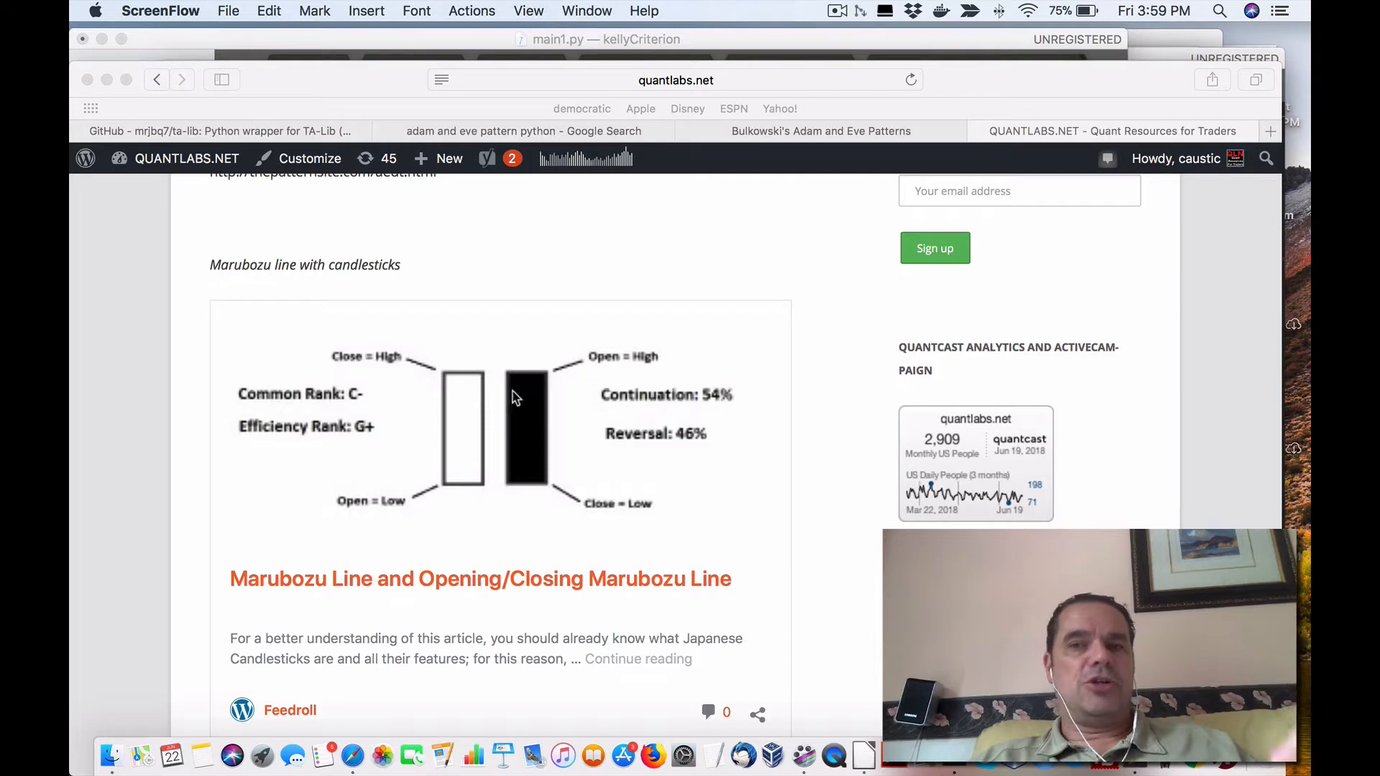
pyautogui.moveTo(480, 432)
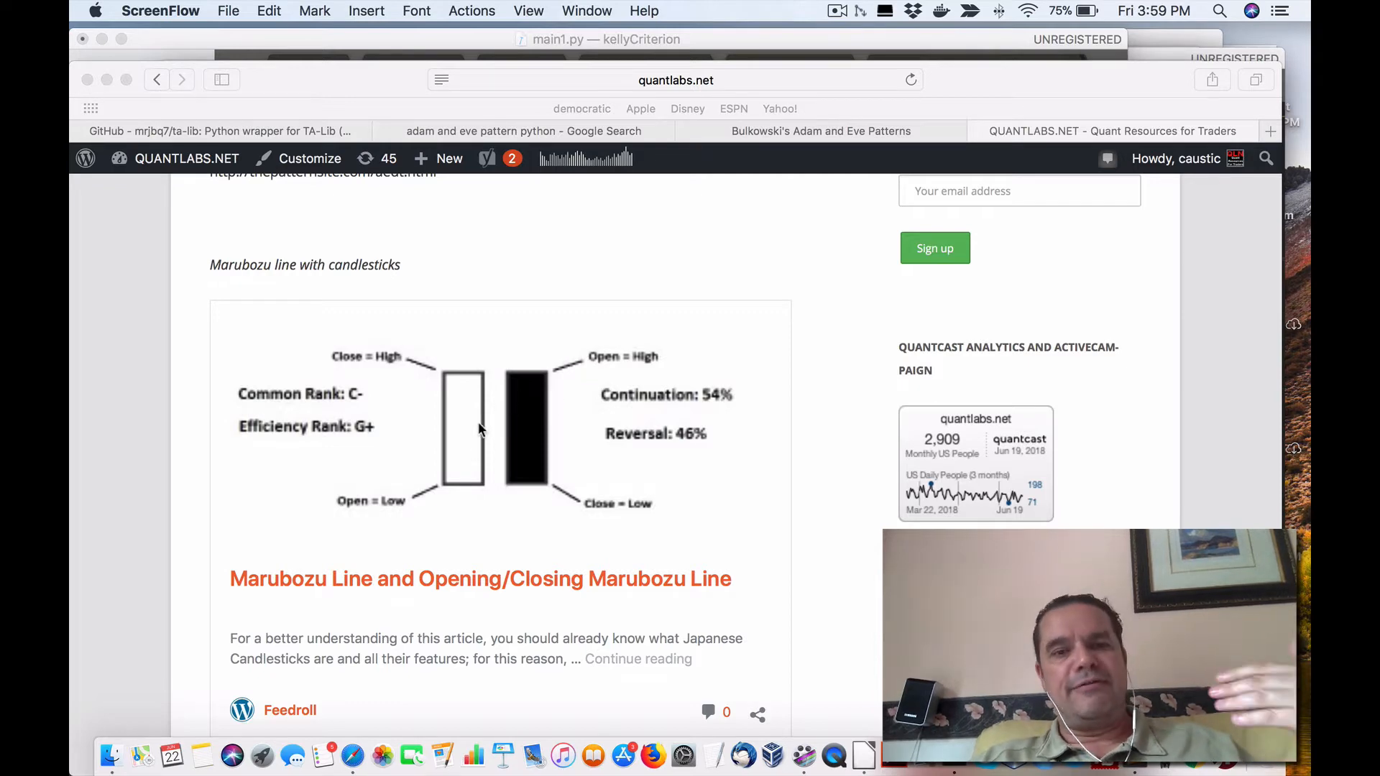
pyautogui.scroll(-3)
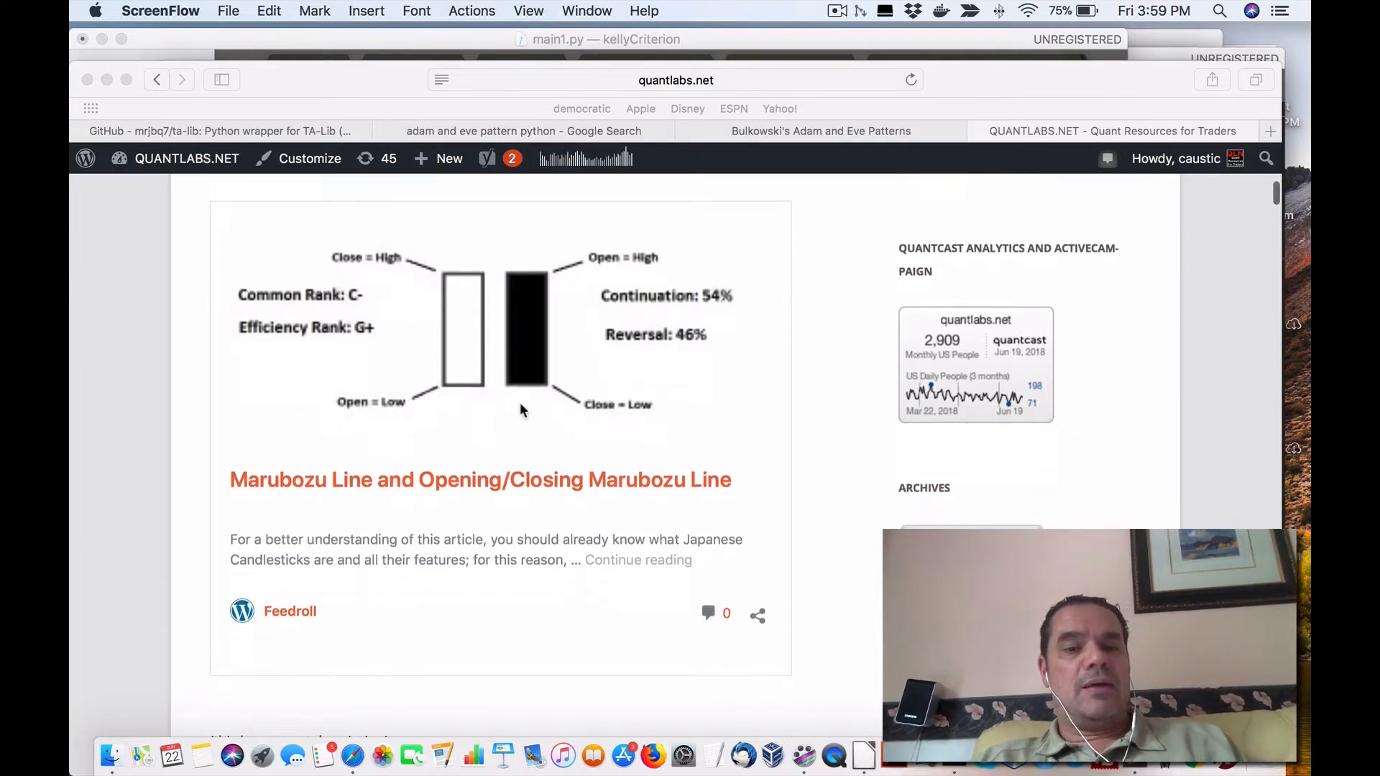
pyautogui.scroll(-3)
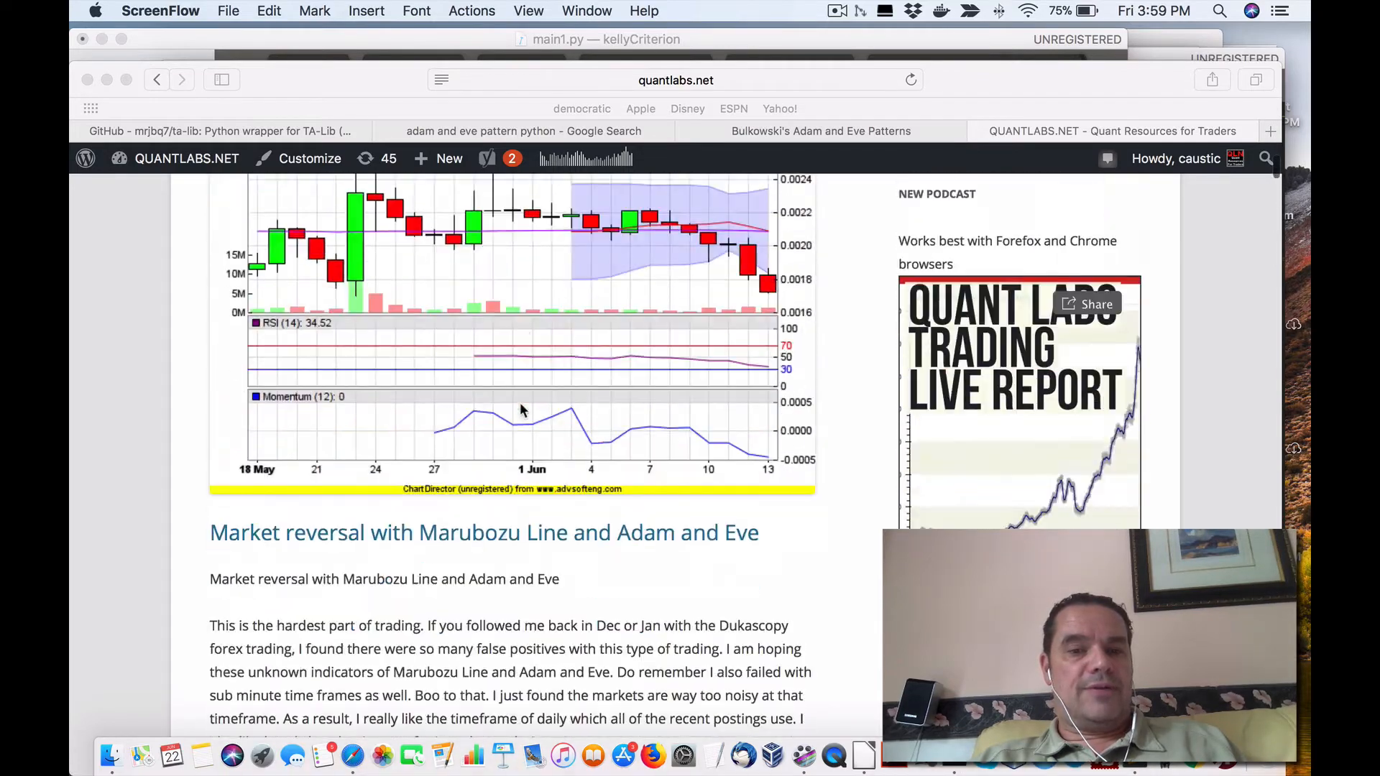
# Step: Scroll the post back and forth until the embedded Marubozu Candlestick Pattern card is in view
pyautogui.scroll(-3)
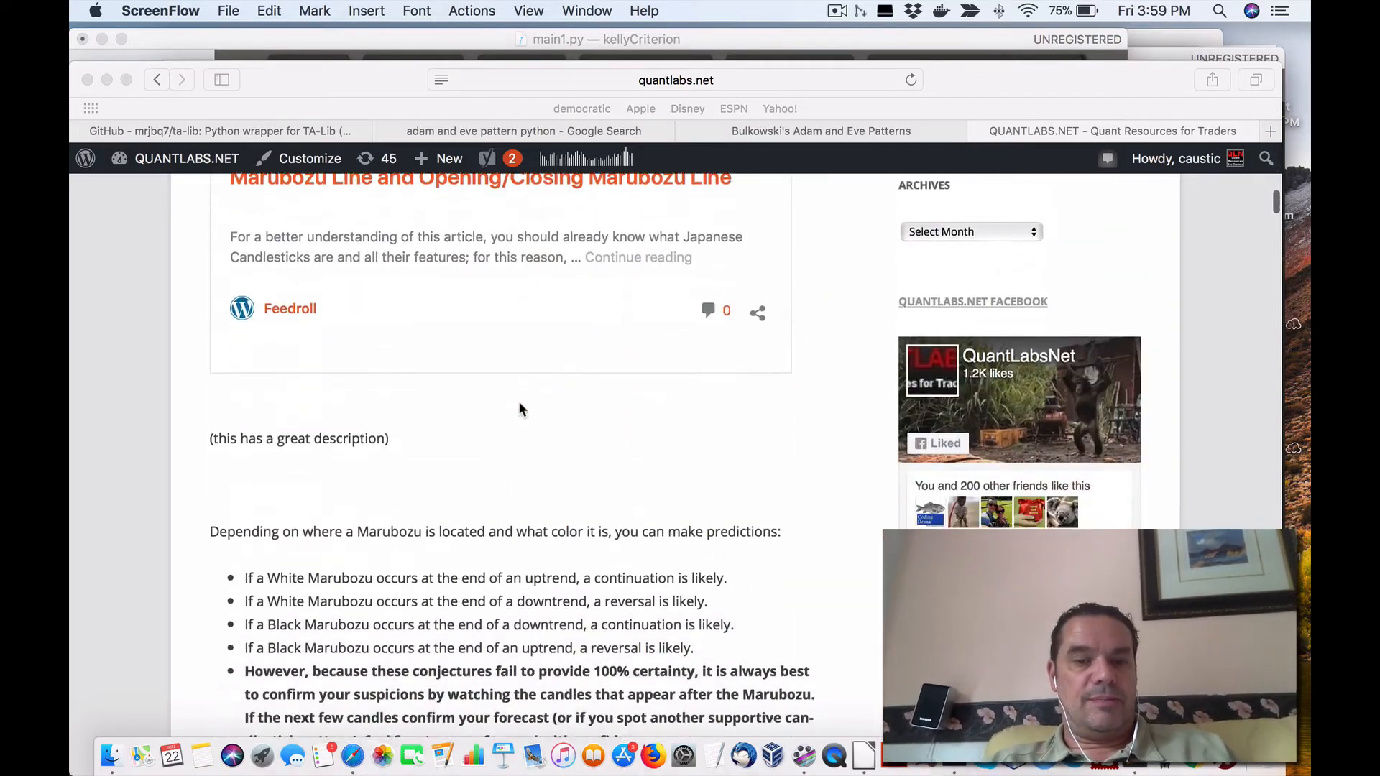
pyautogui.scroll(-3)
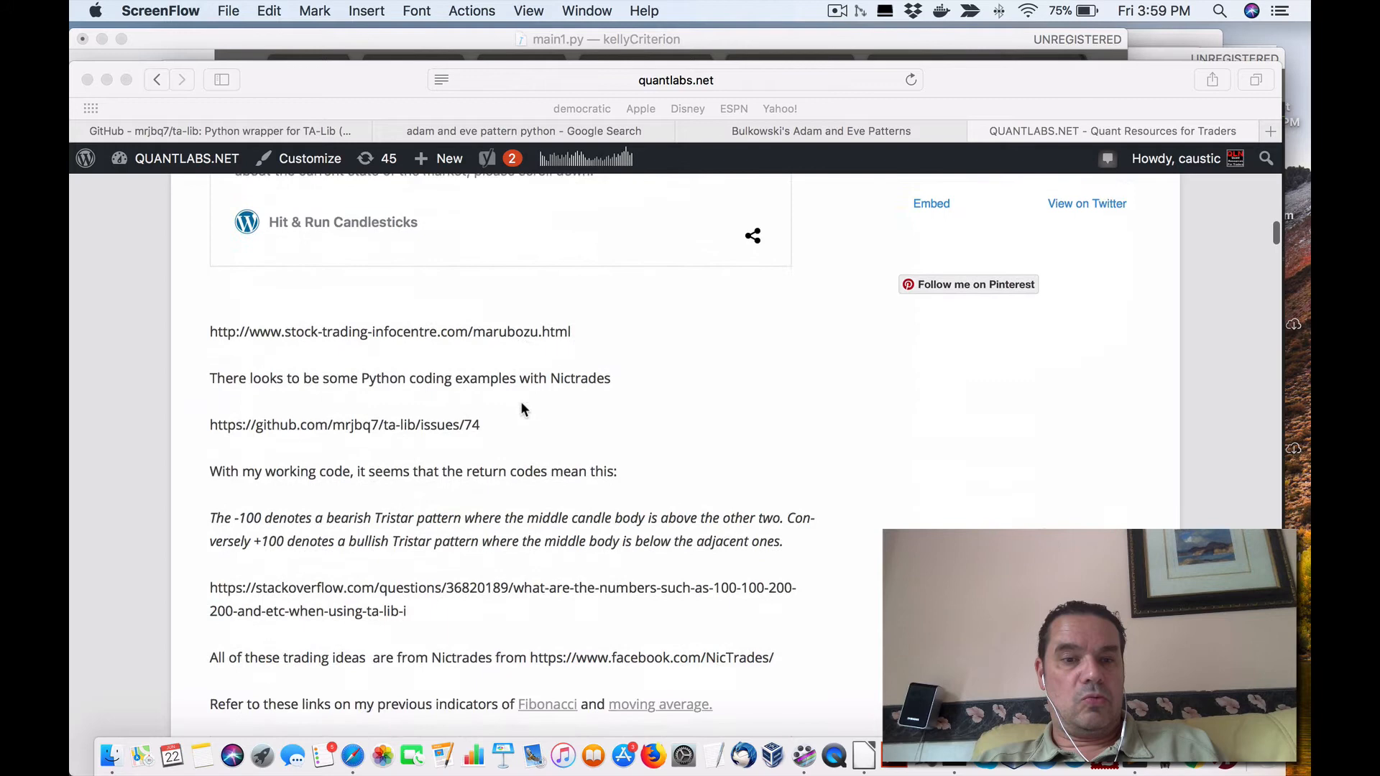
pyautogui.scroll(-3)
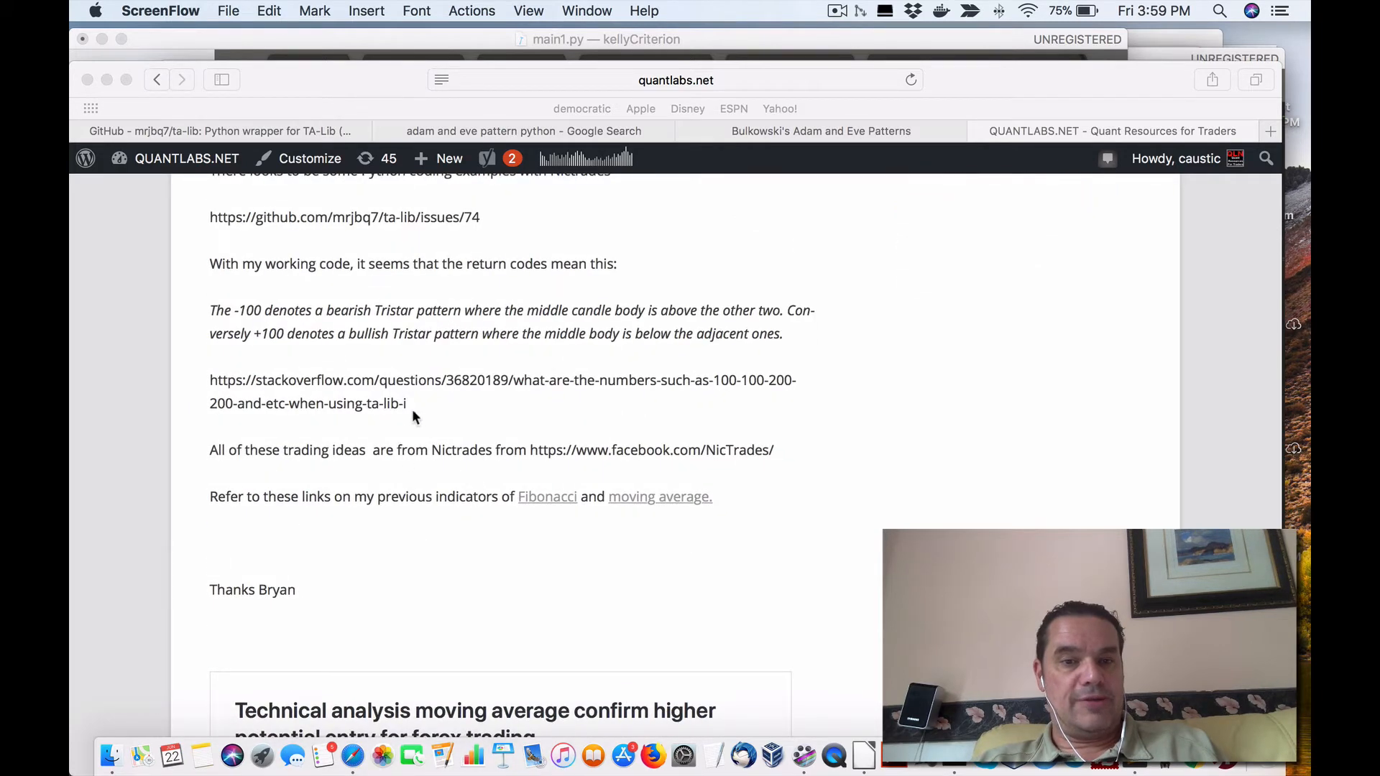
pyautogui.scroll(3)
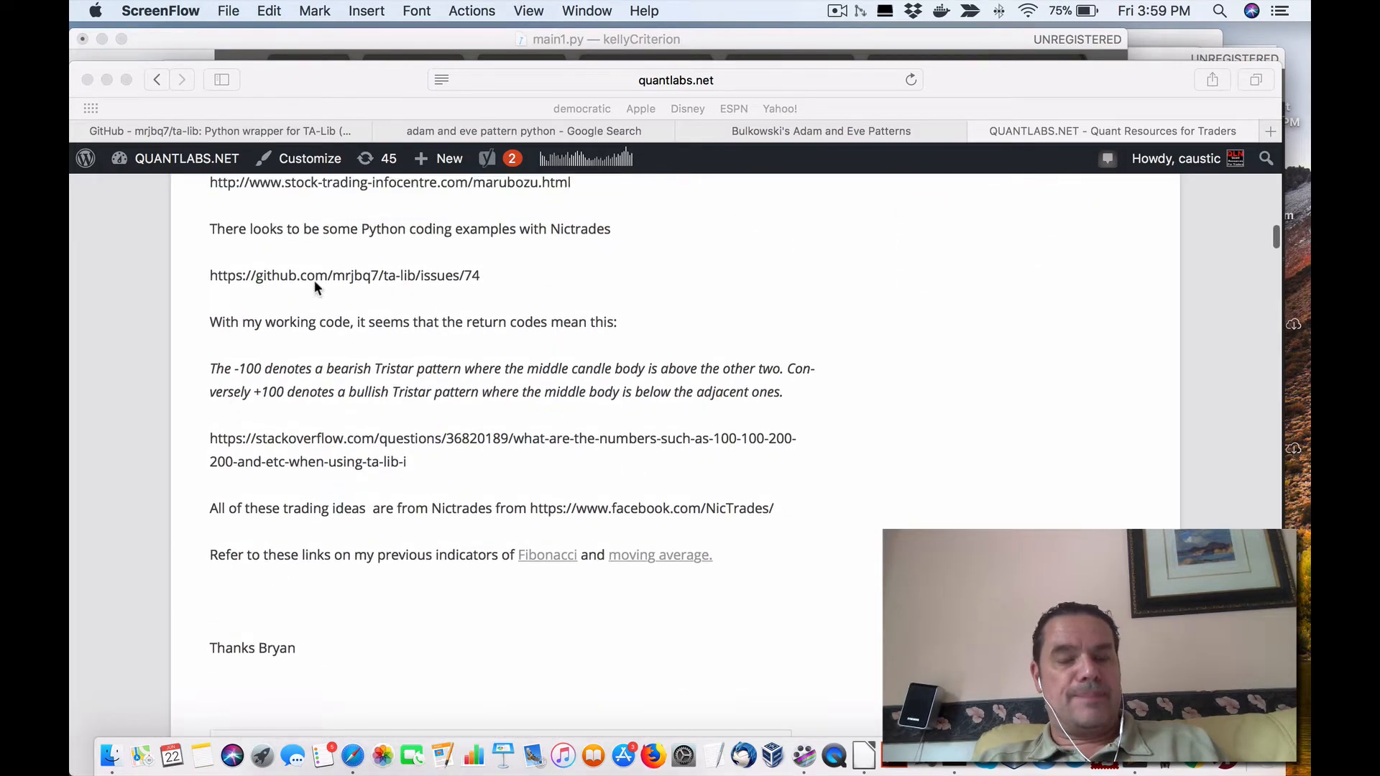
pyautogui.scroll(3)
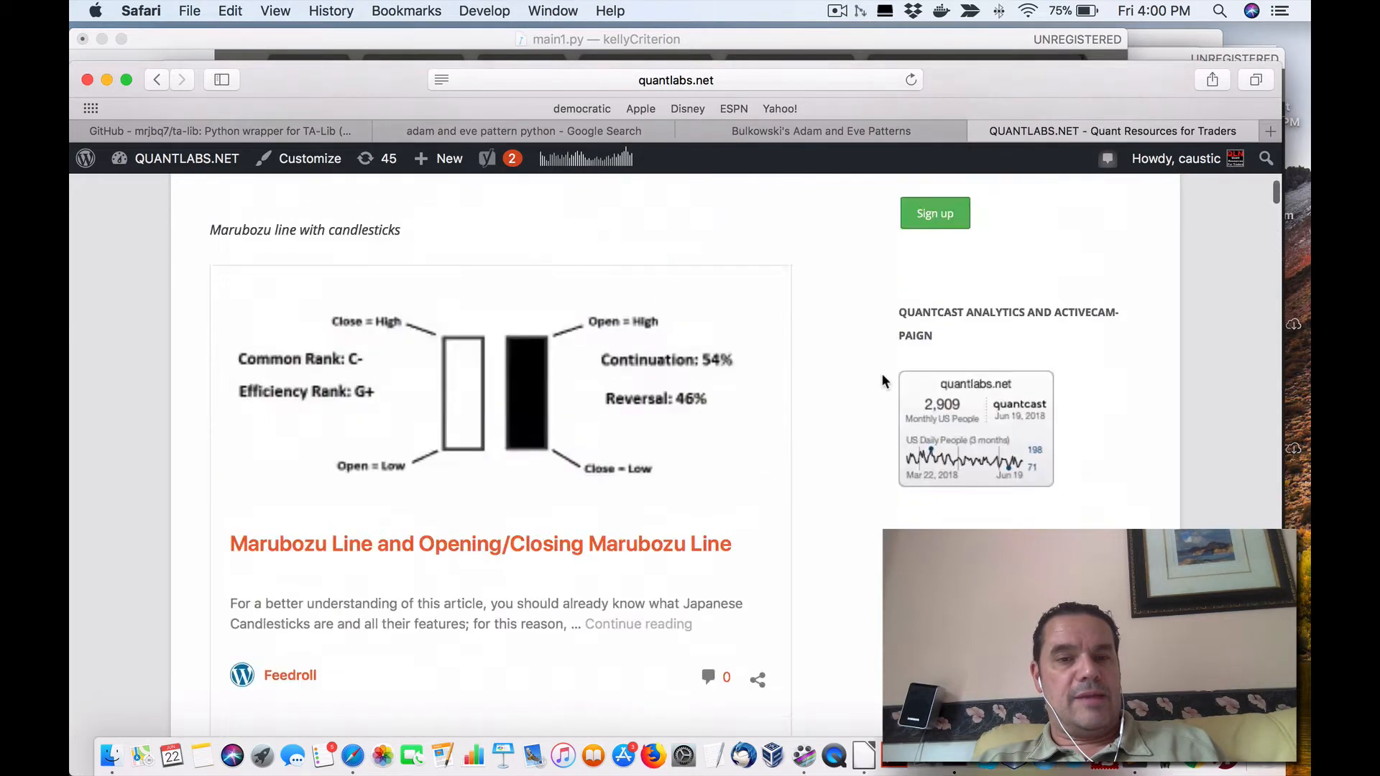
pyautogui.scroll(-3)
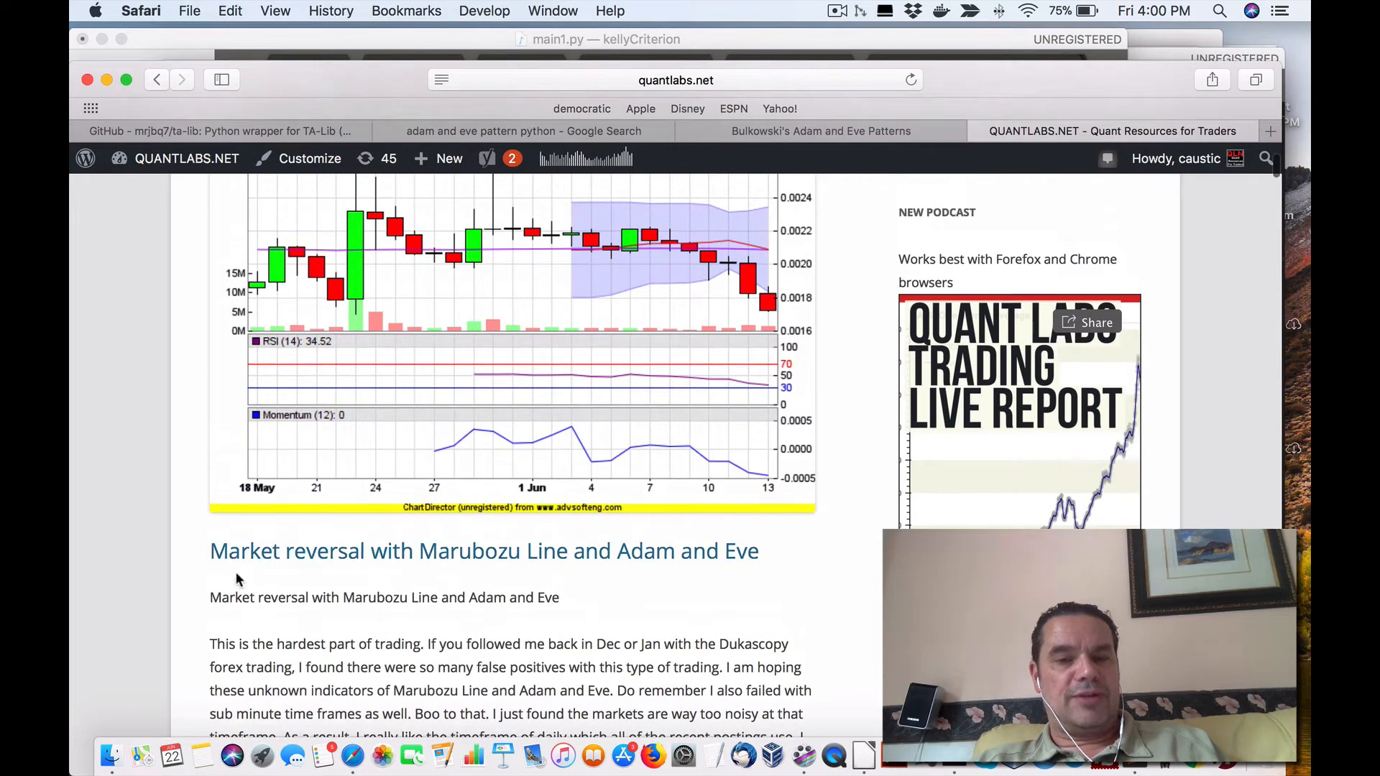
pyautogui.moveTo(555, 568)
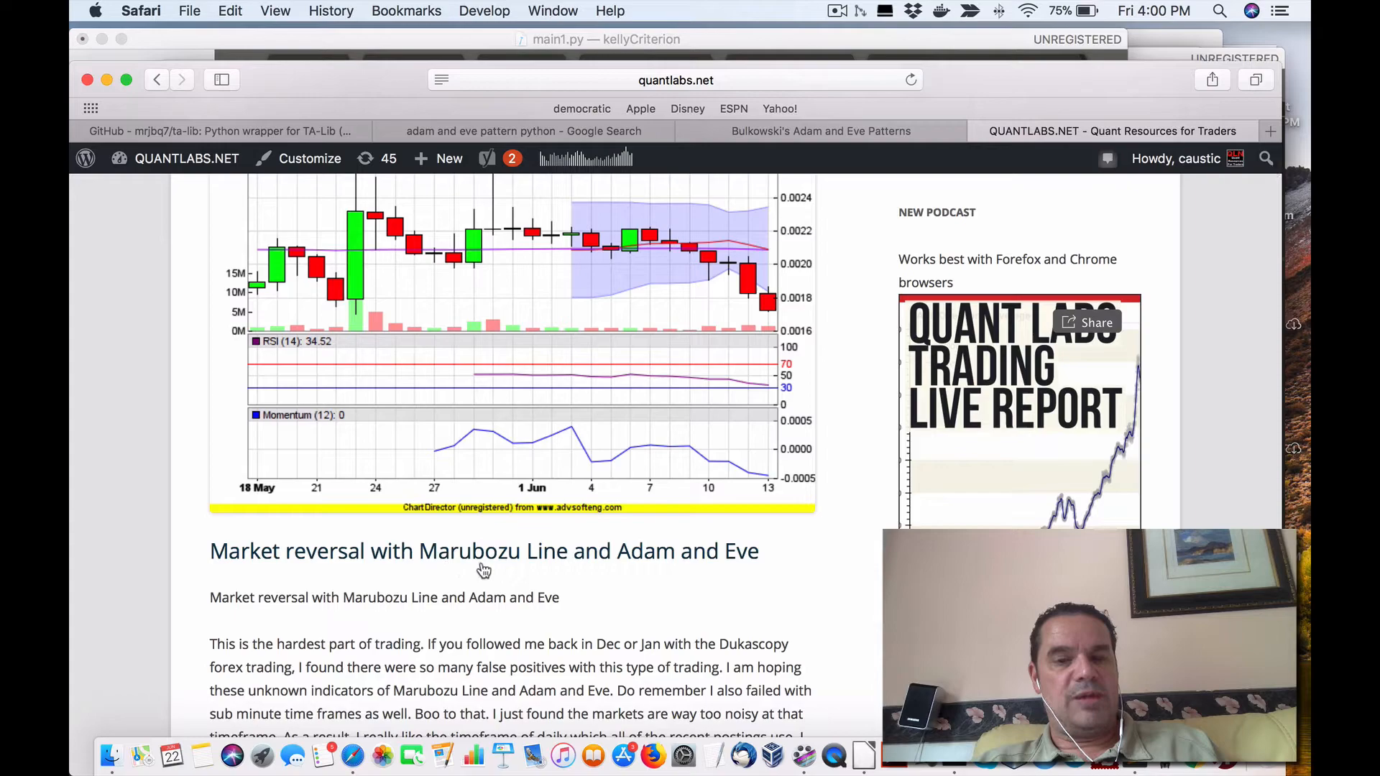
pyautogui.moveTo(666, 572)
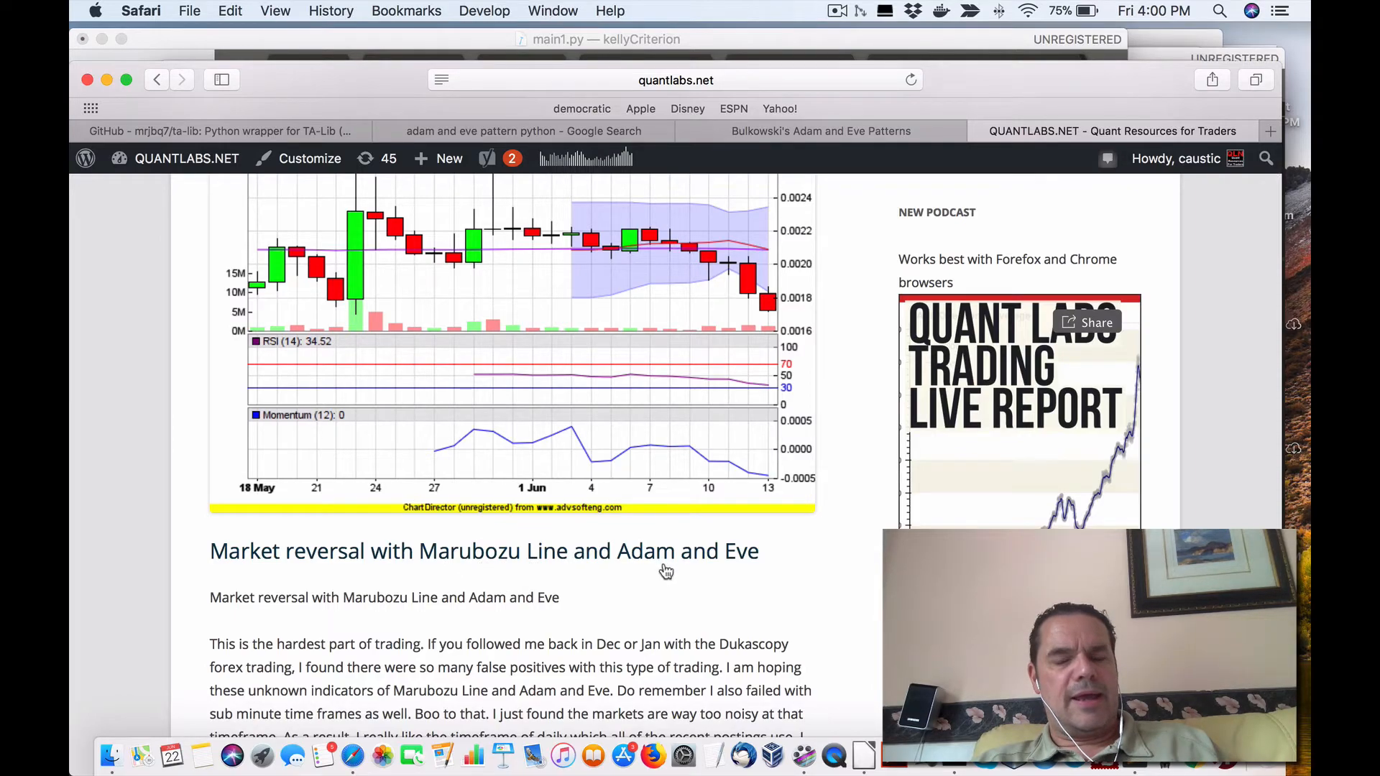
pyautogui.scroll(-3)
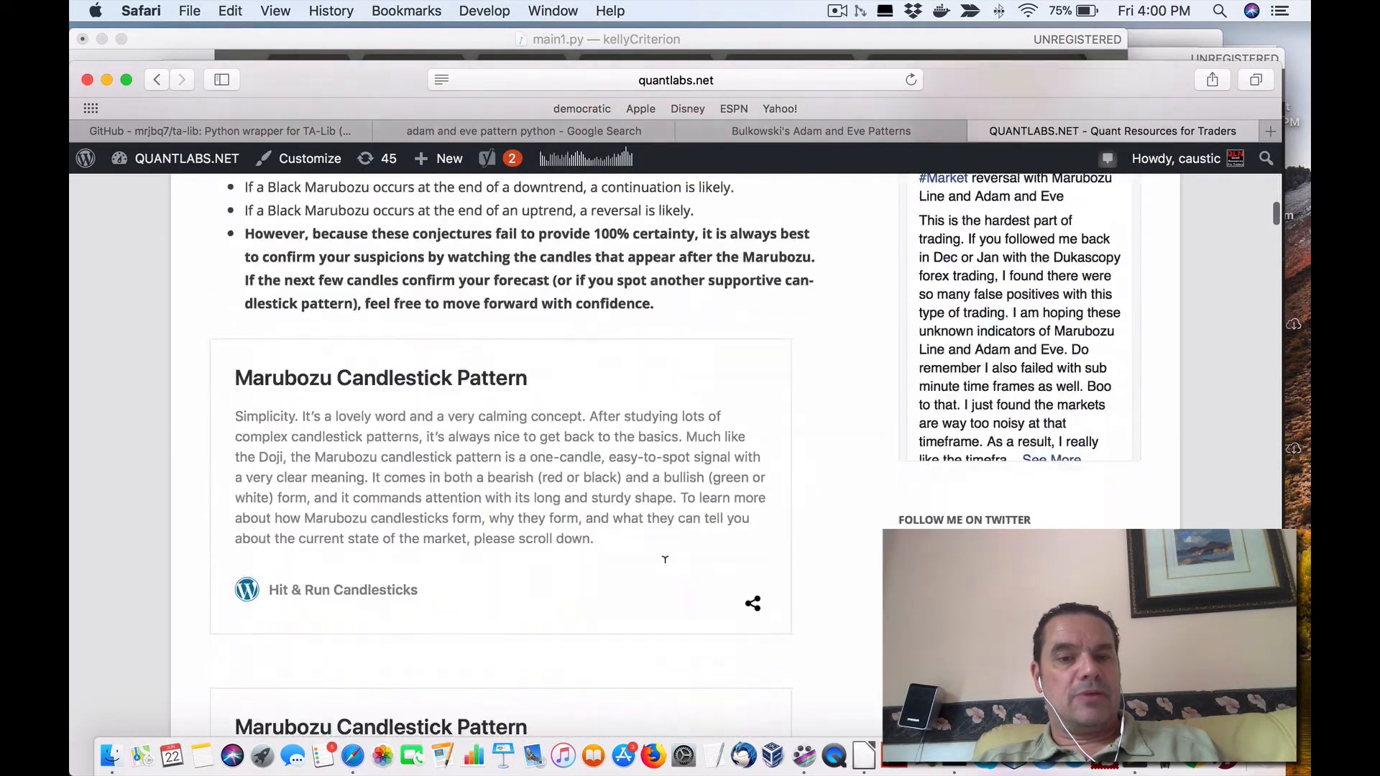
pyautogui.scroll(-3)
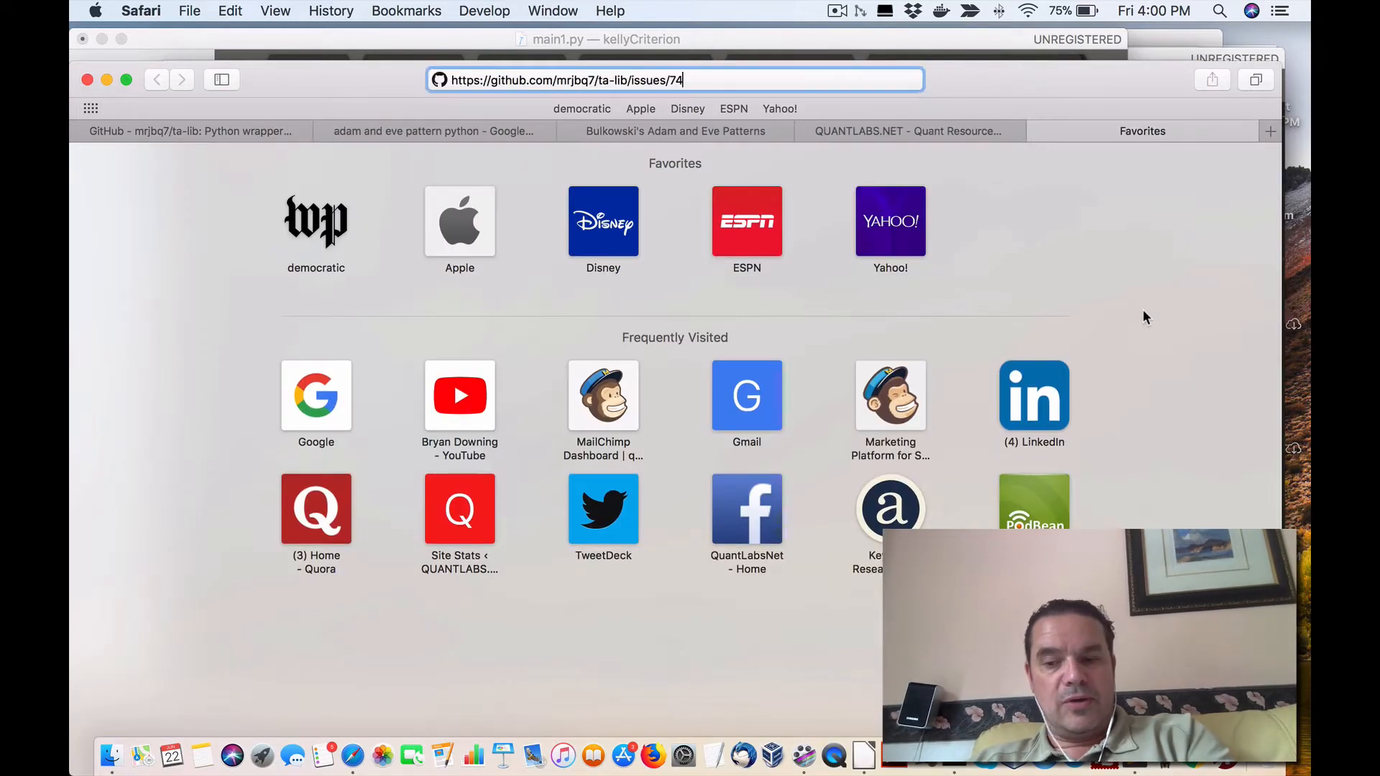
# Step: Load ta-lib issue 74, read its -100/0/100 output explanation, then return to the QuantLabs post
pyautogui.press('Return')
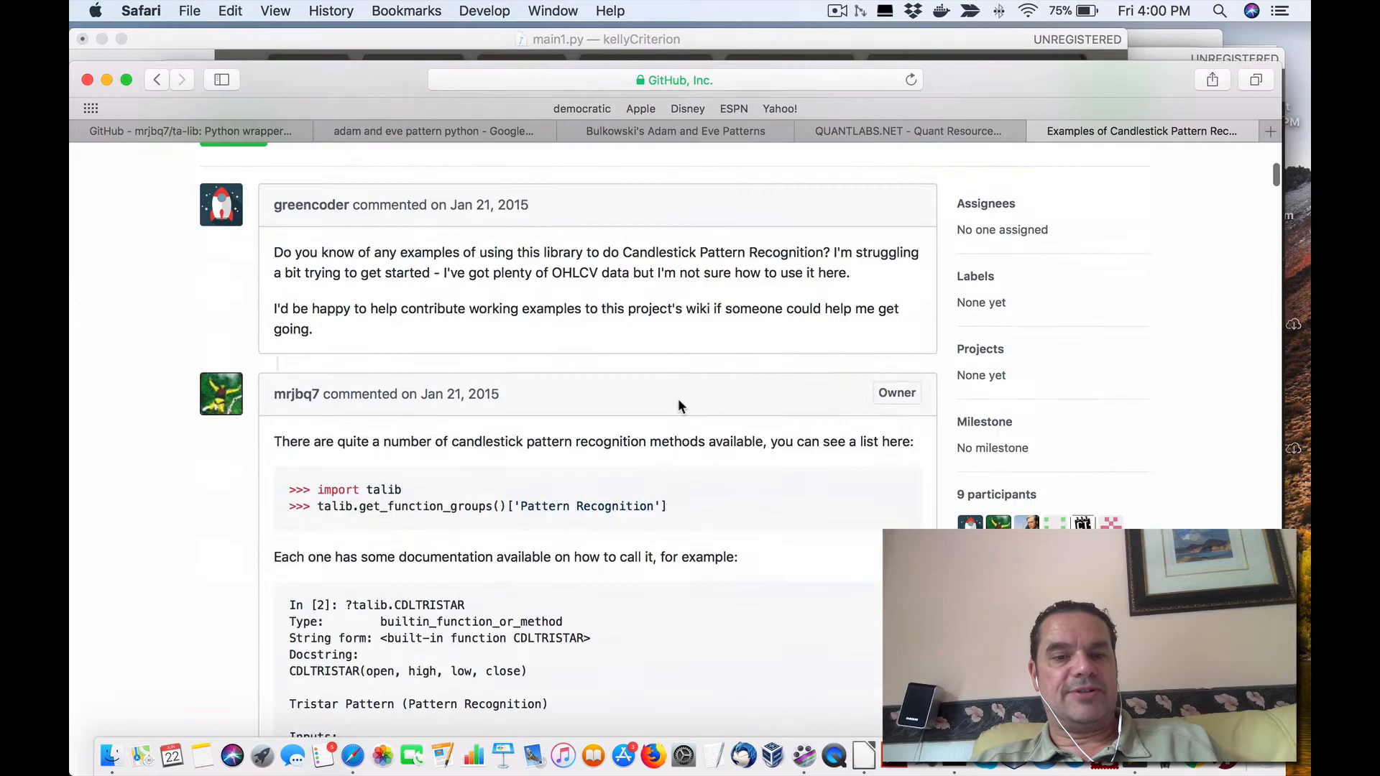
pyautogui.scroll(-3)
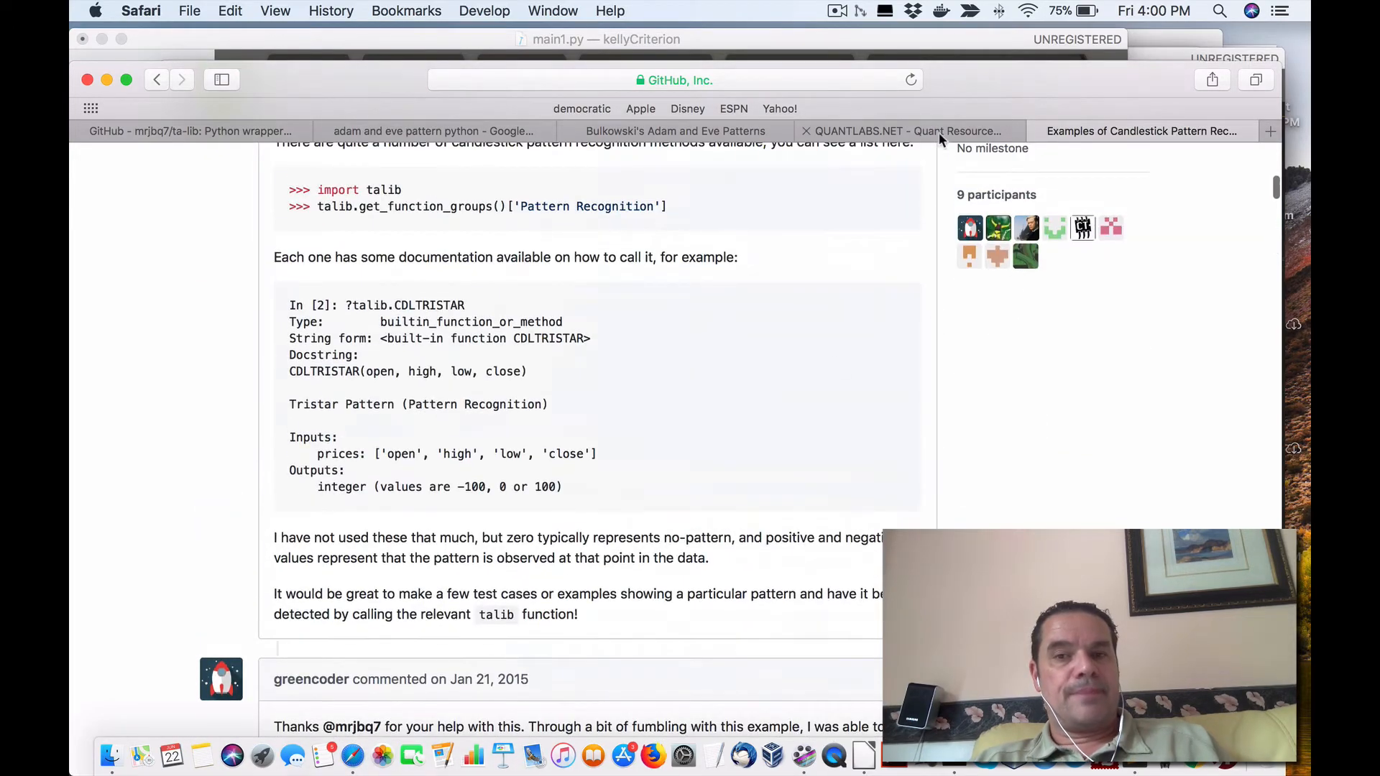
pyautogui.click(897, 131)
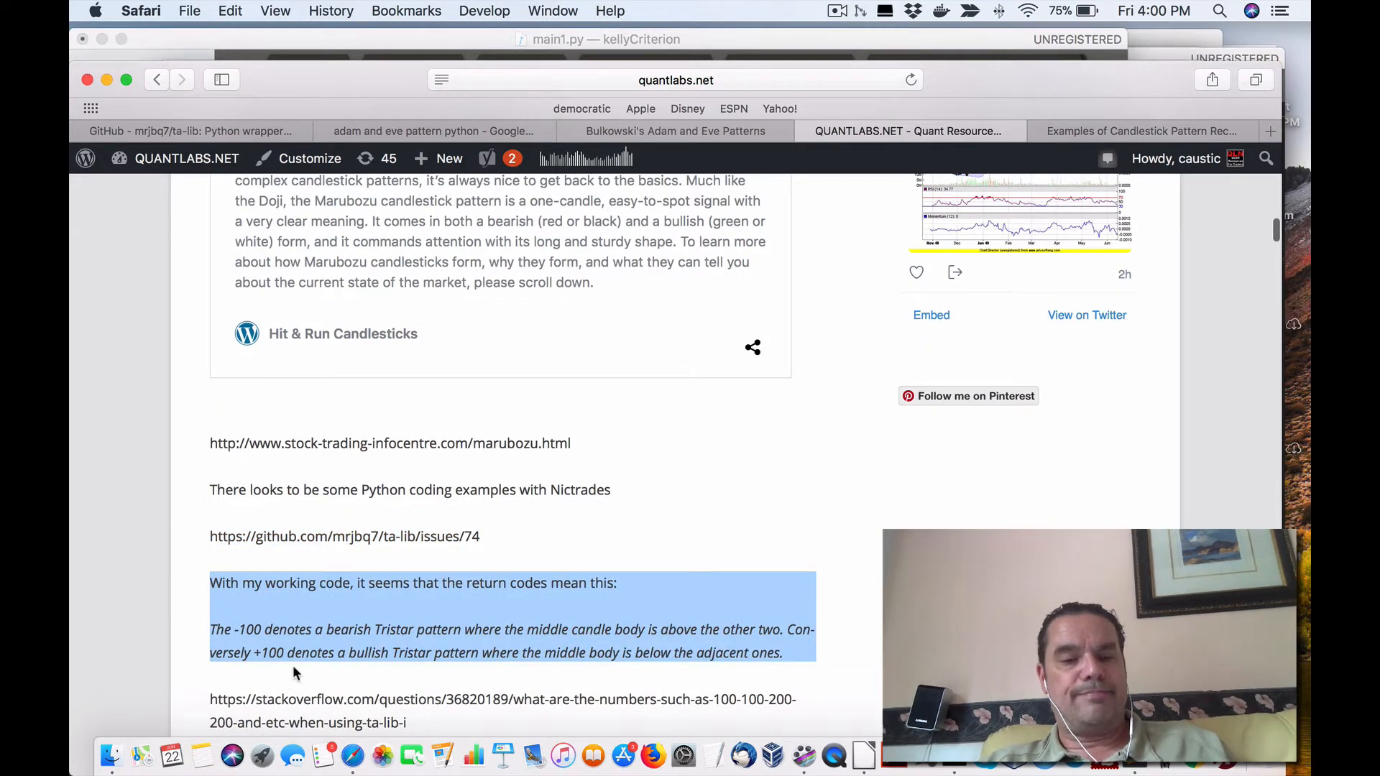
pyautogui.moveTo(284, 672)
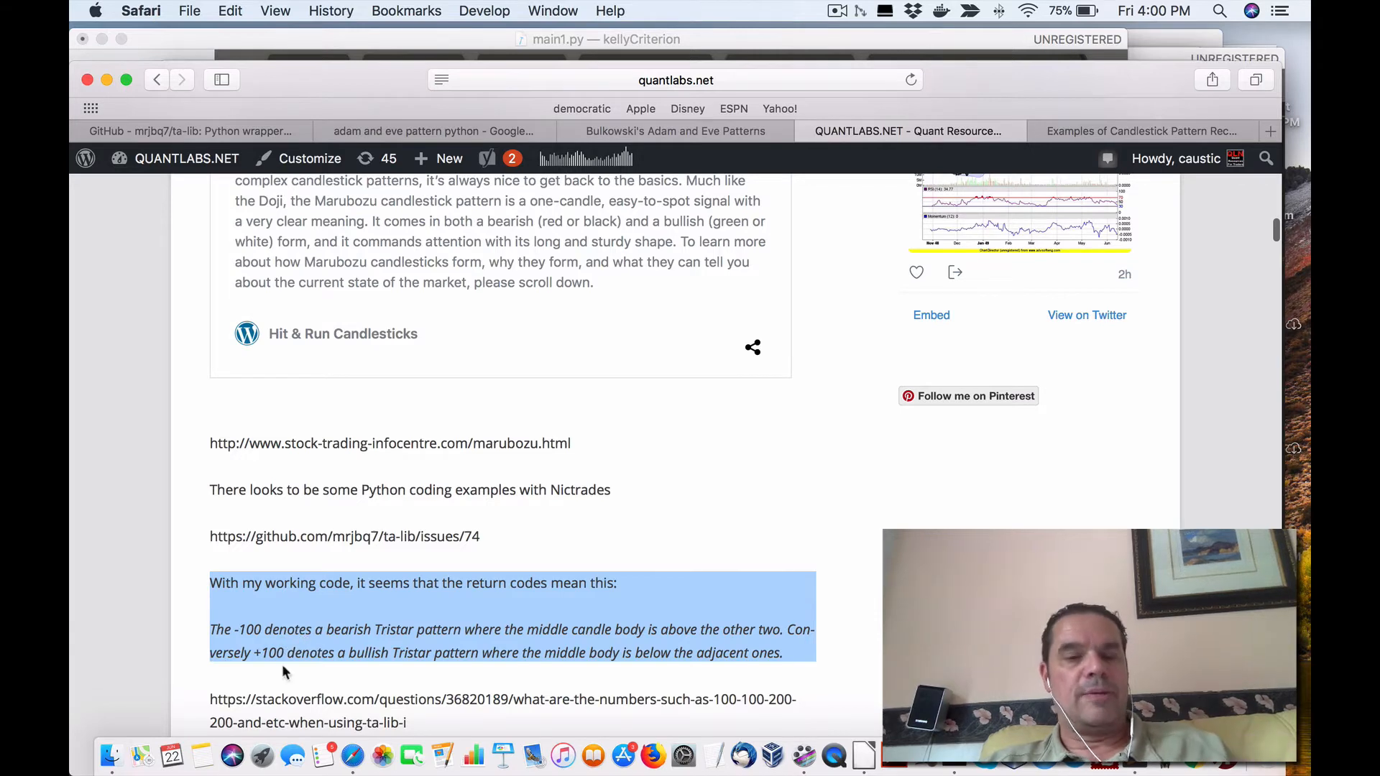
pyautogui.moveTo(335, 670)
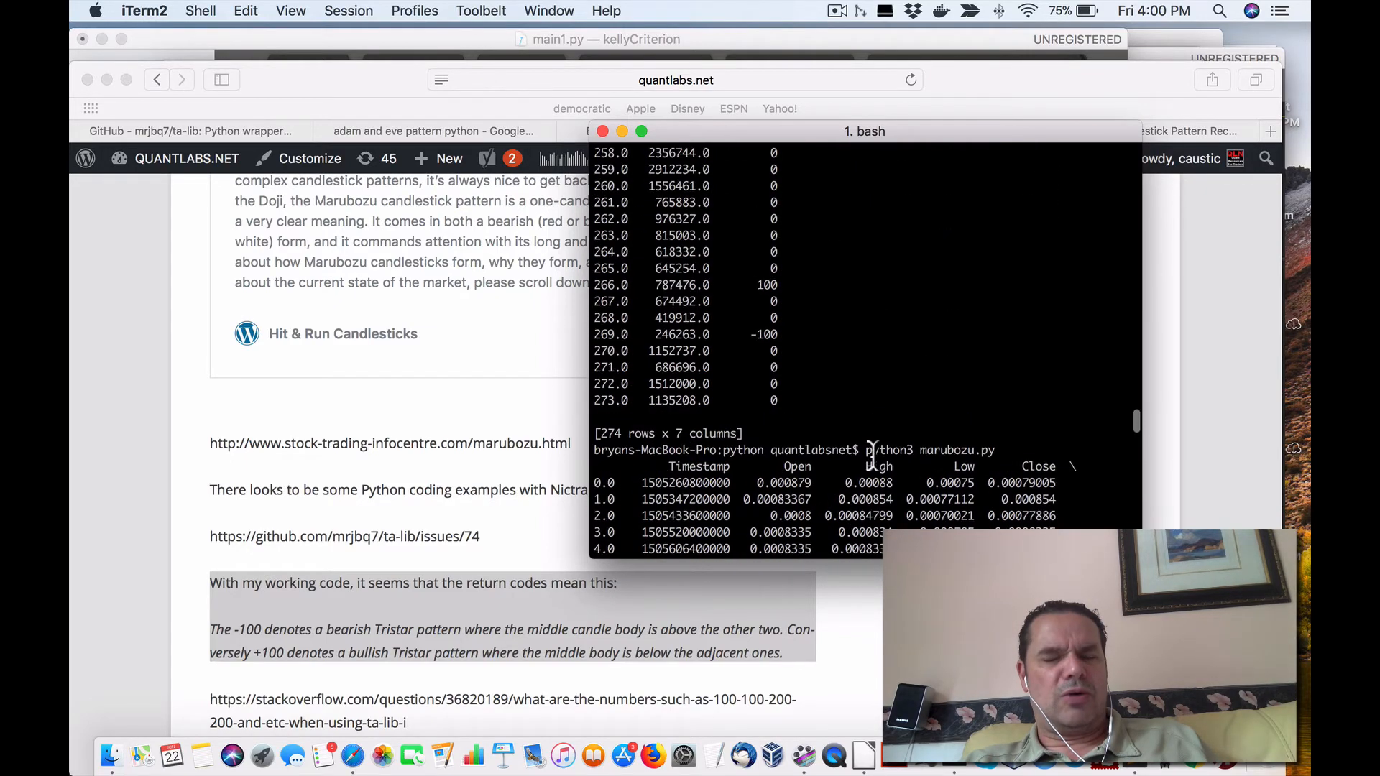
pyautogui.moveTo(825, 483)
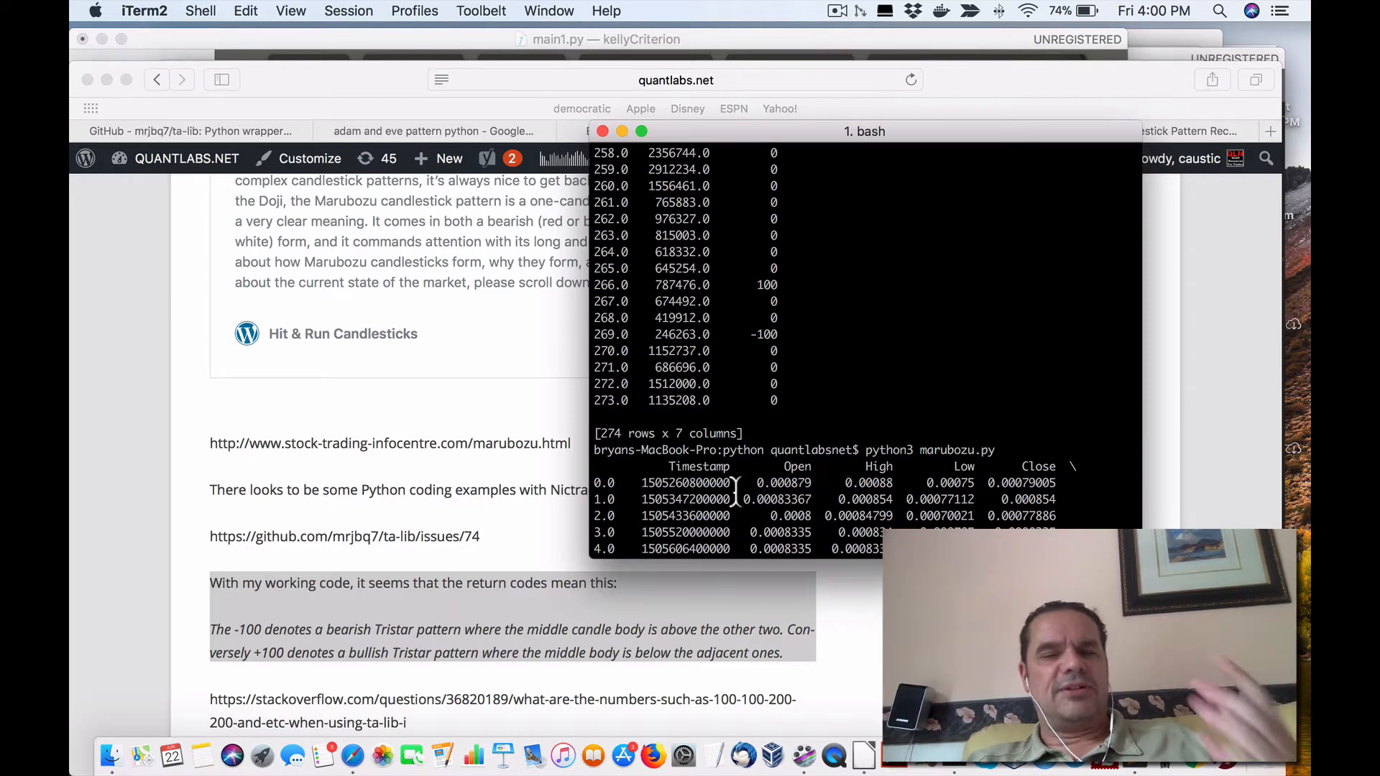
# Step: Scroll the marubozu.py output to find the -100 Marubozu readings at rows 10 and 19
pyautogui.scroll(-3)
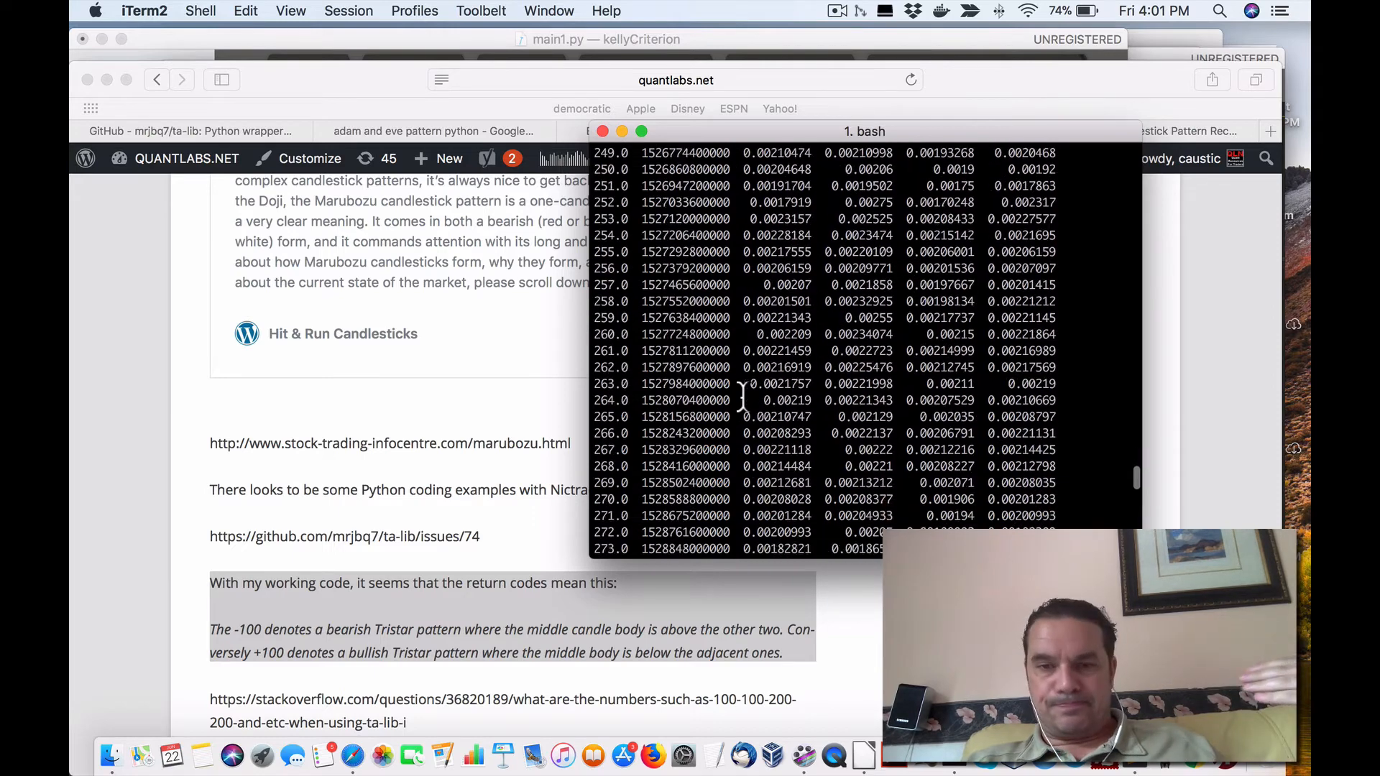
pyautogui.press('Return')
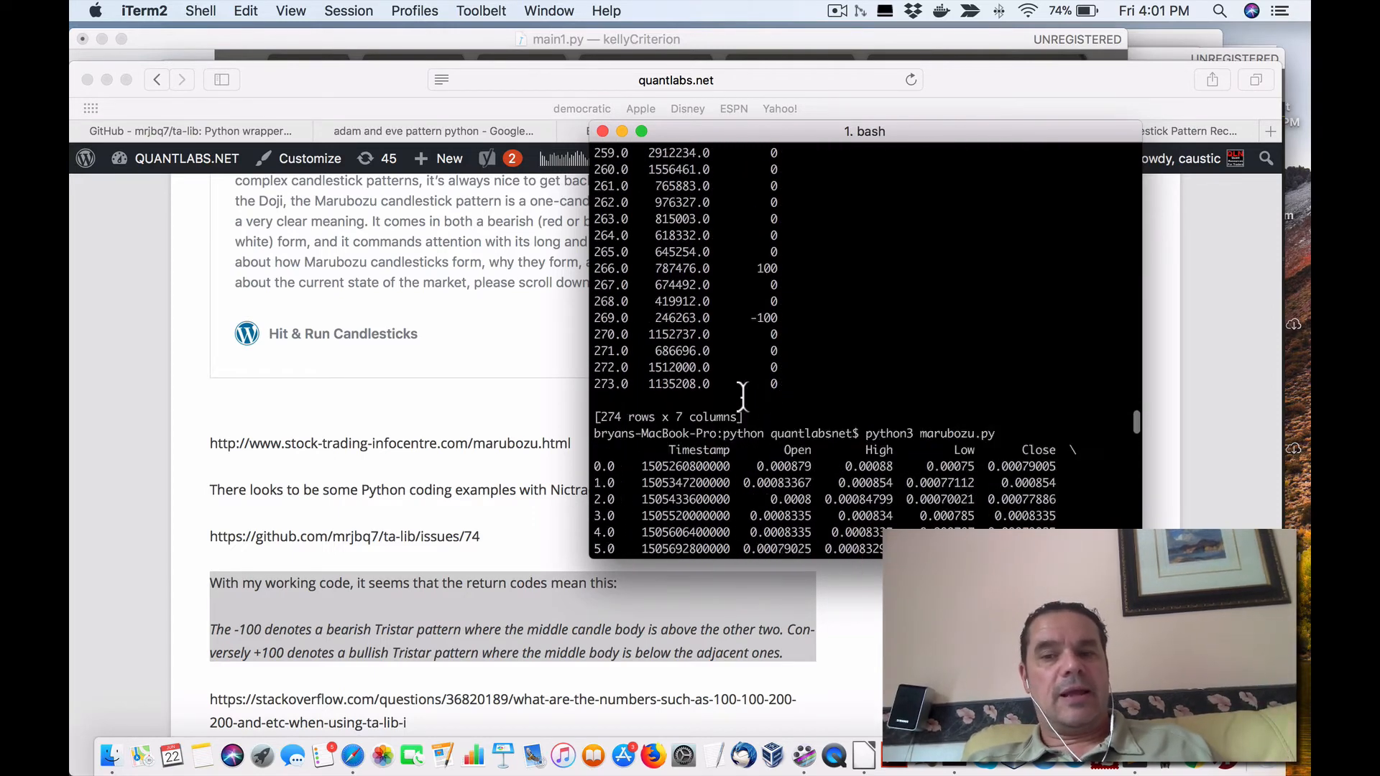
pyautogui.scroll(-3)
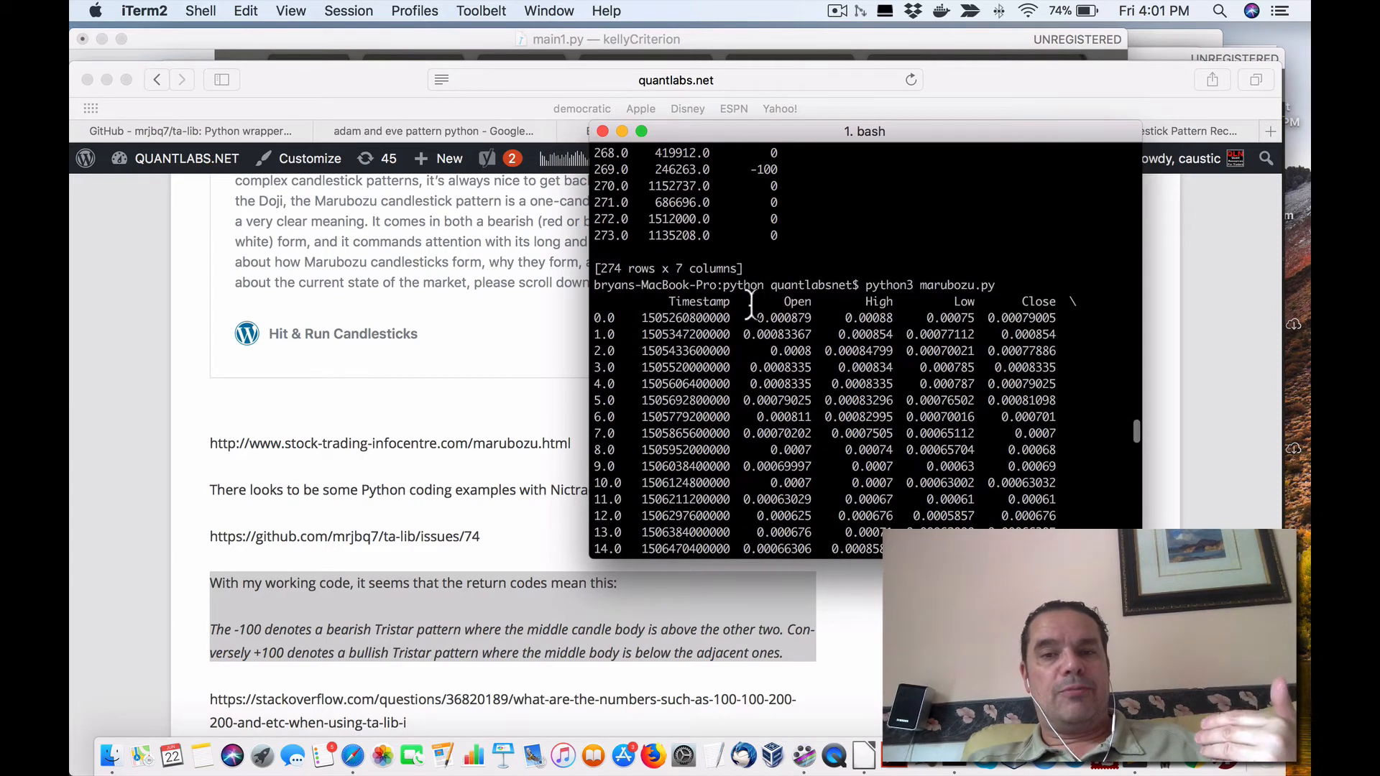
pyautogui.moveTo(937, 351)
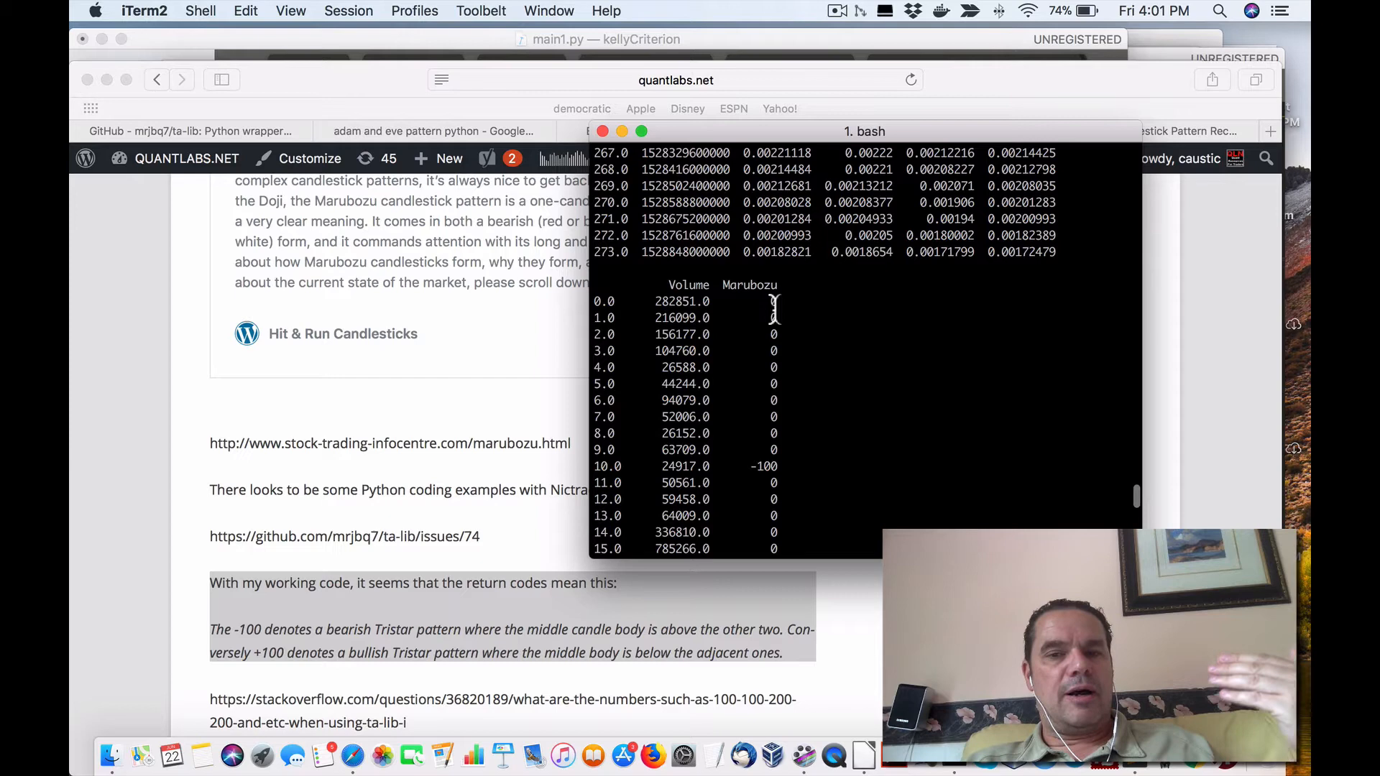
pyautogui.scroll(-3)
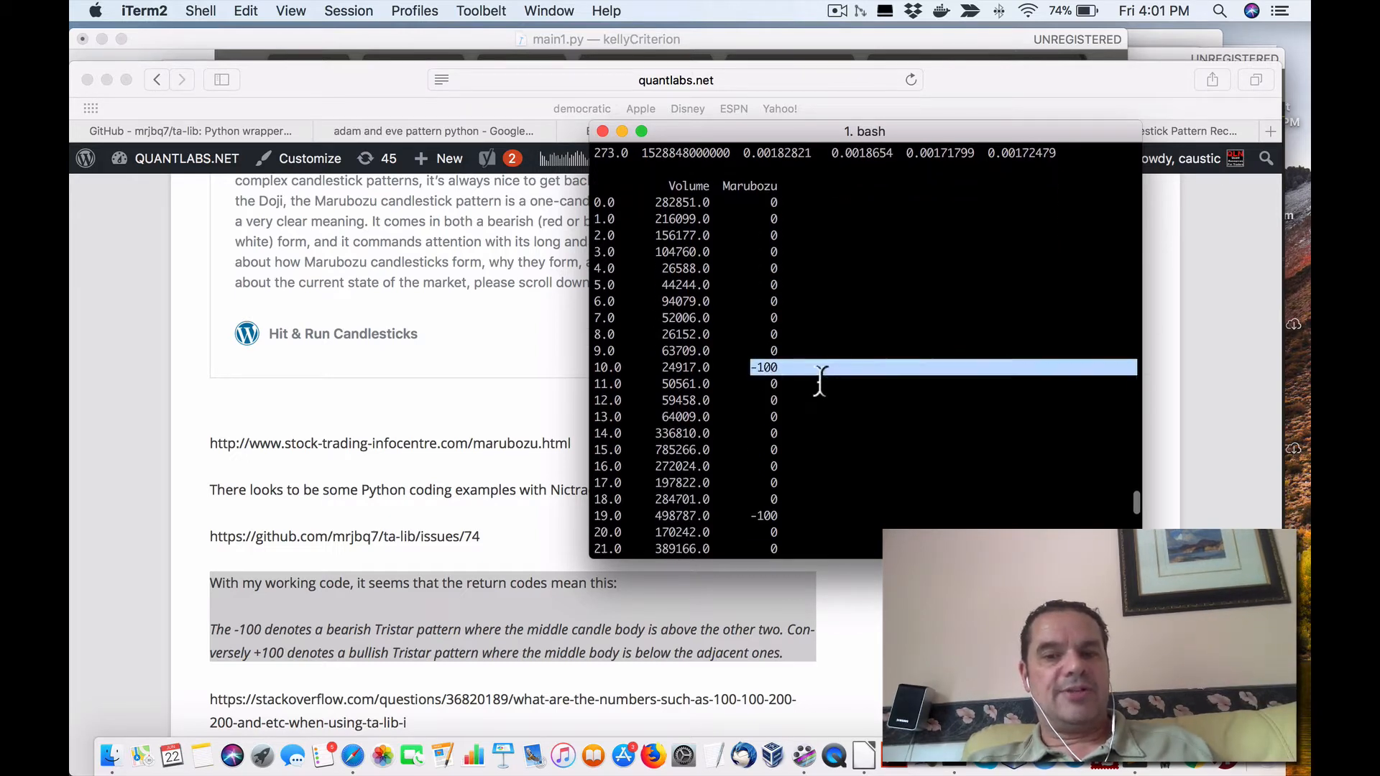
pyautogui.scroll(-3)
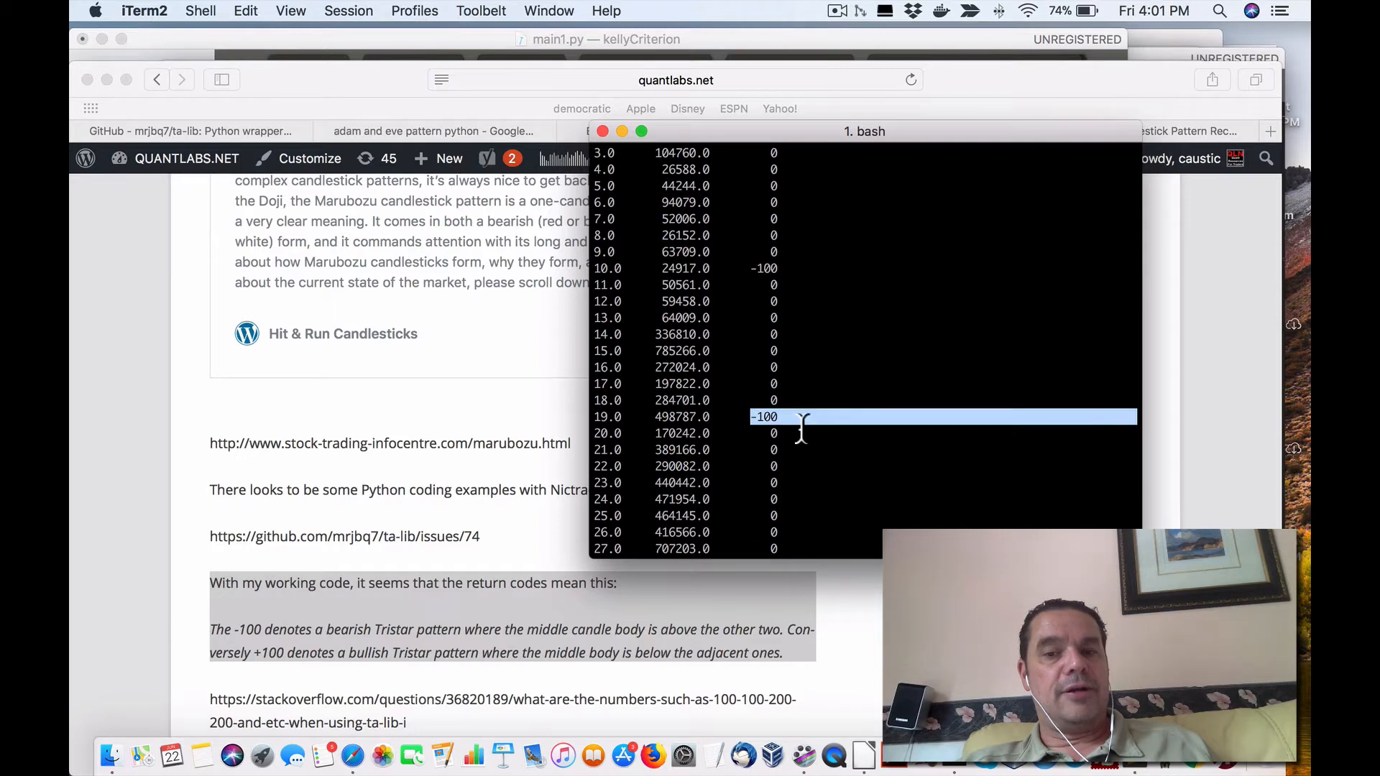
pyautogui.scroll(-3)
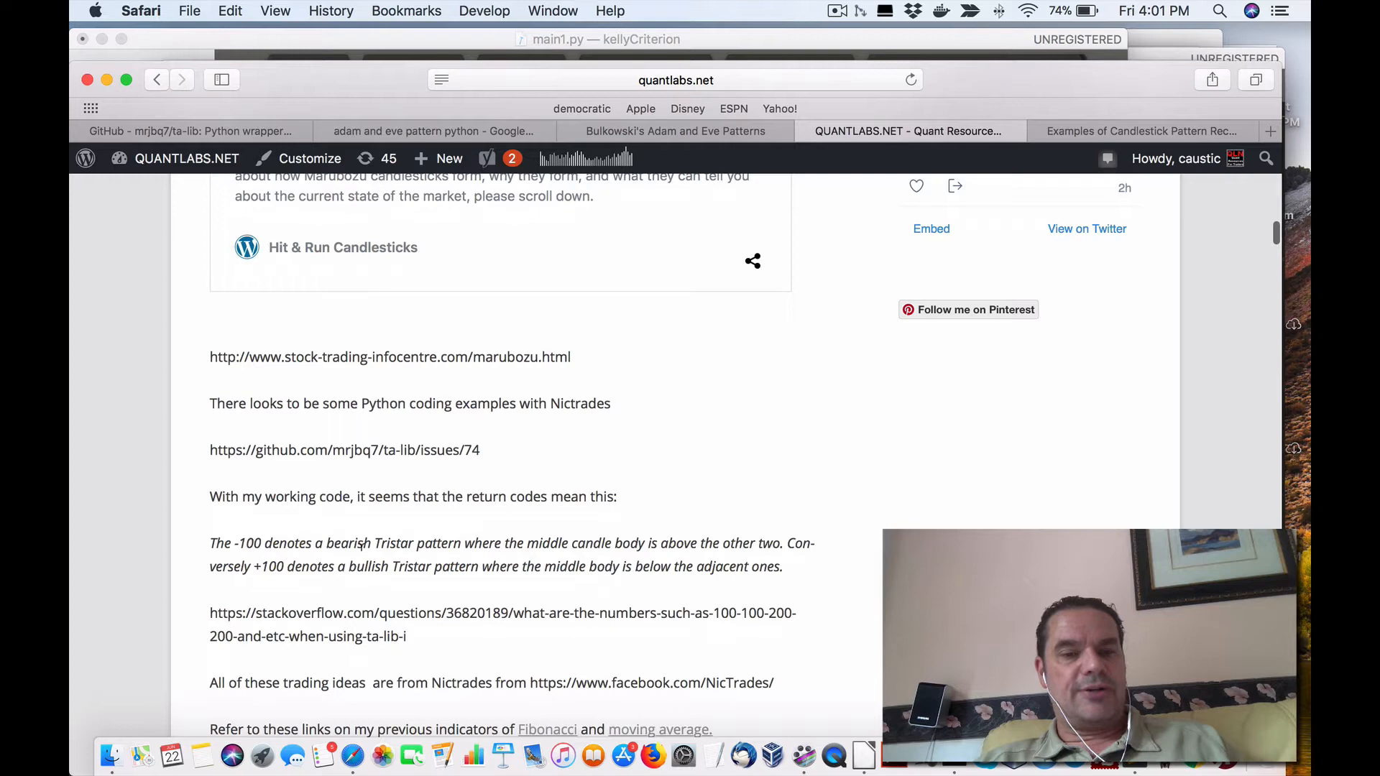
pyautogui.moveTo(576, 558)
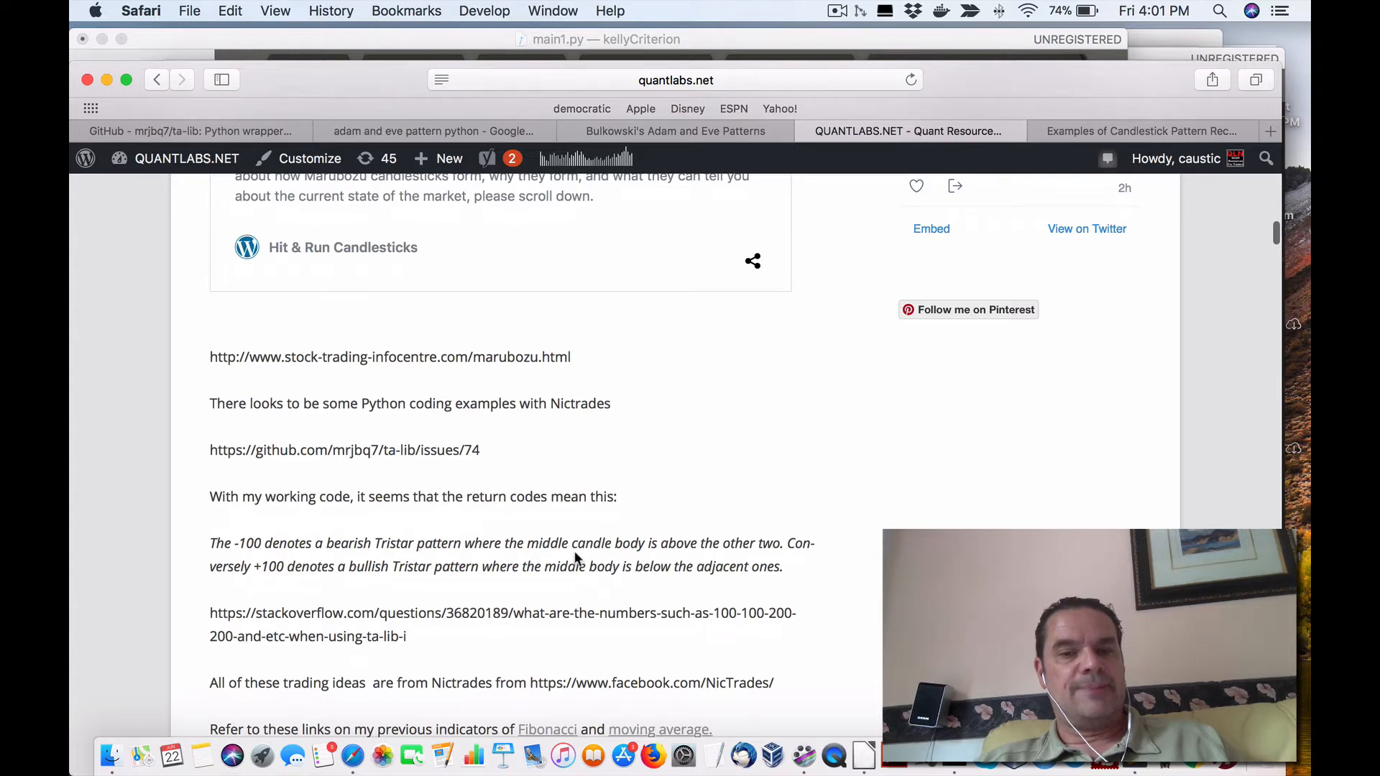
pyautogui.moveTo(748, 552)
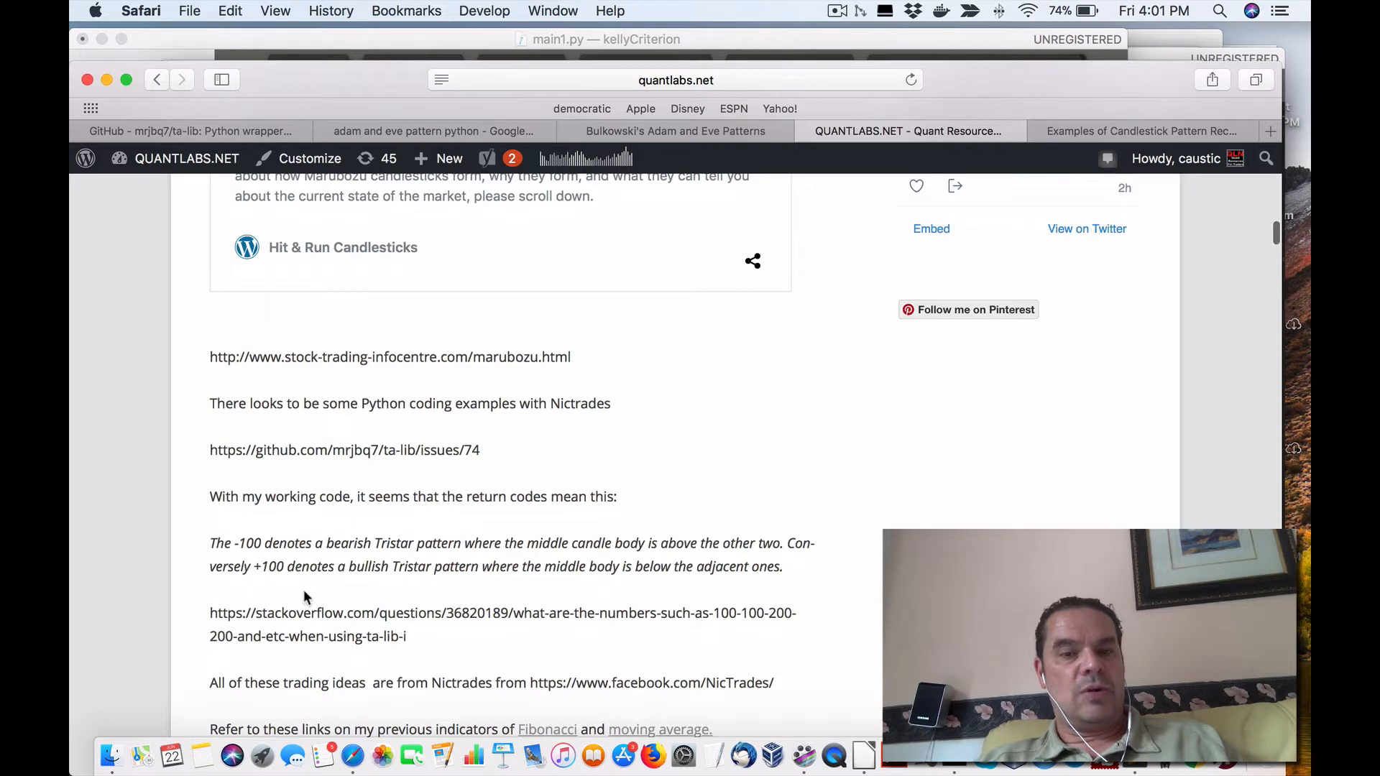
pyautogui.moveTo(405, 584)
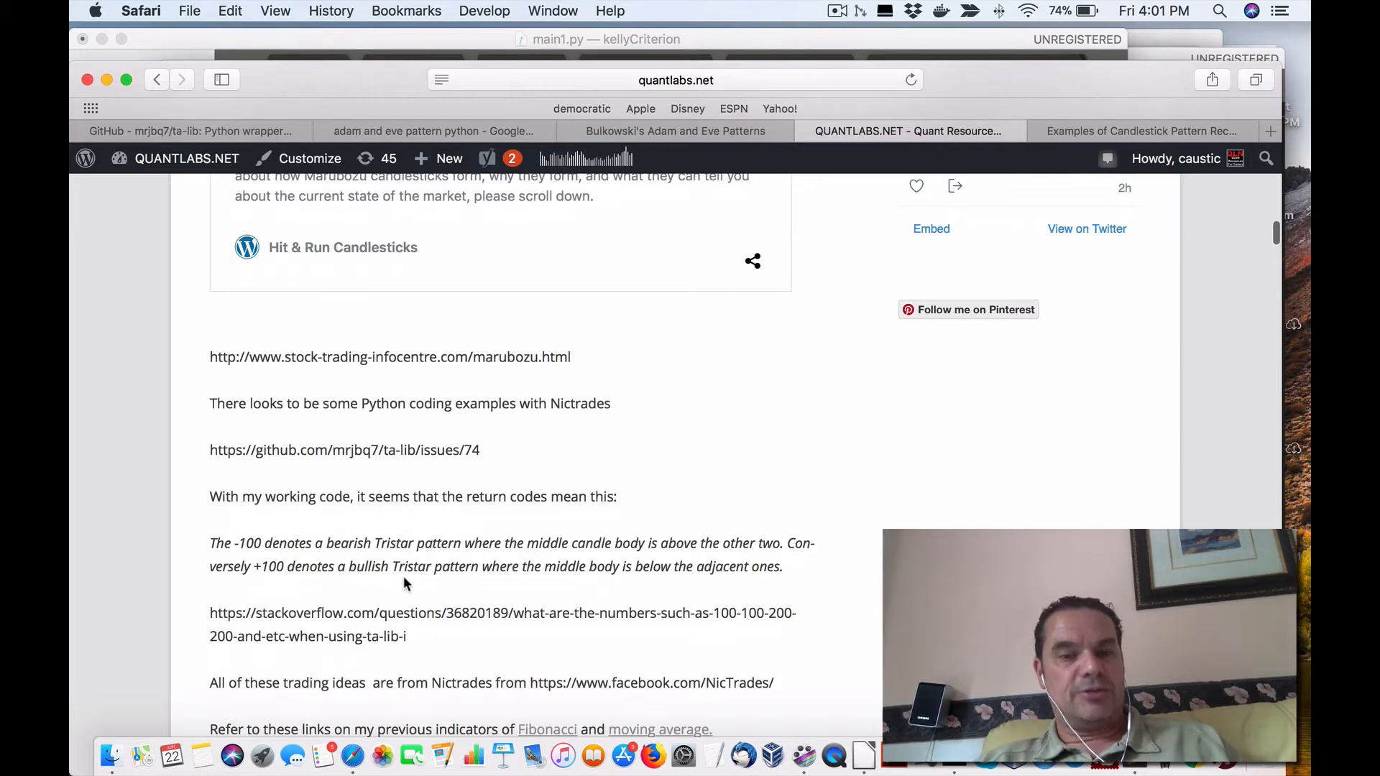
pyautogui.moveTo(642, 587)
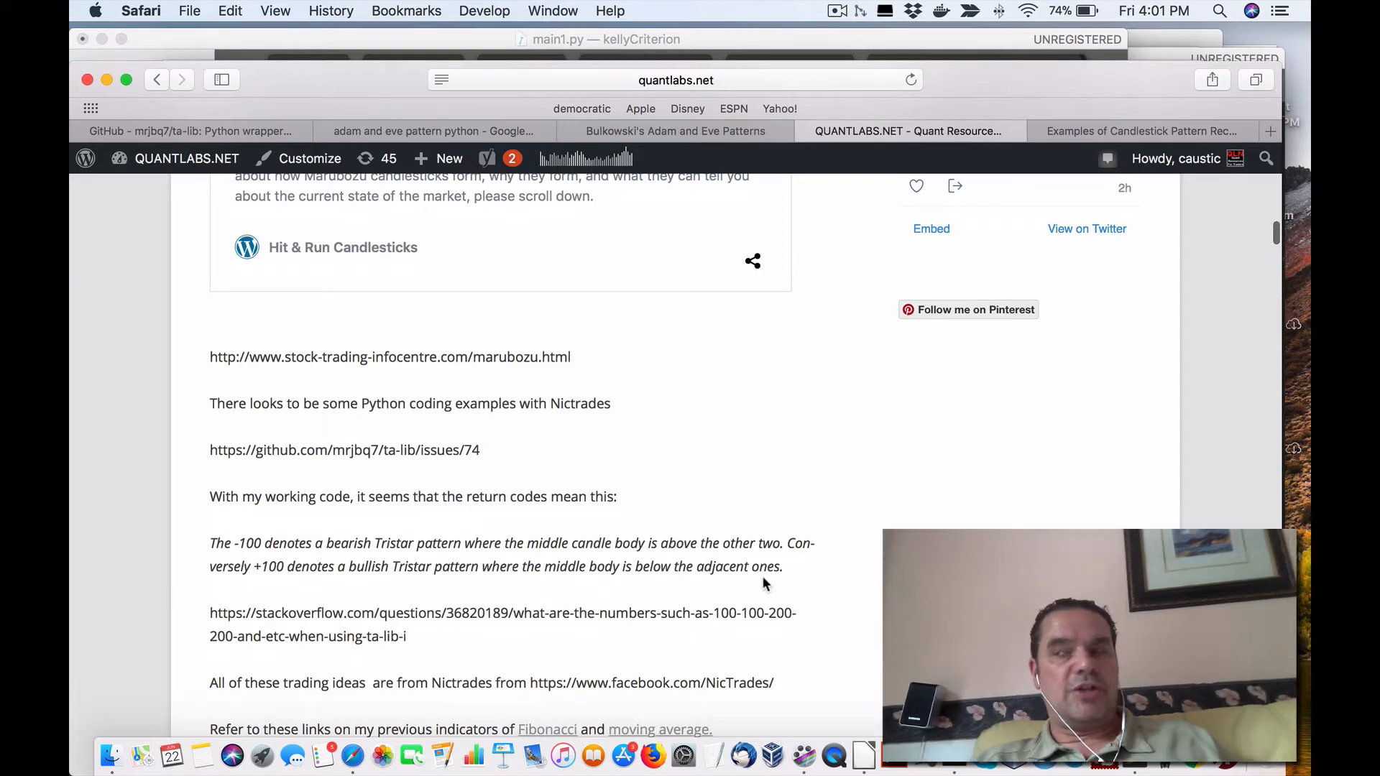
pyautogui.moveTo(810, 591)
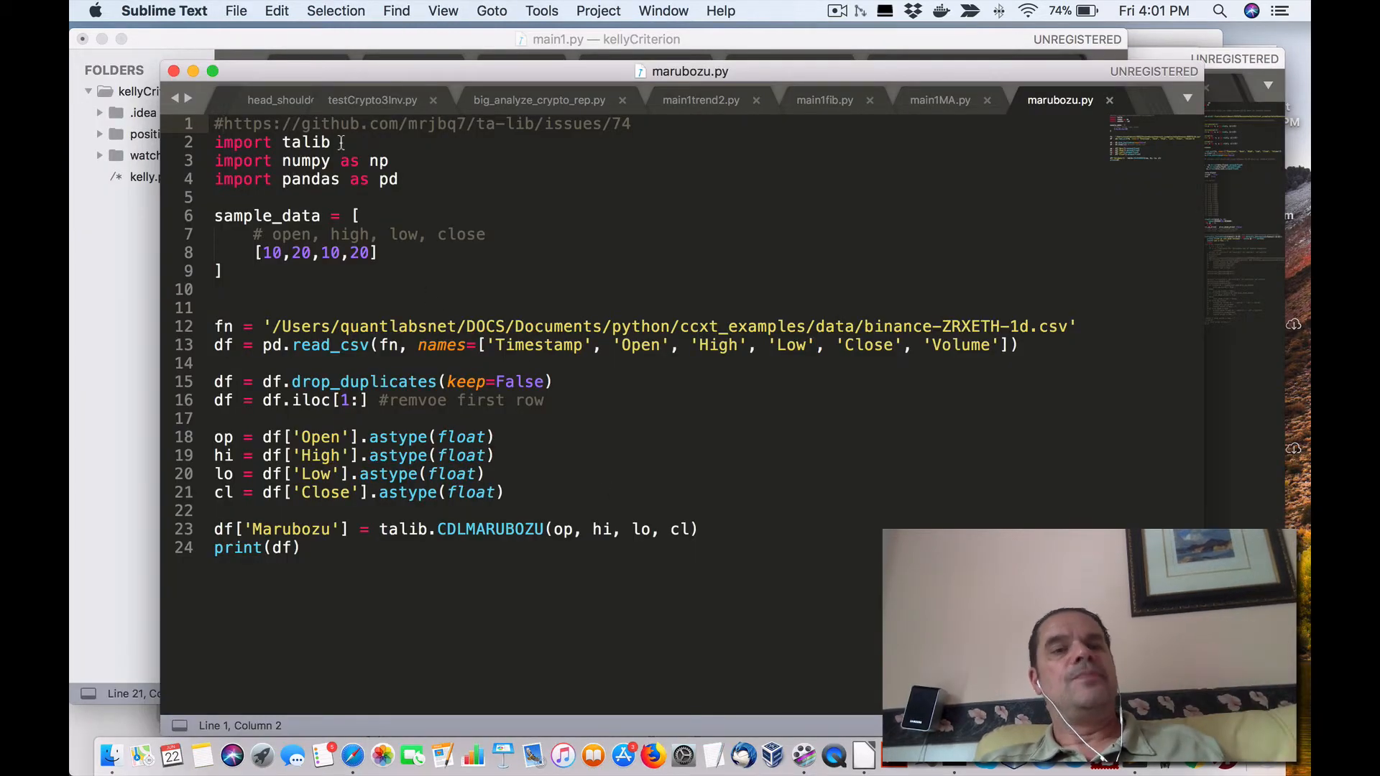
# Step: Select the import talib line in marubozu.py, then return to the blog post in Safari
pyautogui.doubleClick(241, 142)
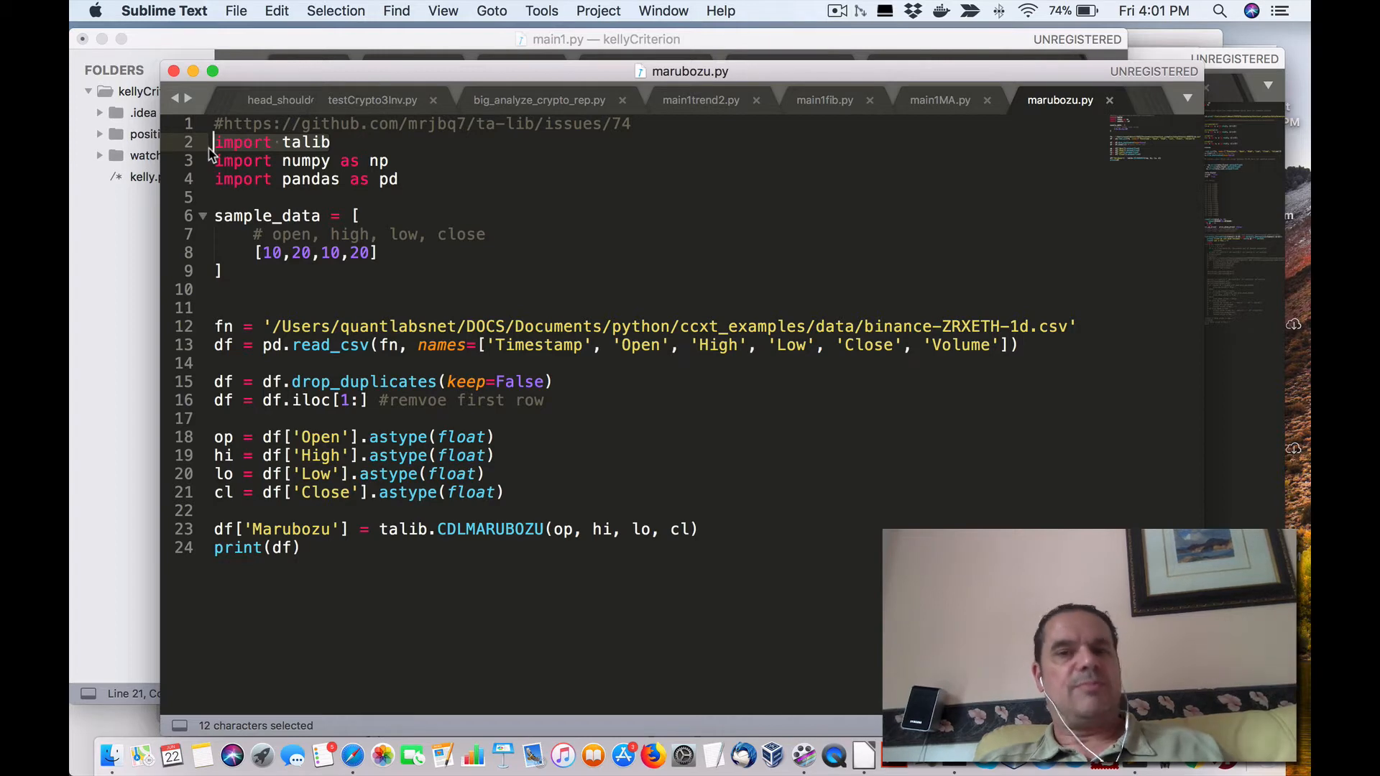
pyautogui.moveTo(493, 187)
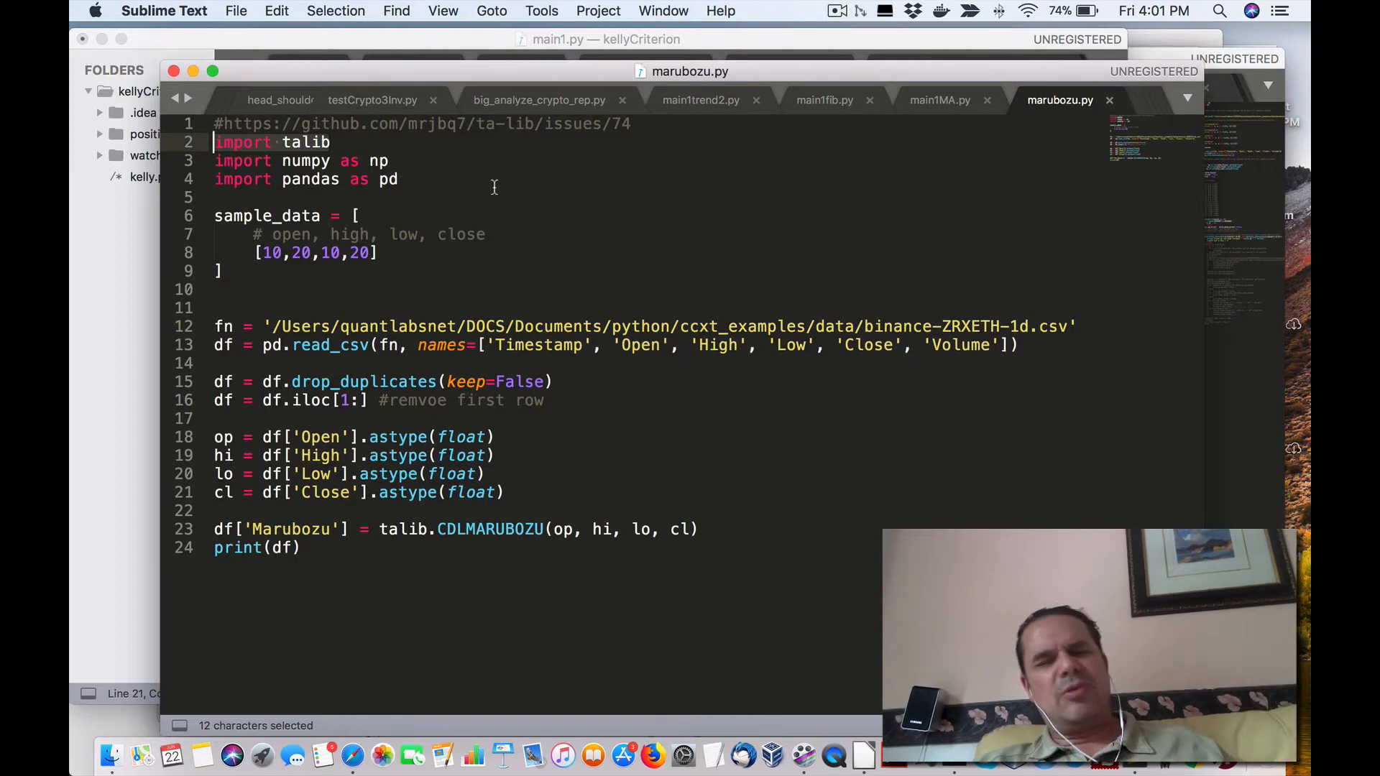
pyautogui.moveTo(421, 164)
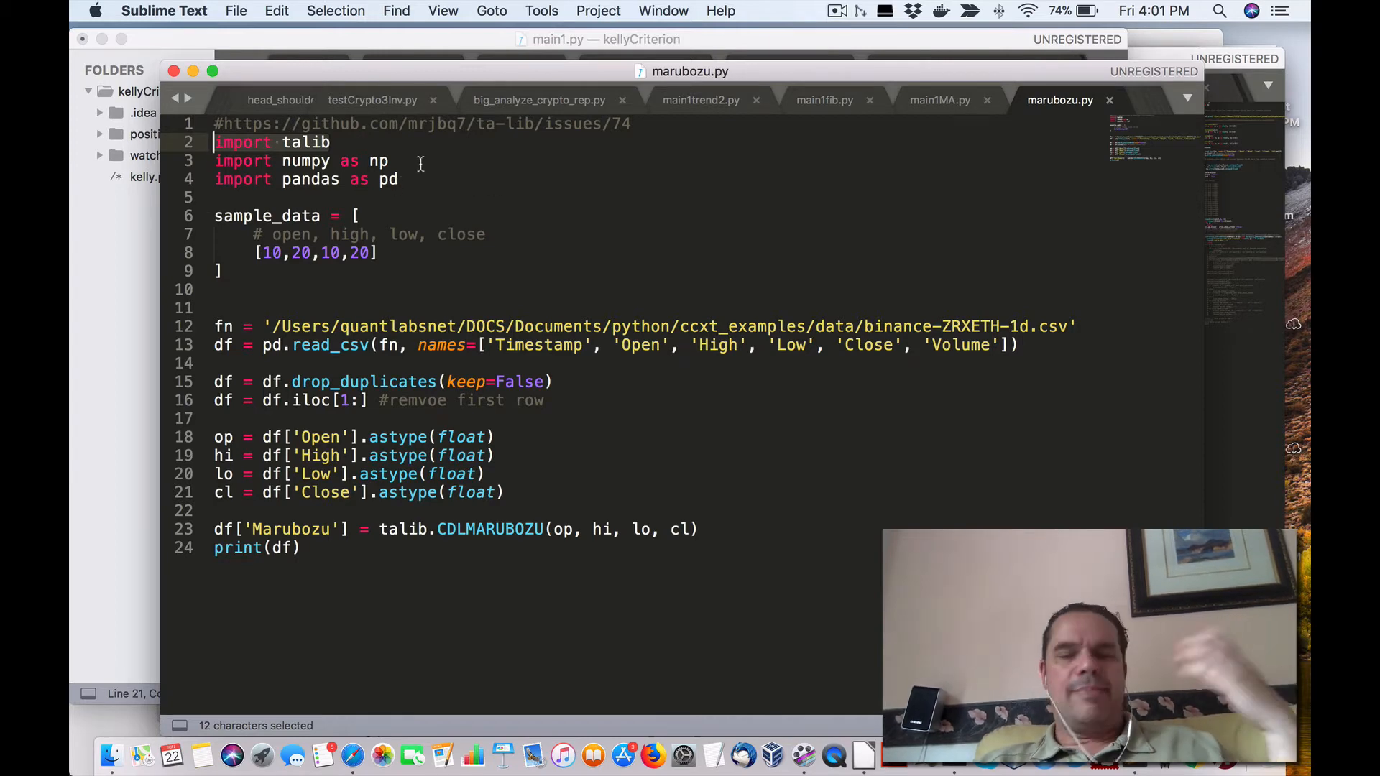
pyautogui.moveTo(473, 650)
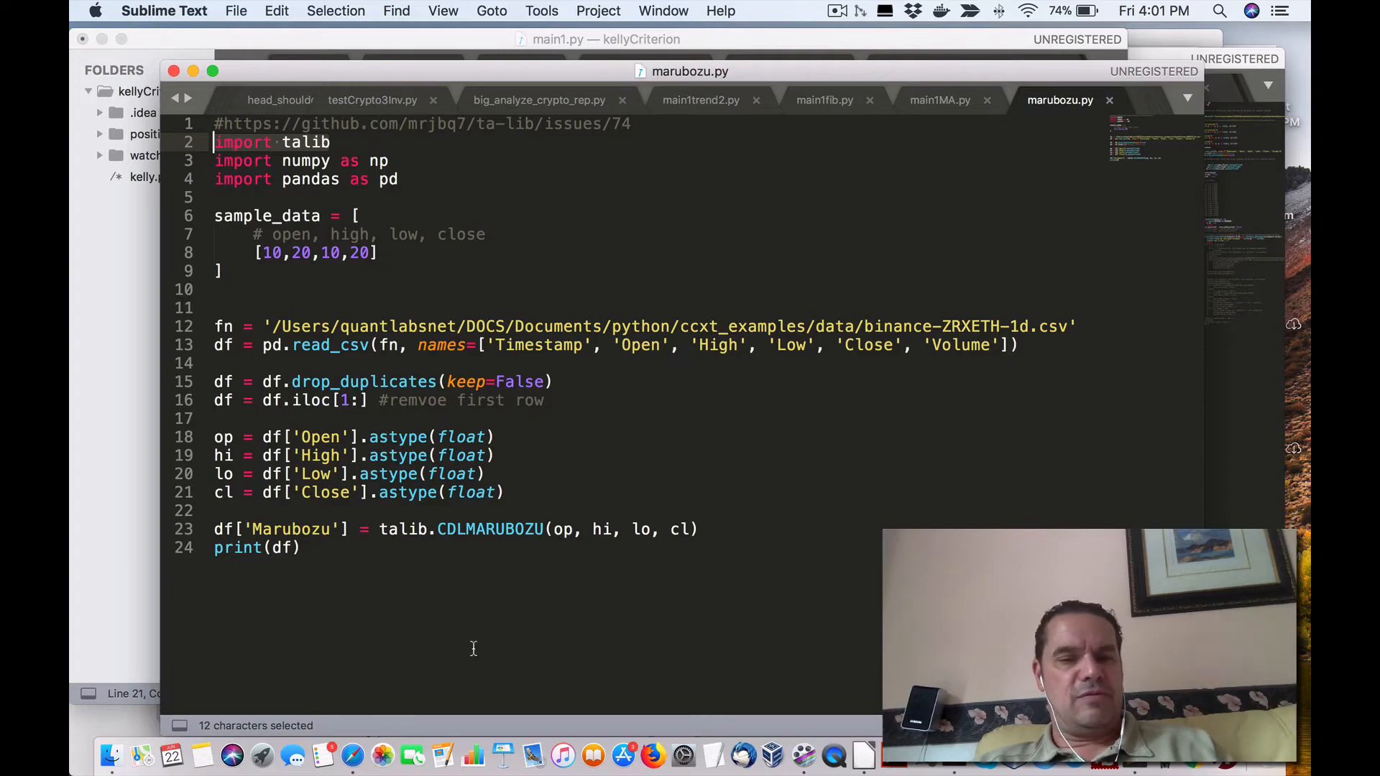
pyautogui.click(653, 754)
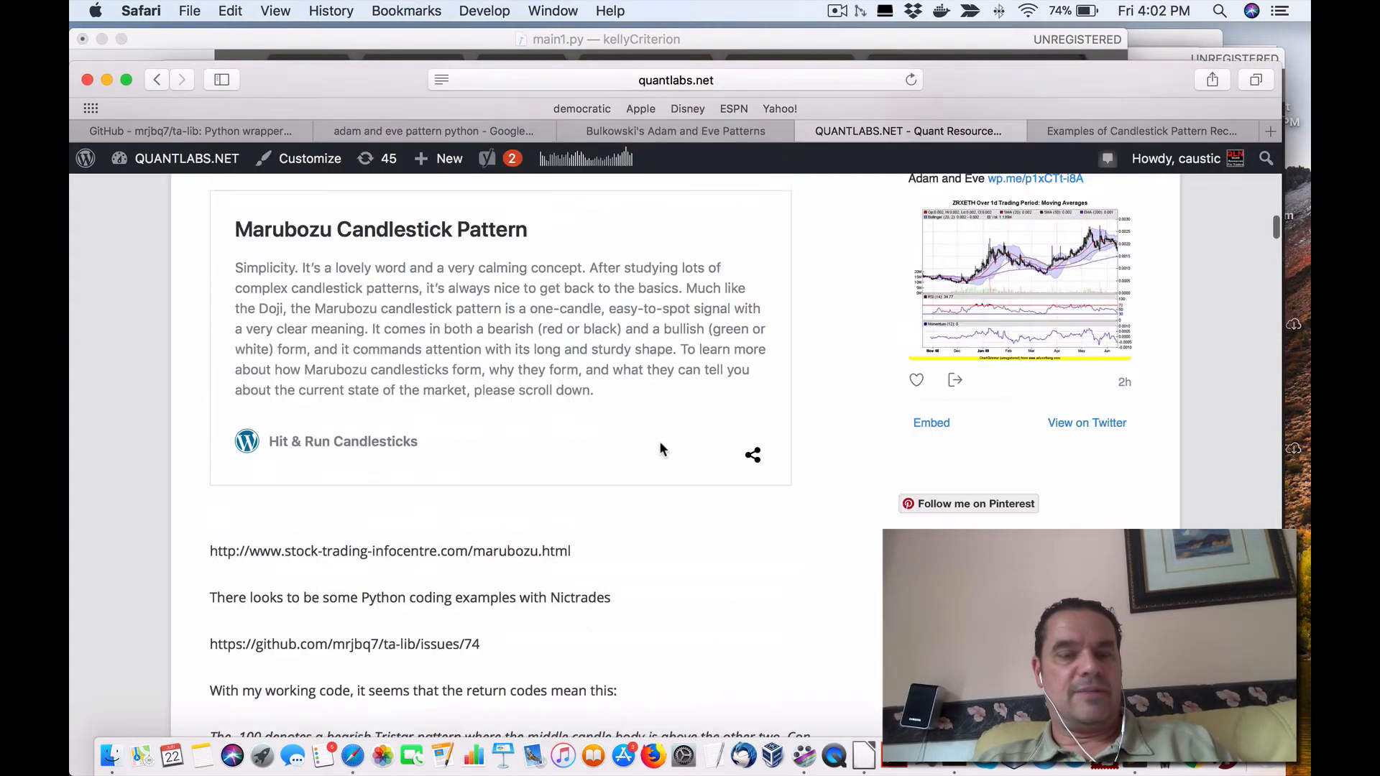
# Step: Scroll the QuantLabs post to its top and start a new Safari tab on Google
pyautogui.scroll(3)
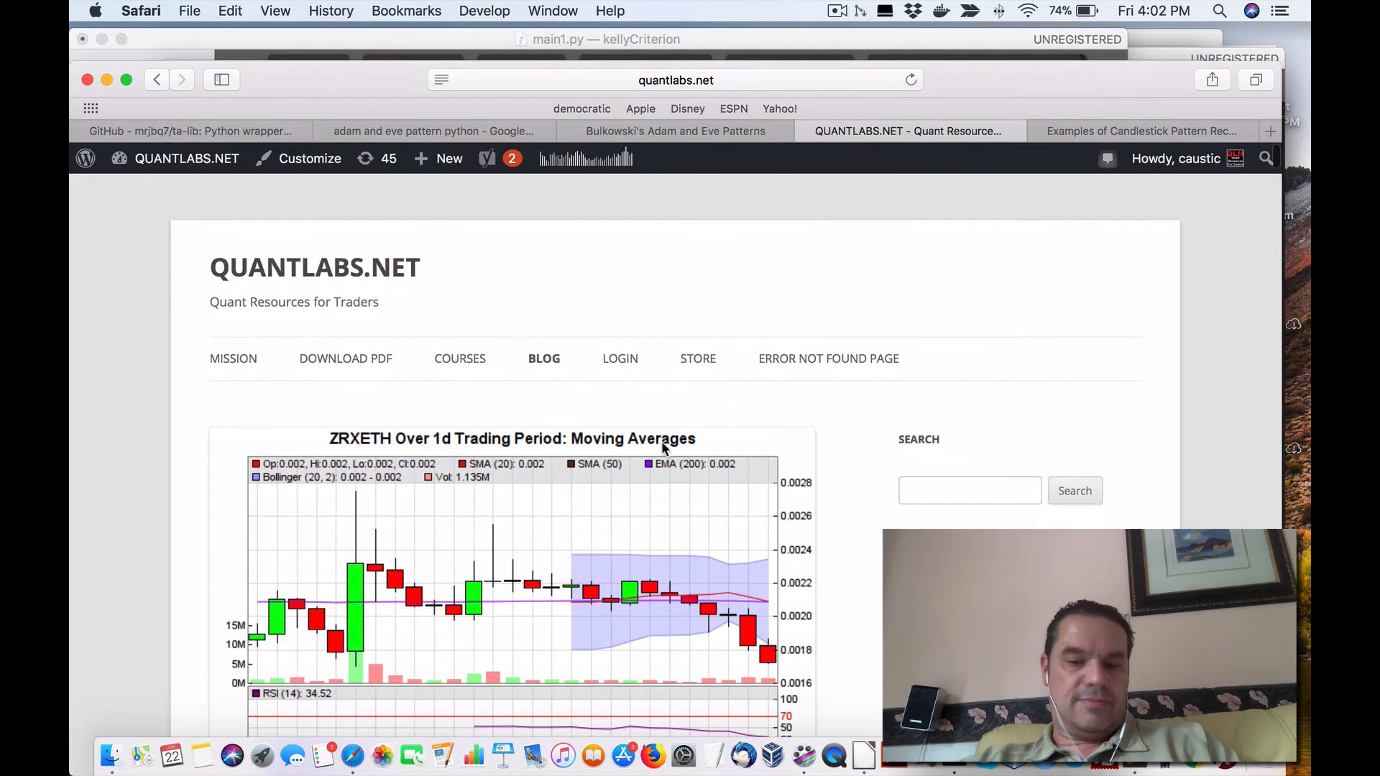
pyautogui.click(1270, 131)
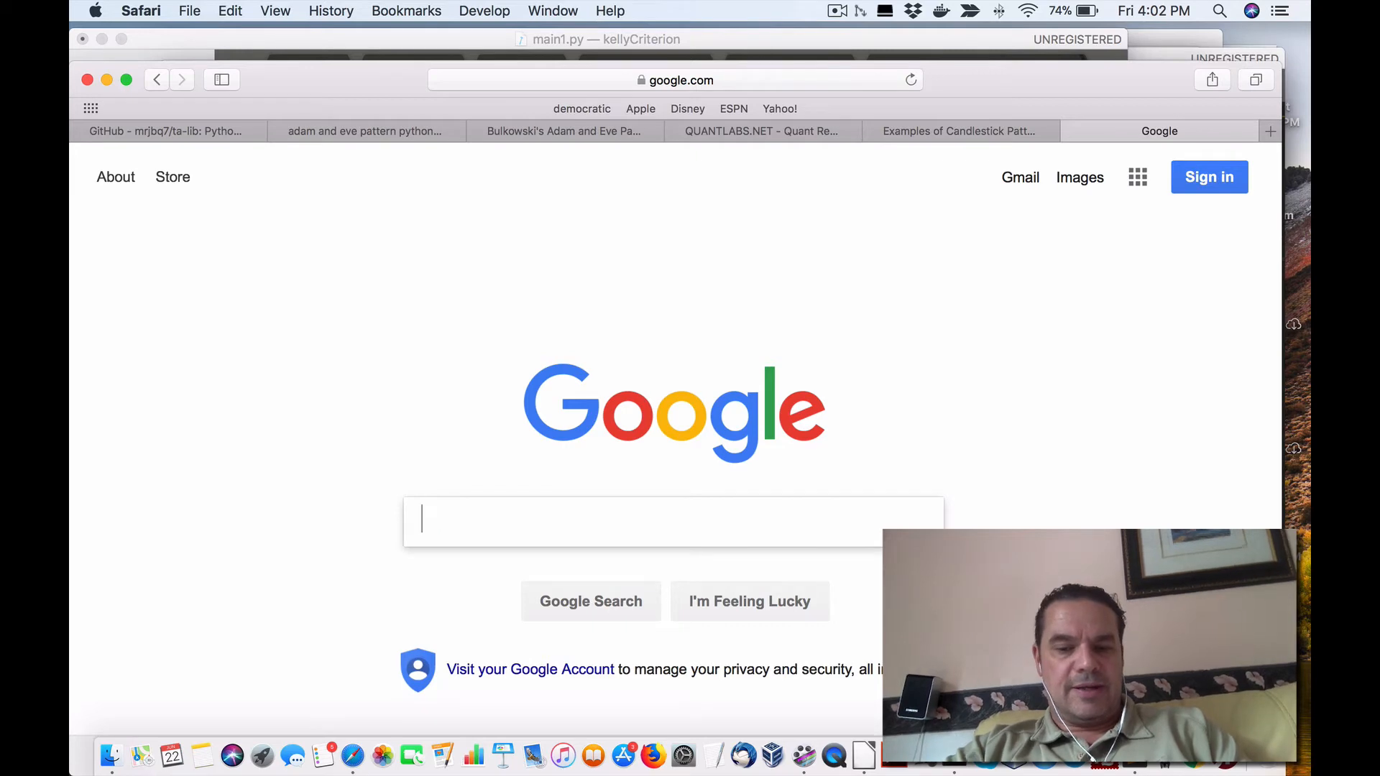
# Step: Search Google for 'github talib' and land on the ta-lib repository's talib folder
pyautogui.write('gitub t')
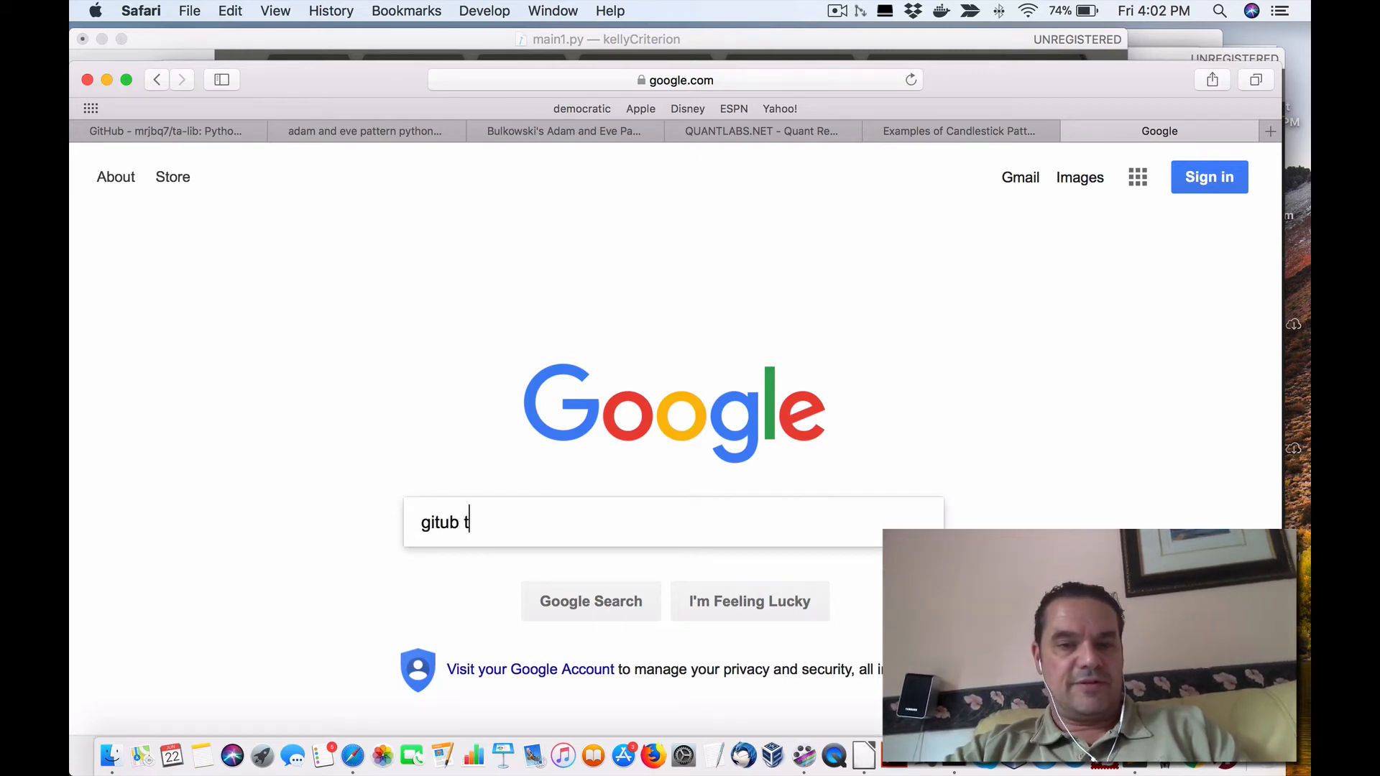
pyautogui.write('ali')
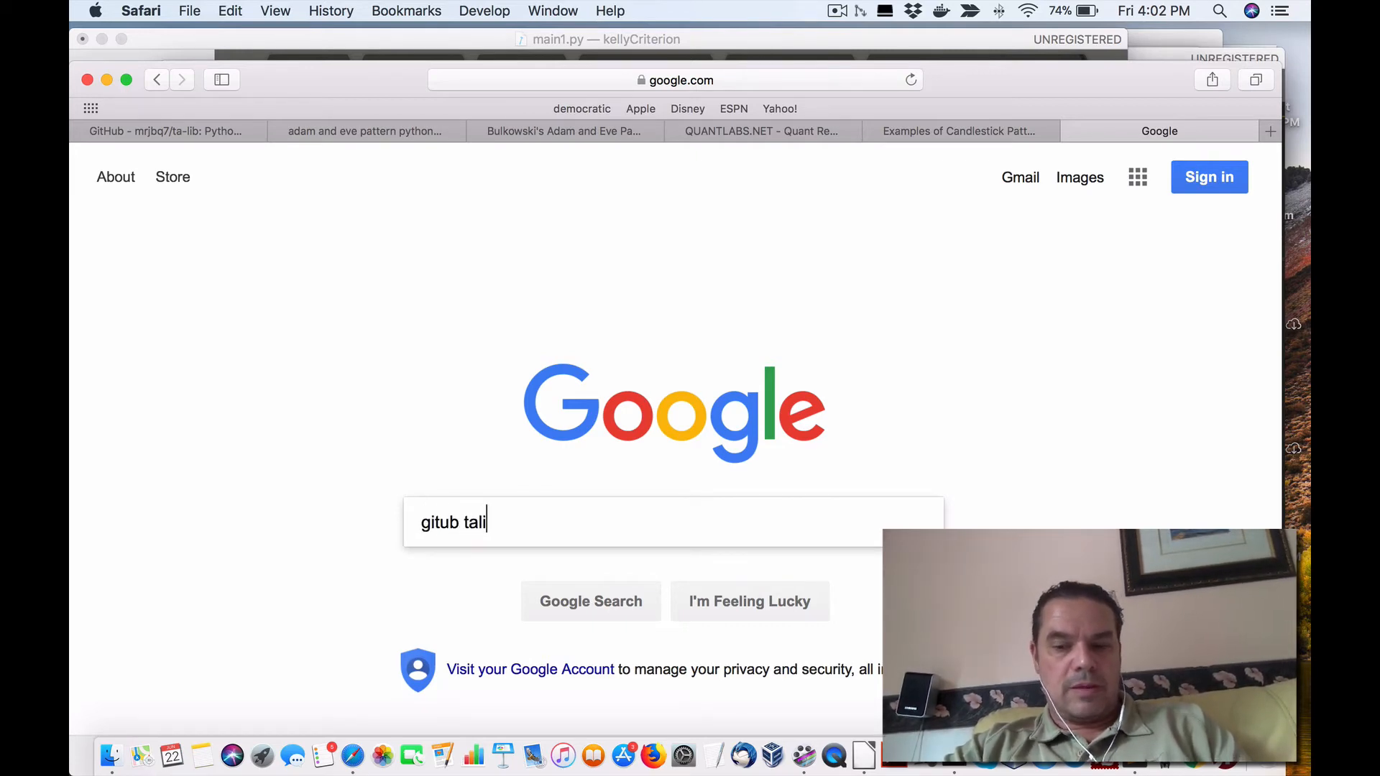
pyautogui.write('b')
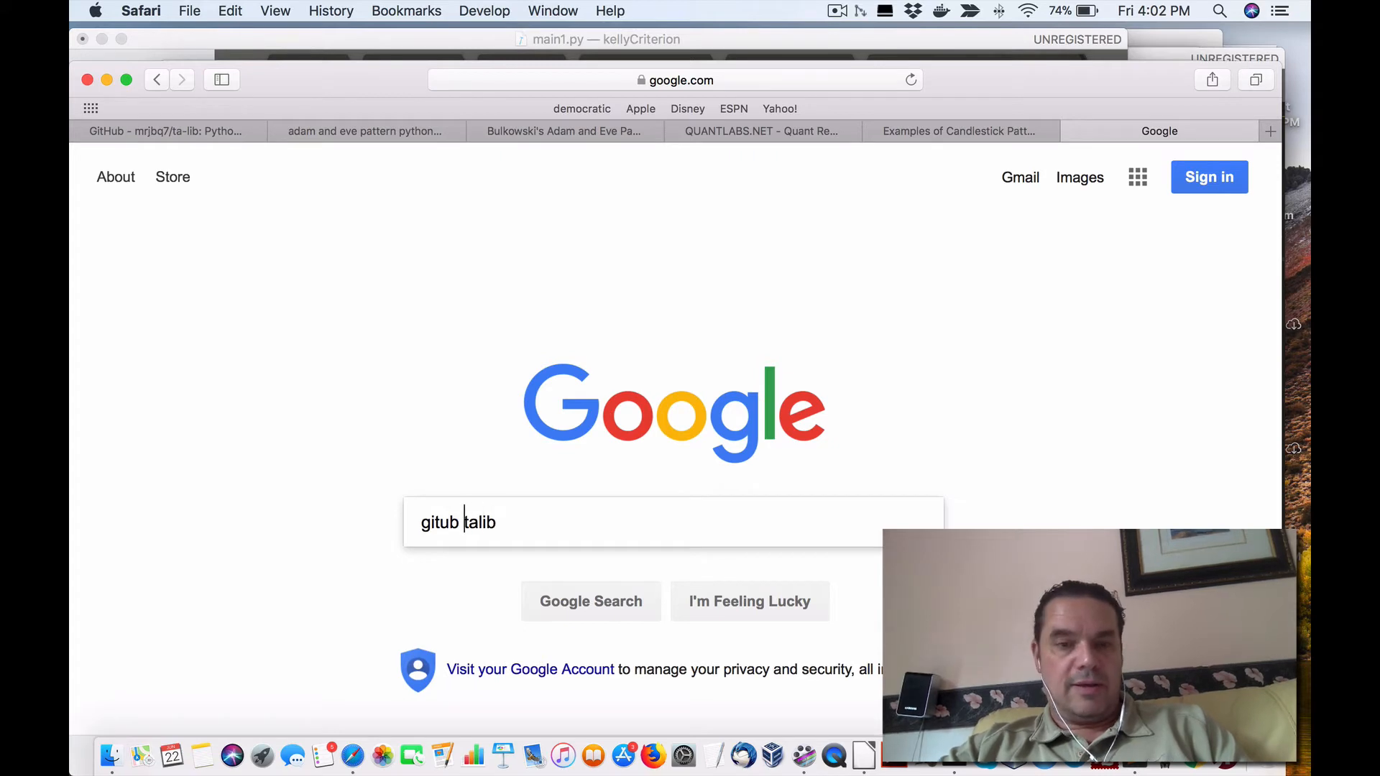
pyautogui.press('Return')
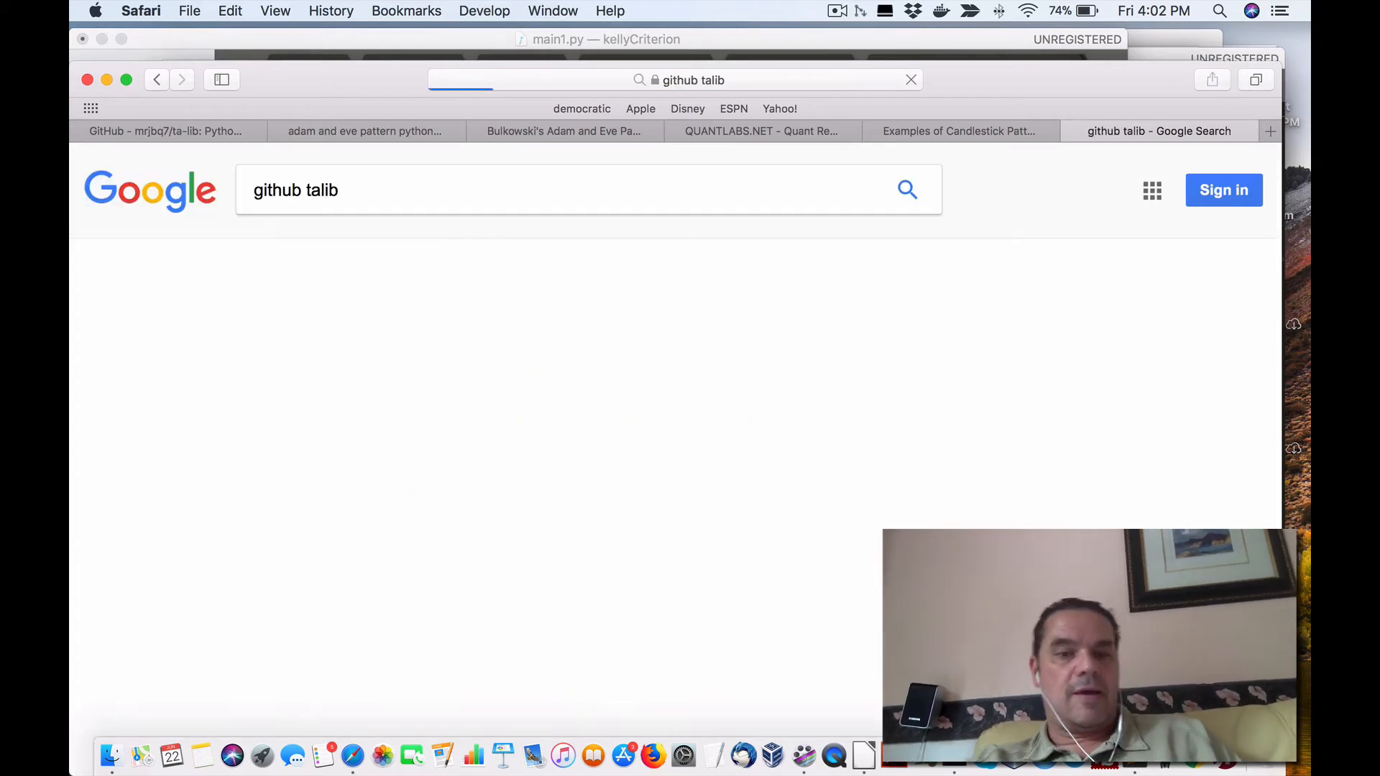
pyautogui.press('Return')
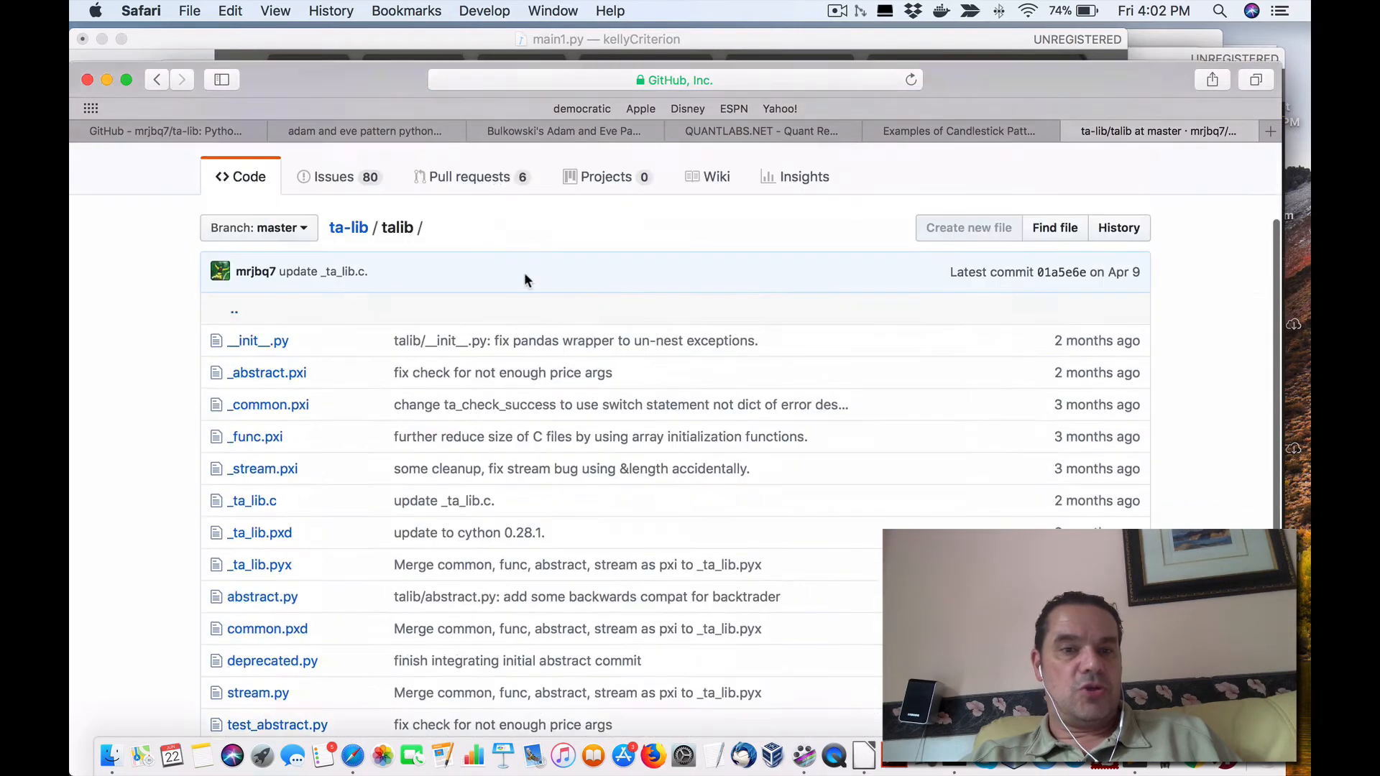
# Step: Read the ta-lib README's installation and troubleshooting notes, then return to the candlestick patterns issue
pyautogui.click(348, 227)
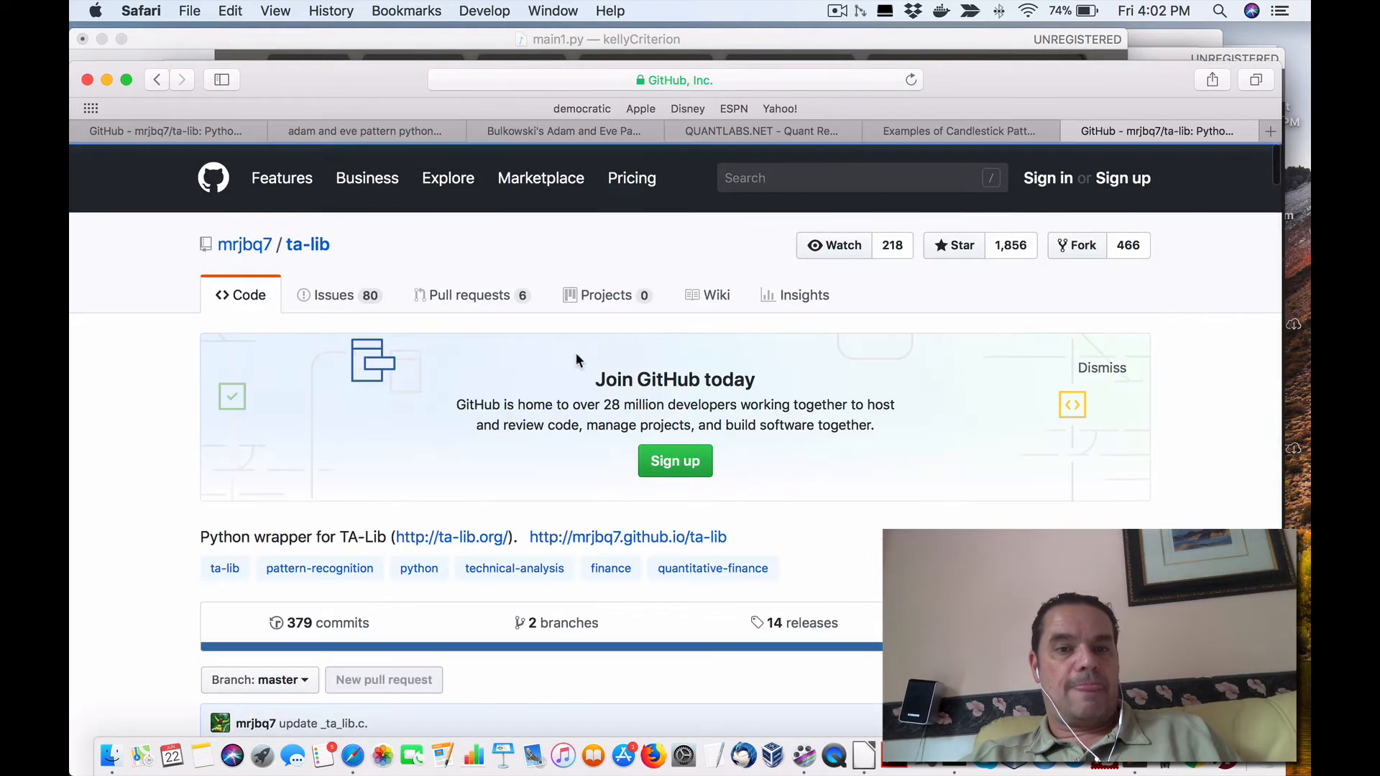
pyautogui.scroll(-3)
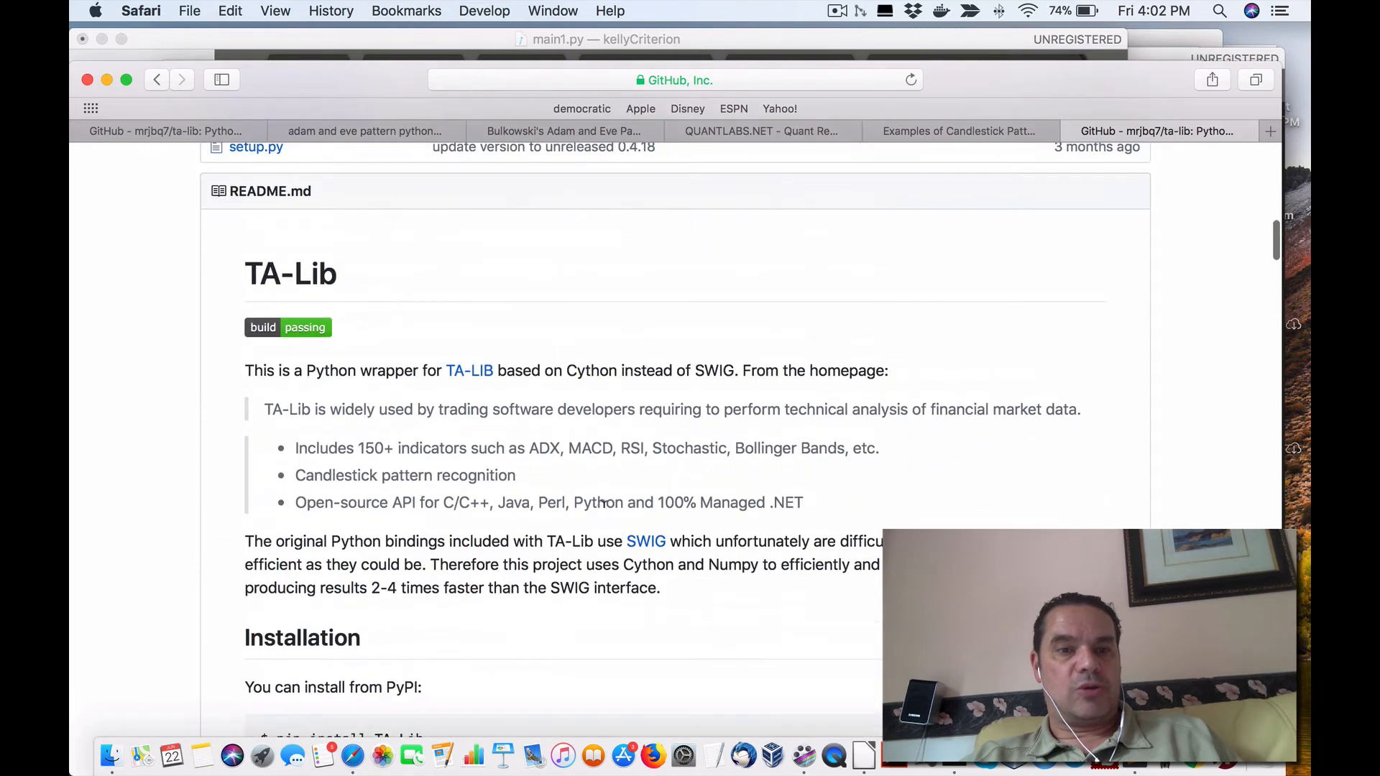
pyautogui.scroll(-3)
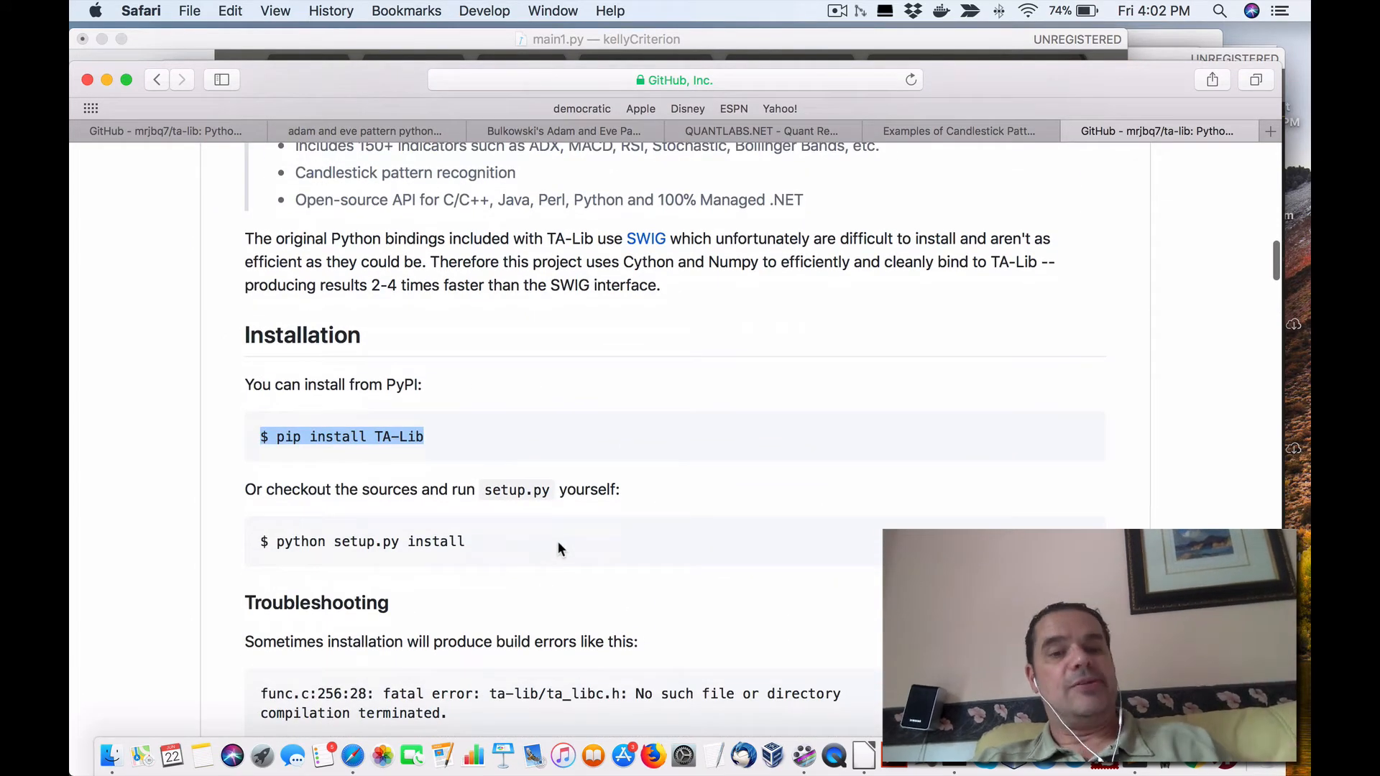
pyautogui.scroll(-3)
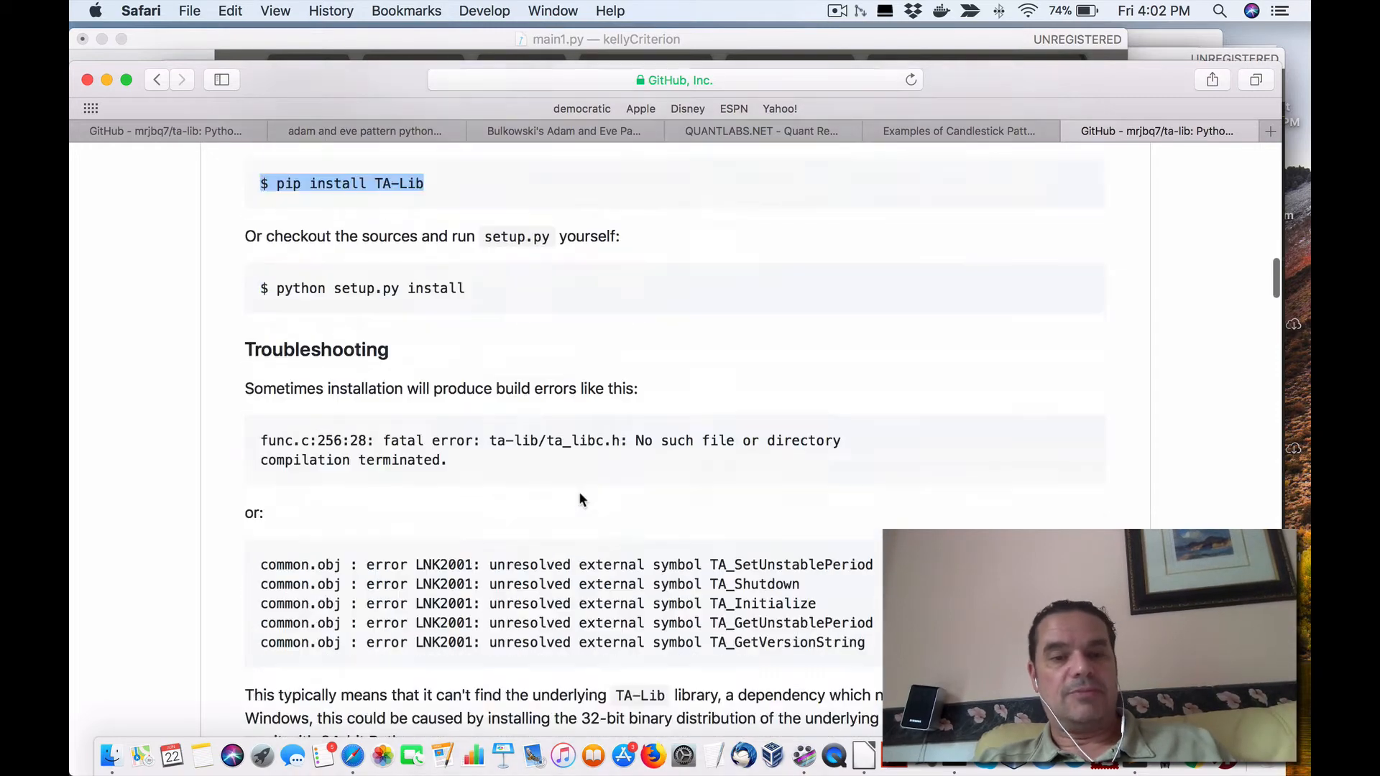
pyautogui.click(959, 131)
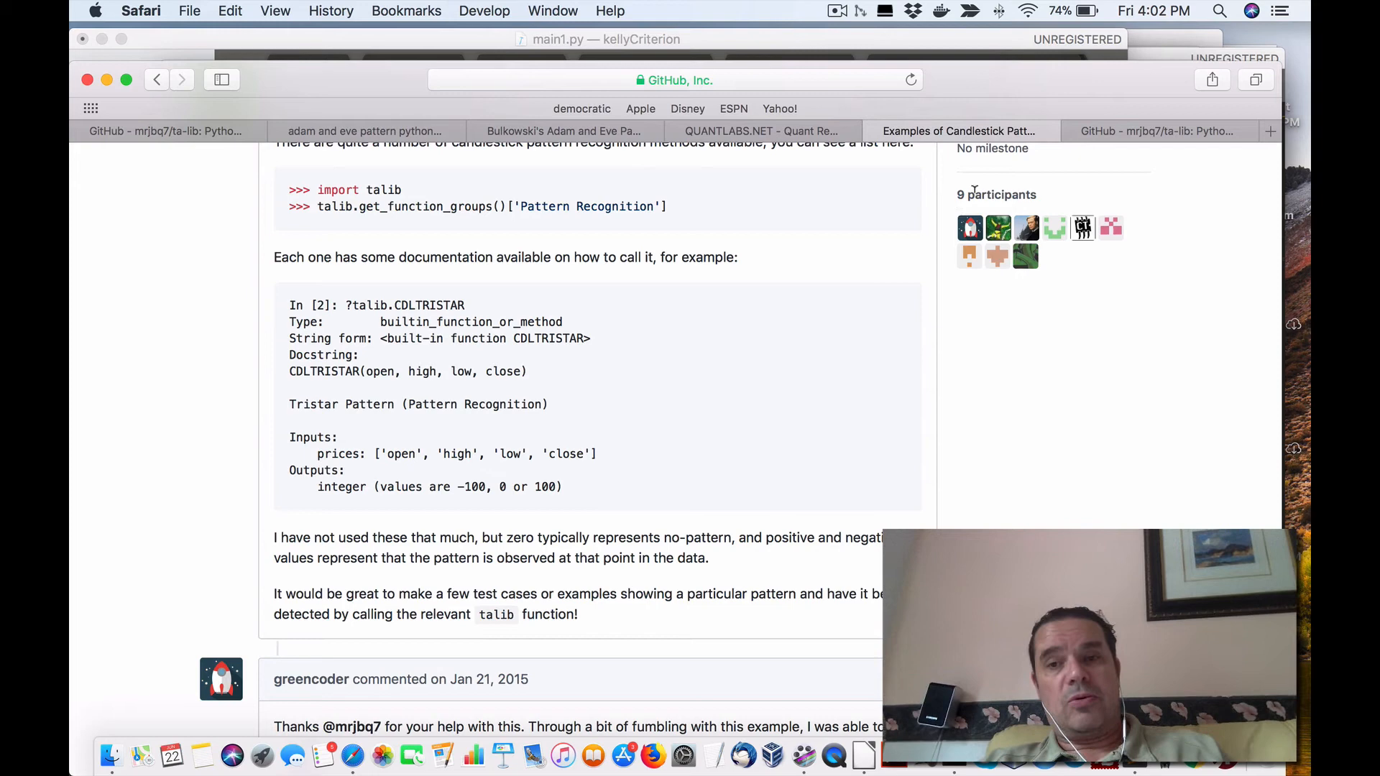
pyautogui.moveTo(526, 119)
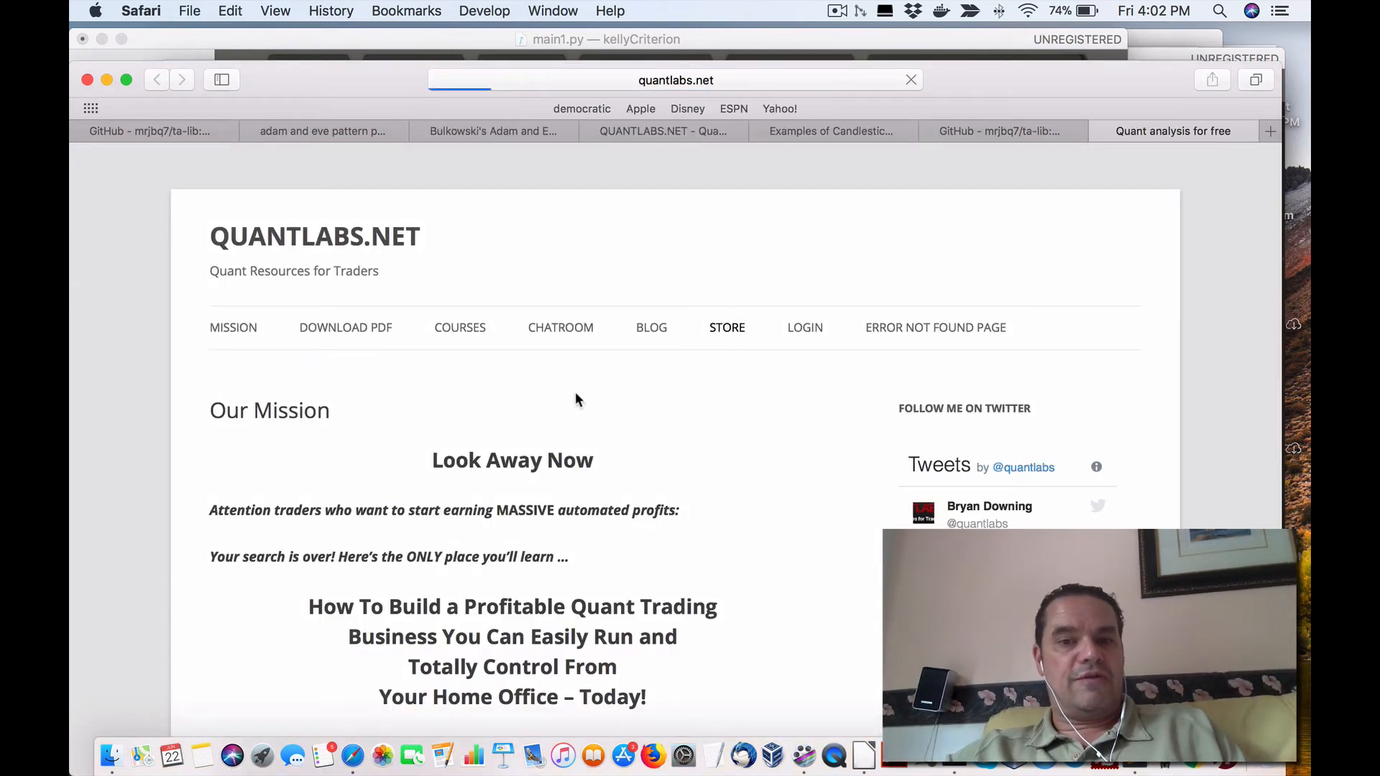
# Step: Browse the QuantLabs store listing and scroll the Python algo trading course page
pyautogui.click(727, 328)
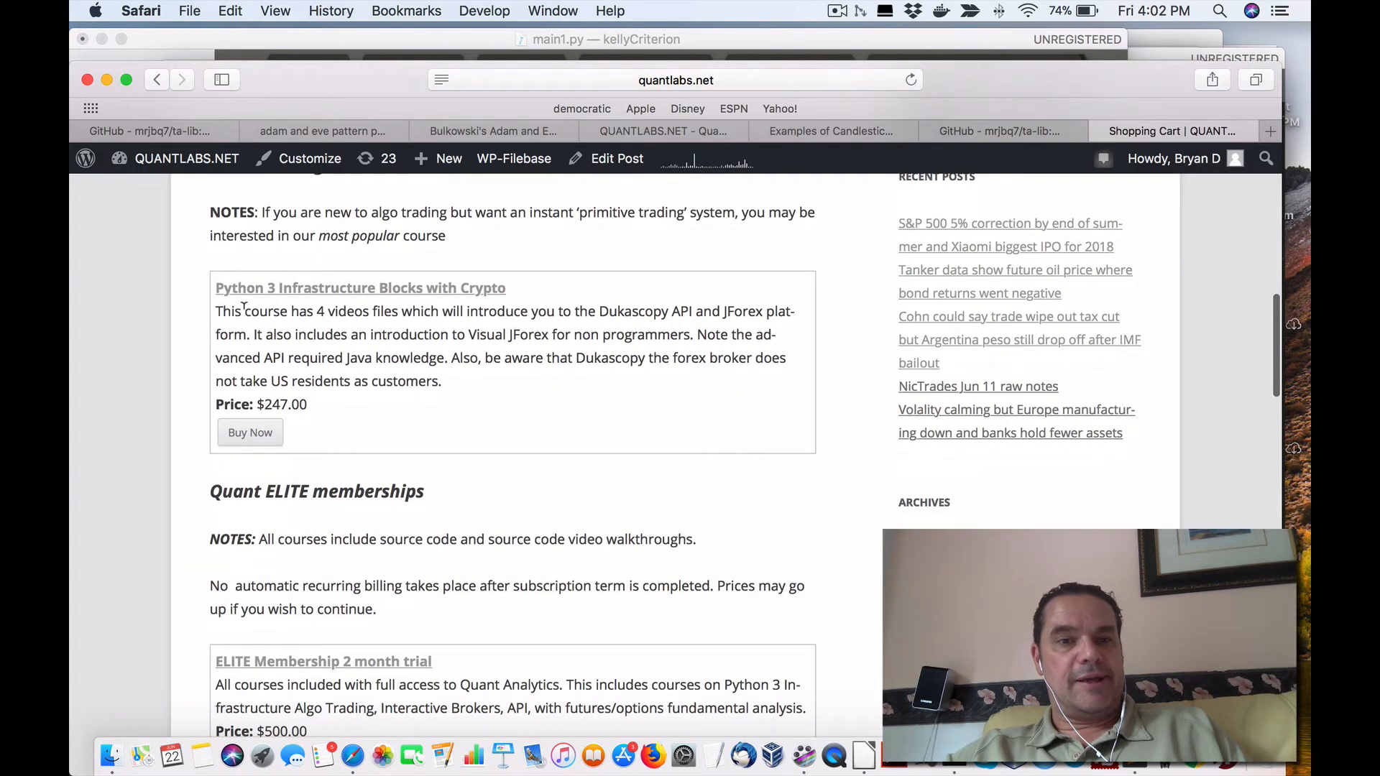
pyautogui.moveTo(449, 304)
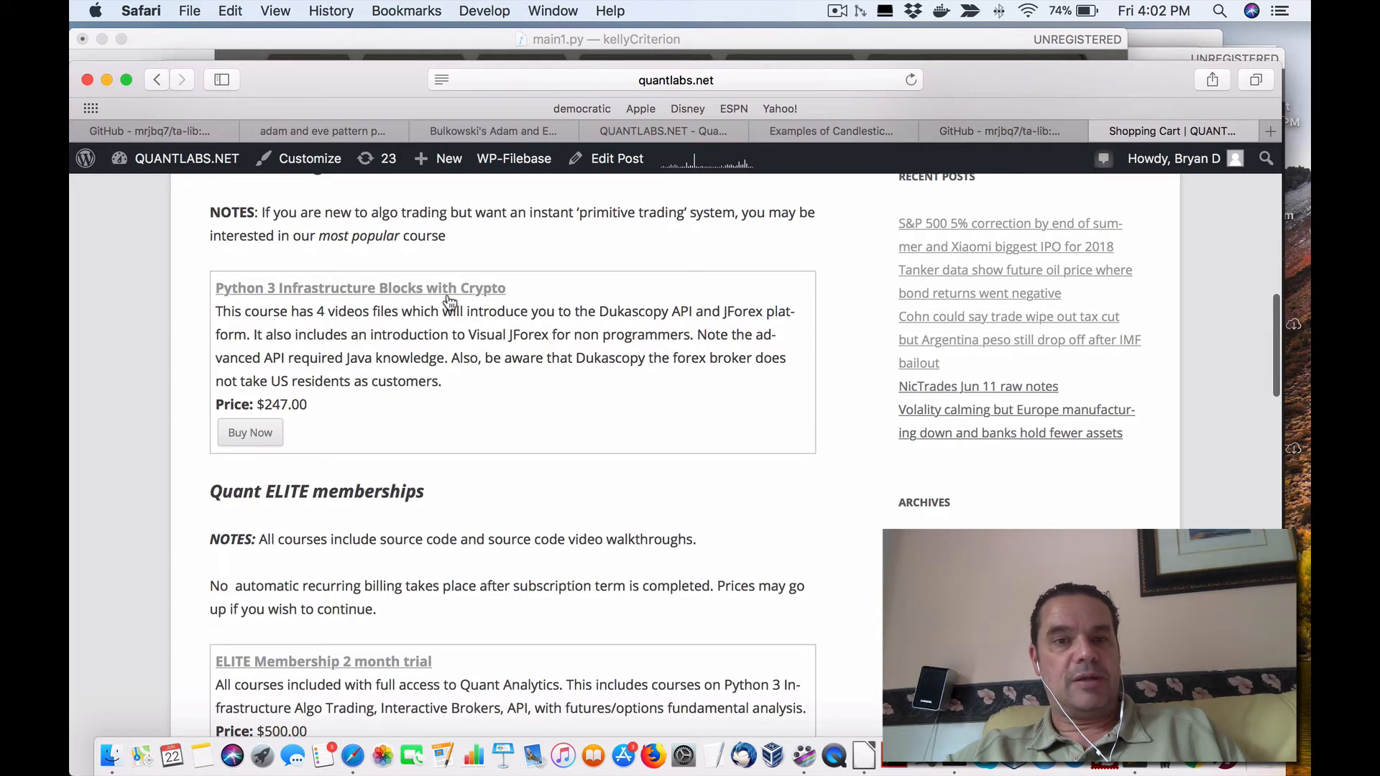
pyautogui.moveTo(489, 297)
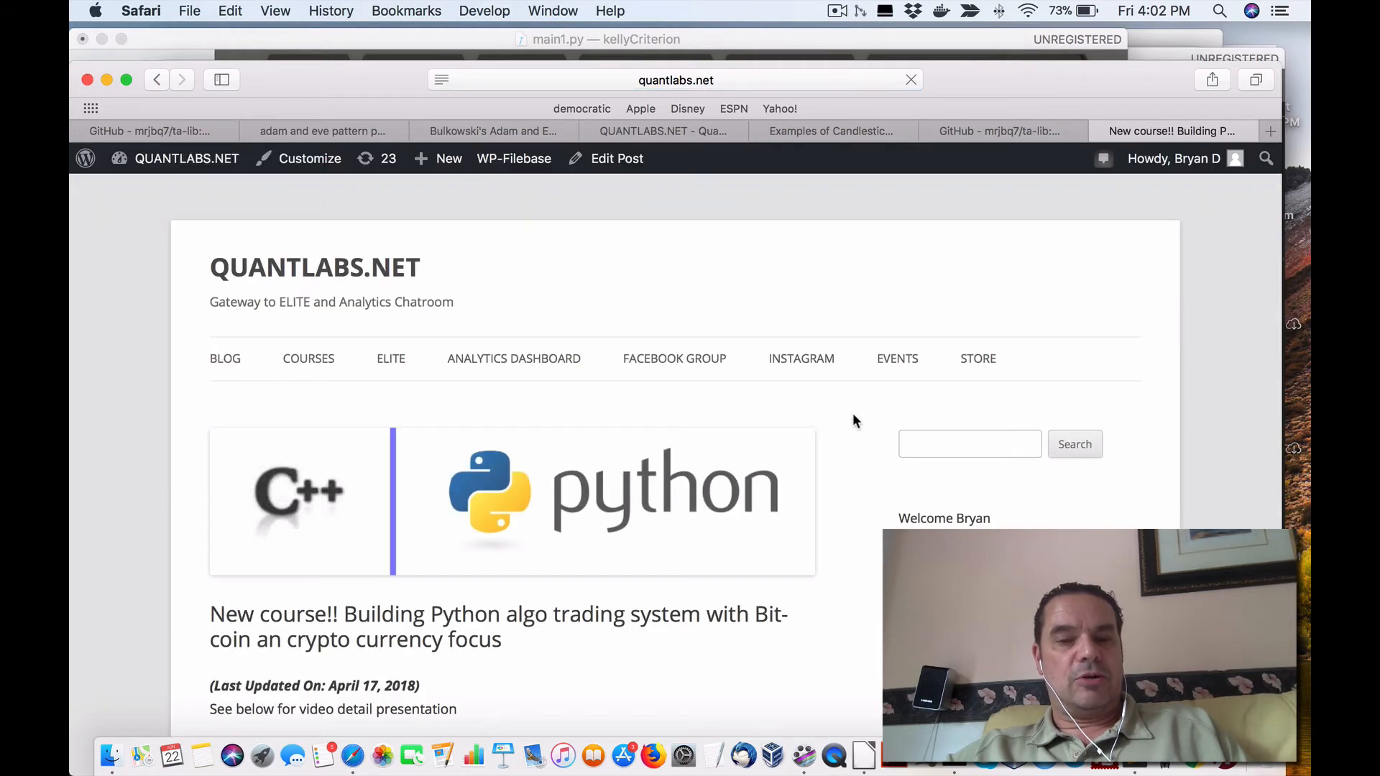
pyautogui.scroll(-3)
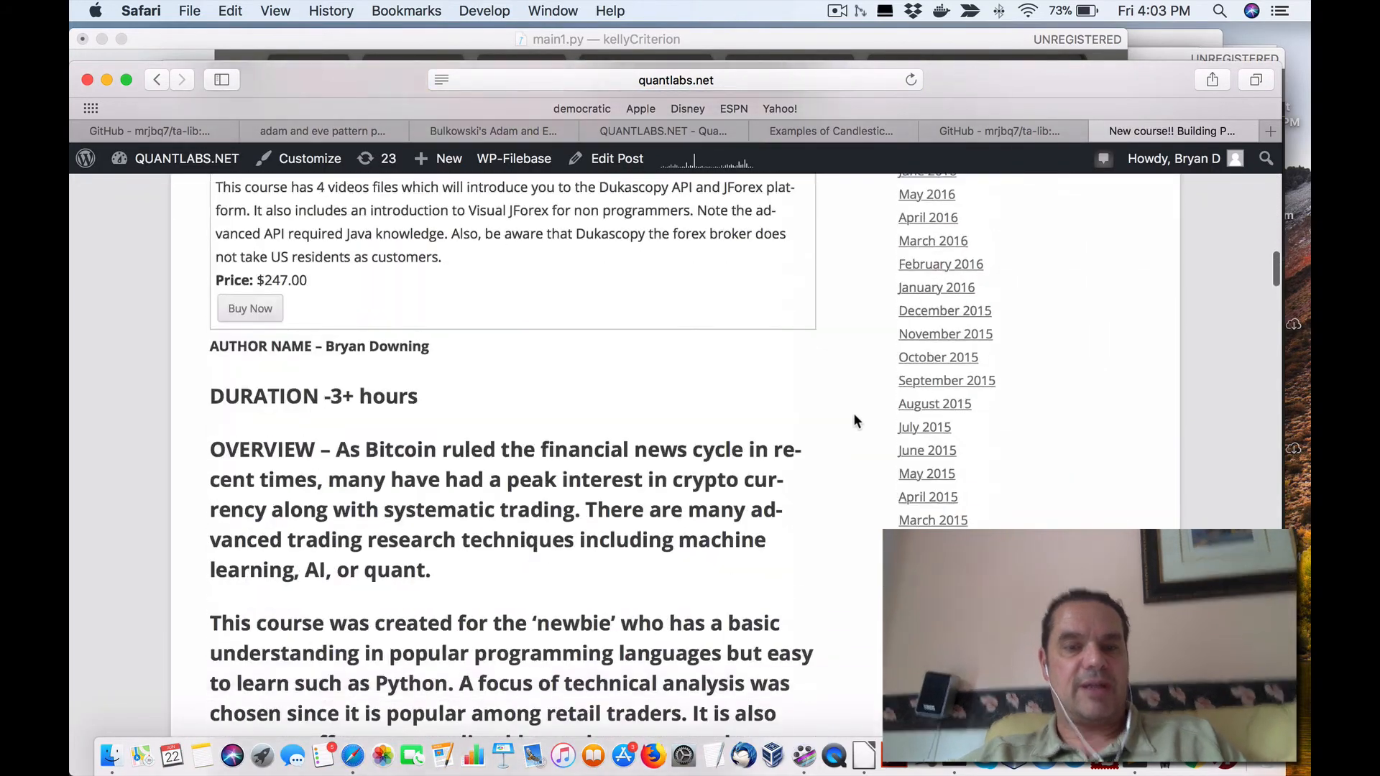
pyautogui.scroll(-3)
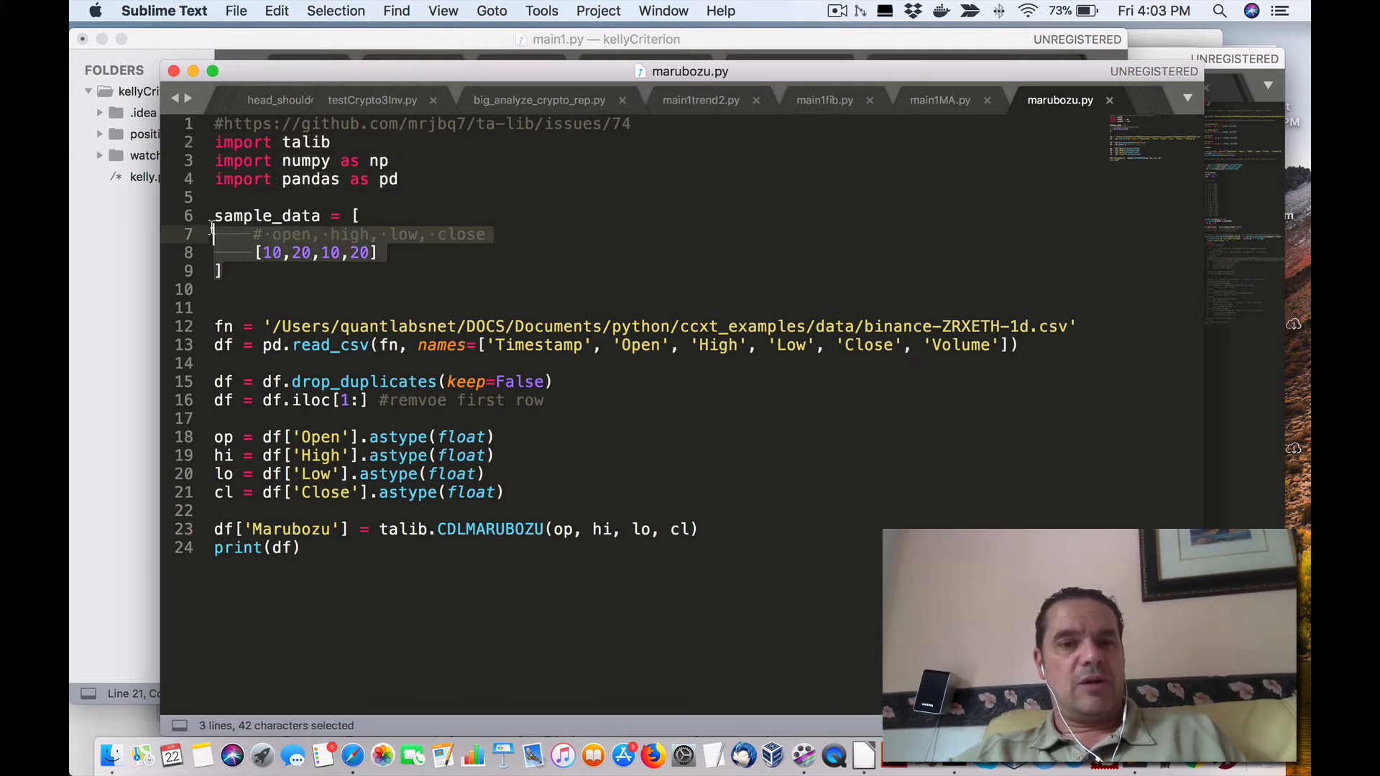
pyautogui.click(433, 273)
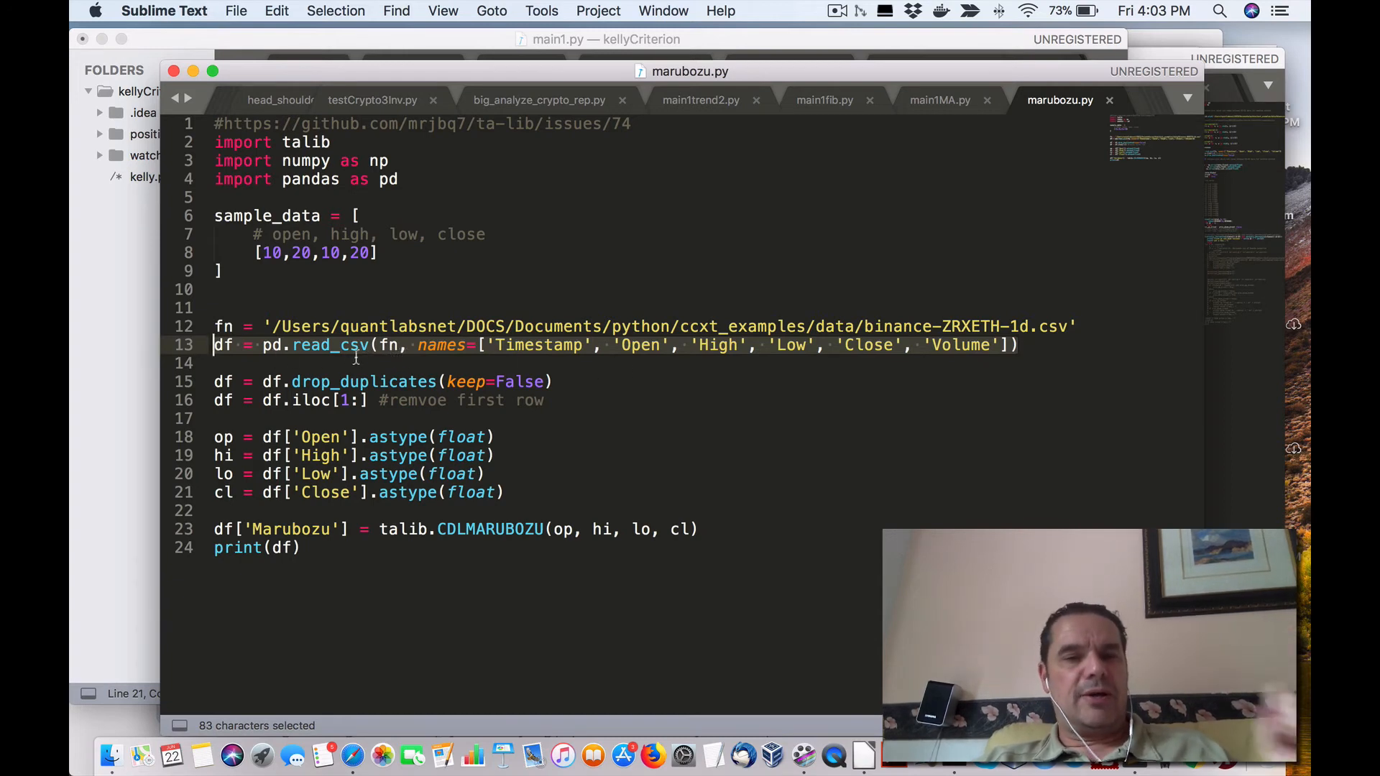
pyautogui.moveTo(1043, 355)
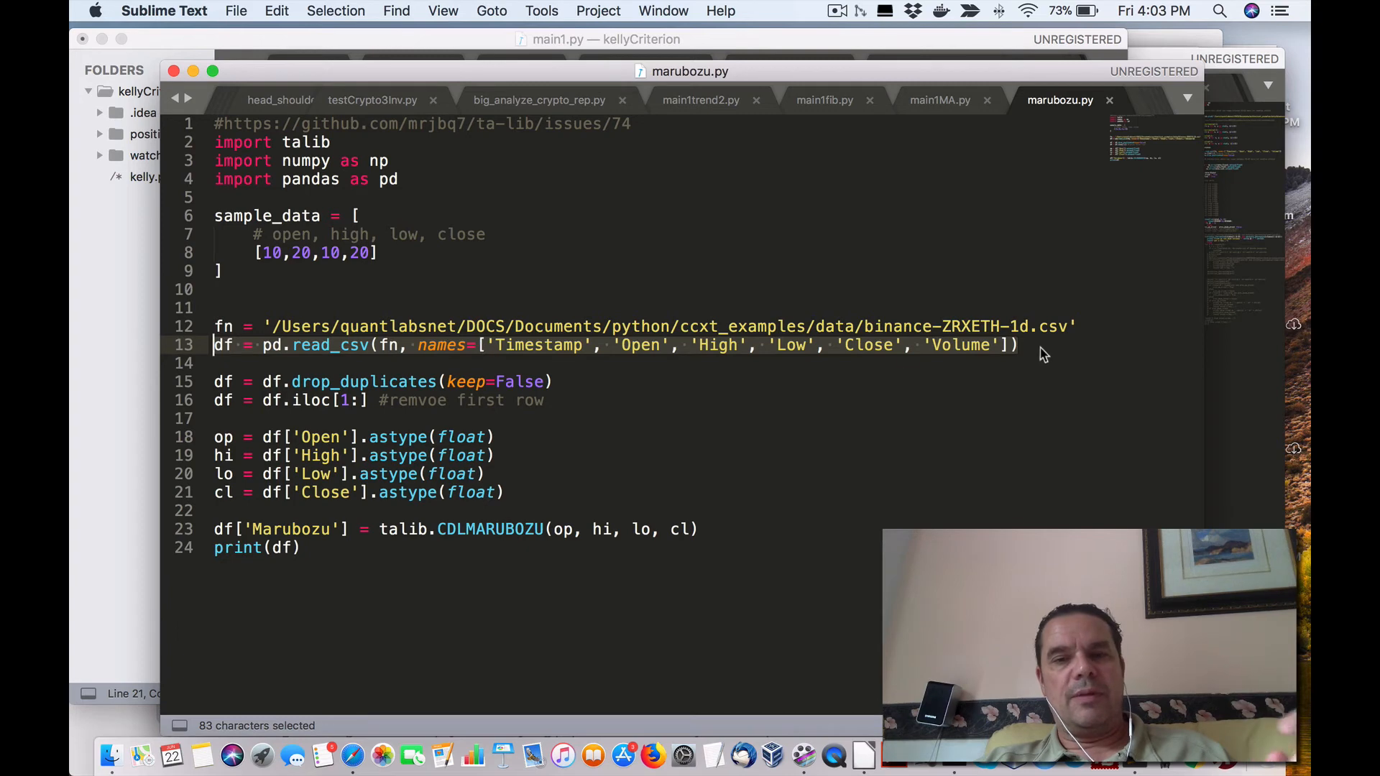
pyautogui.moveTo(967, 351)
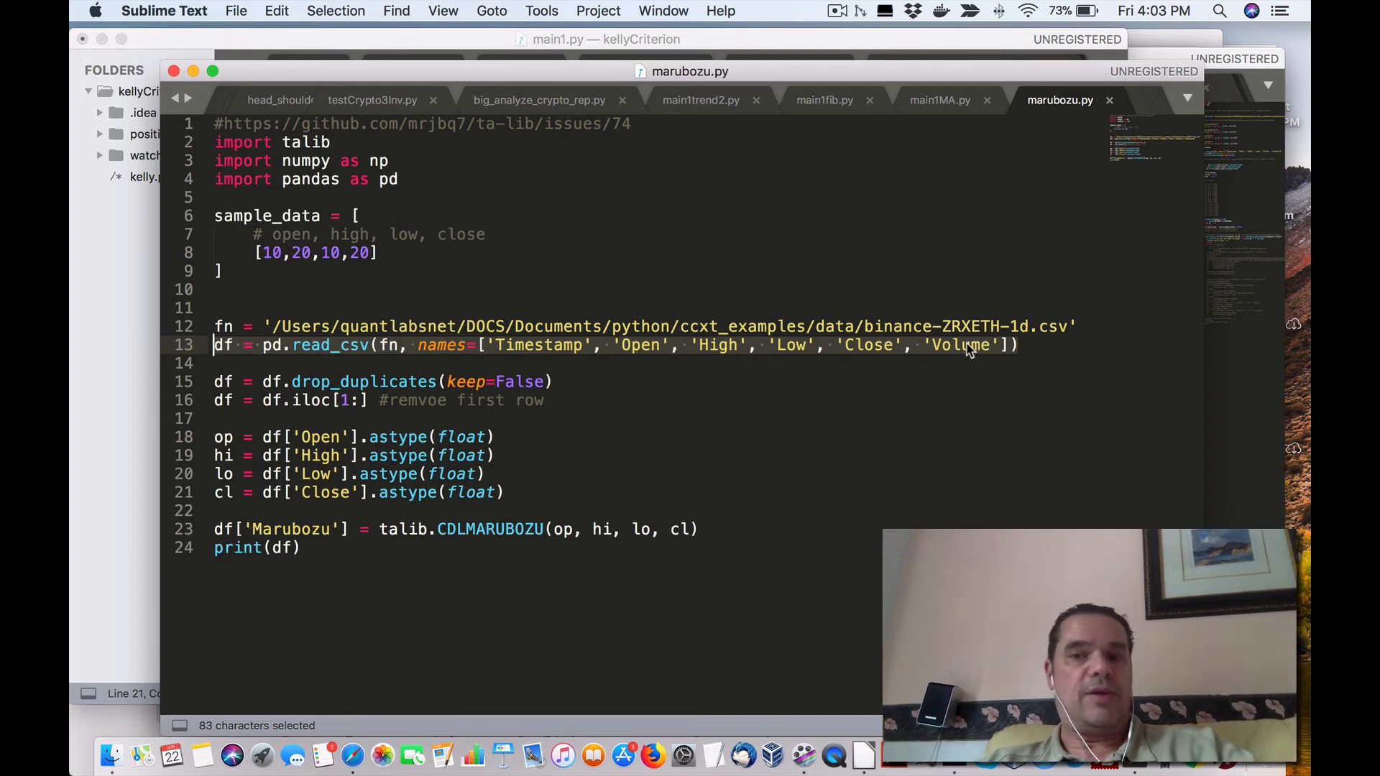
pyautogui.click(535, 381)
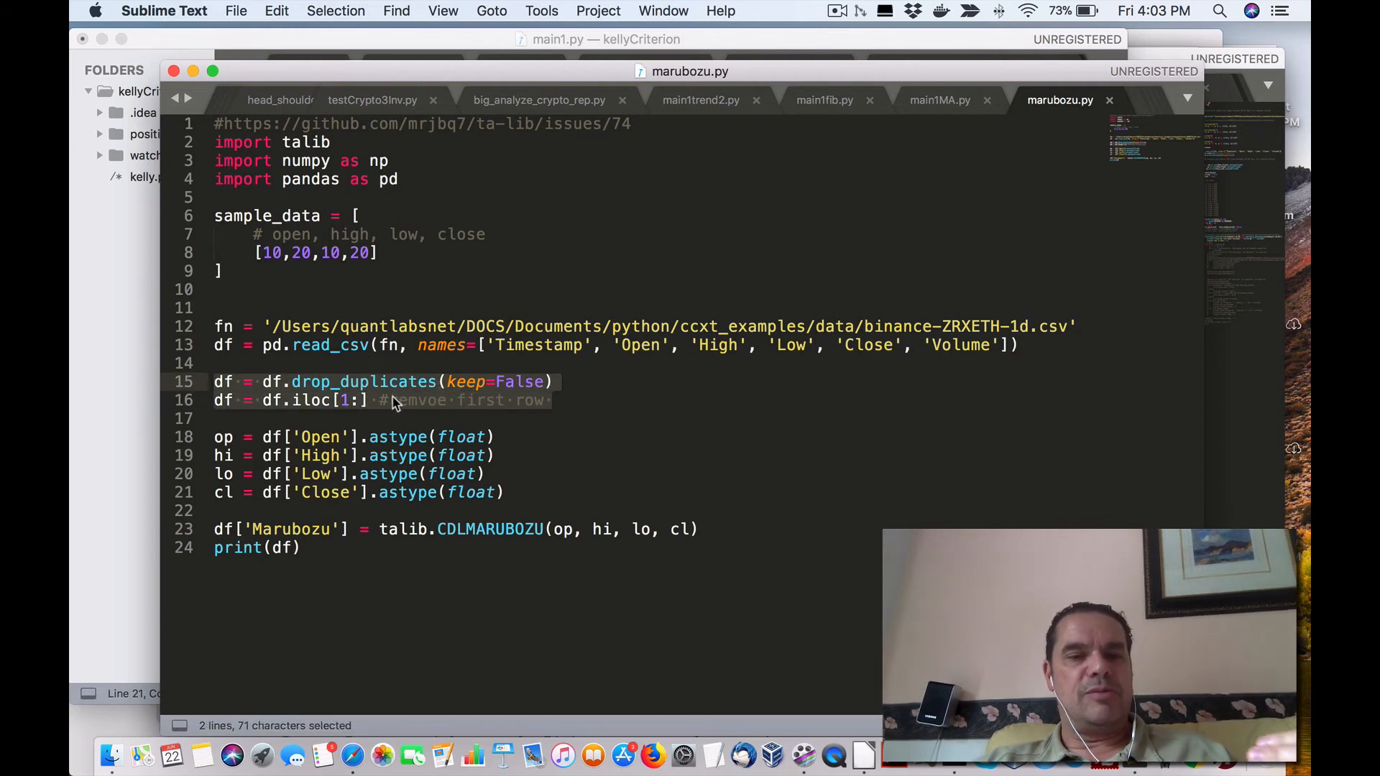
pyautogui.click(555, 381)
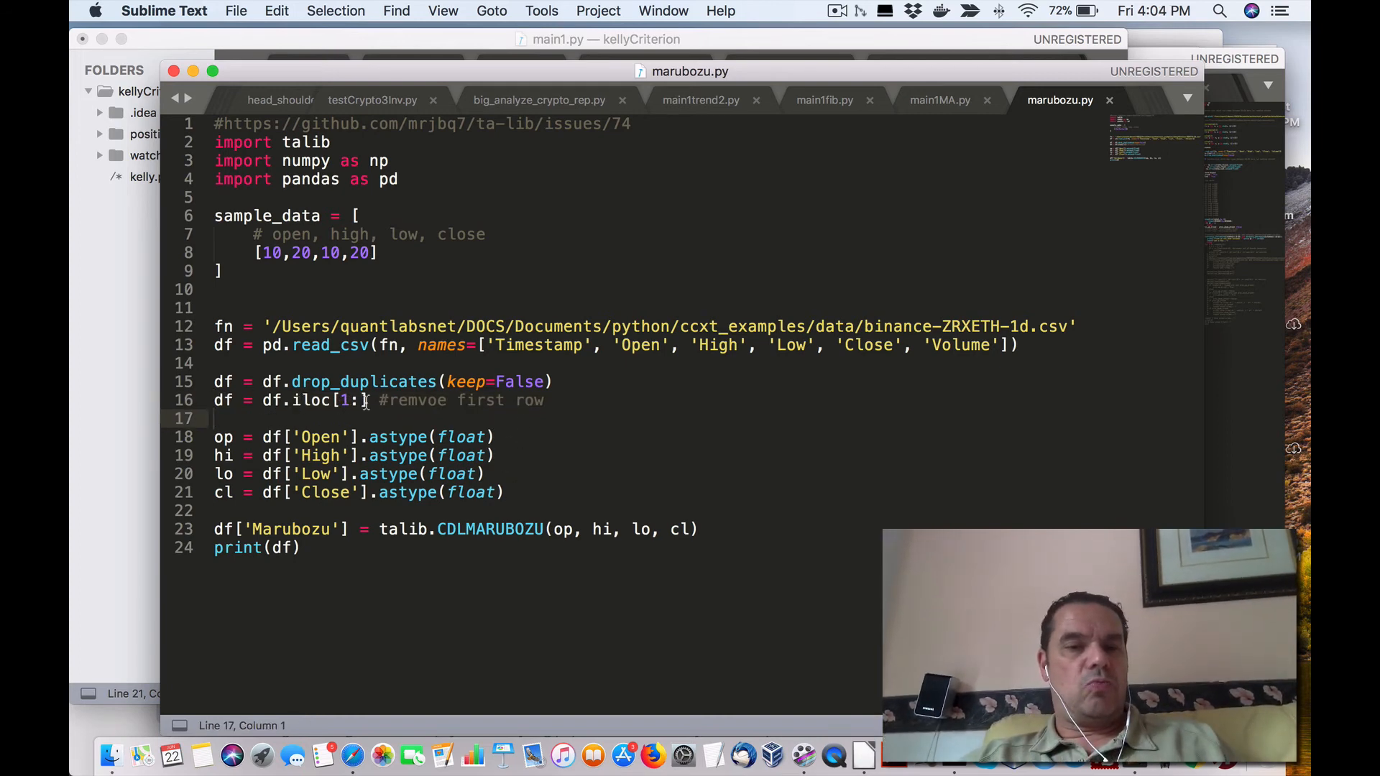
pyautogui.doubleClick(223, 401)
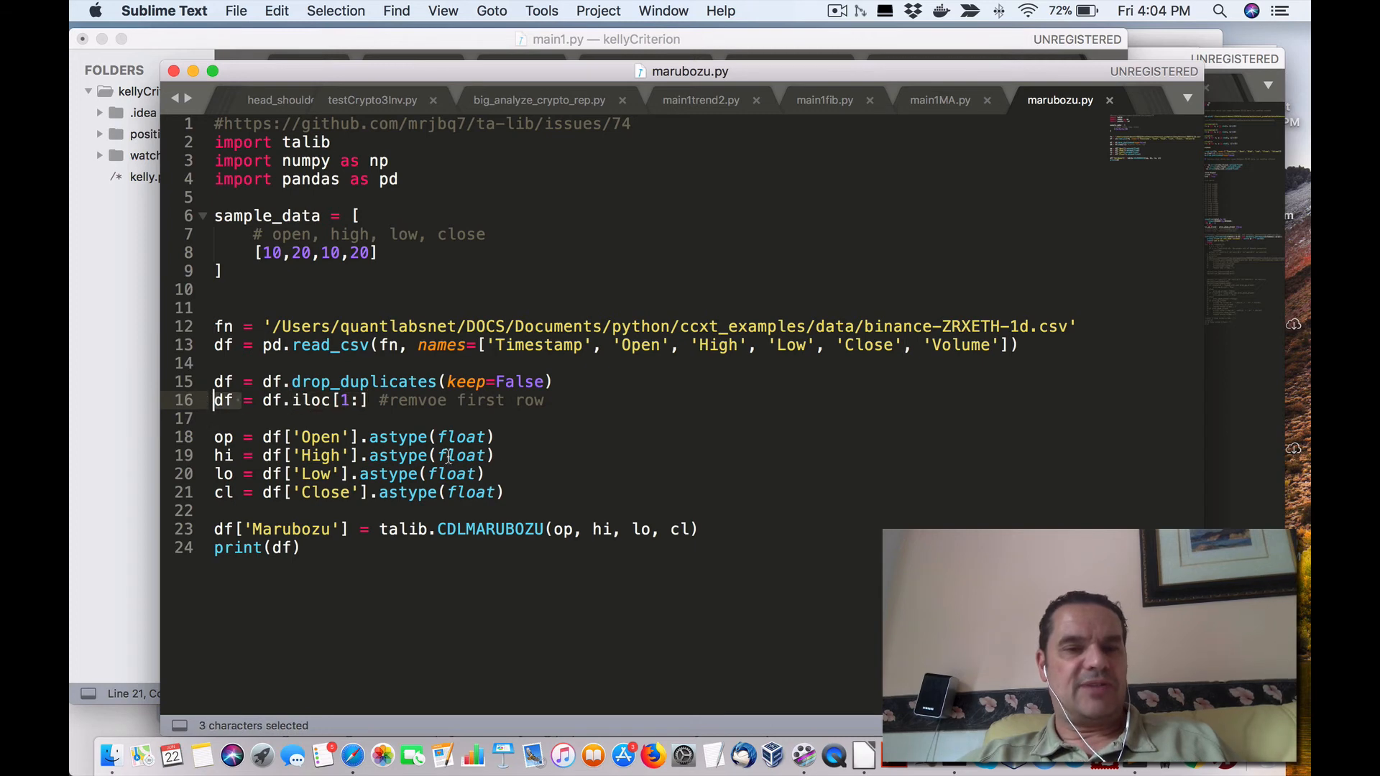
pyautogui.click(486, 473)
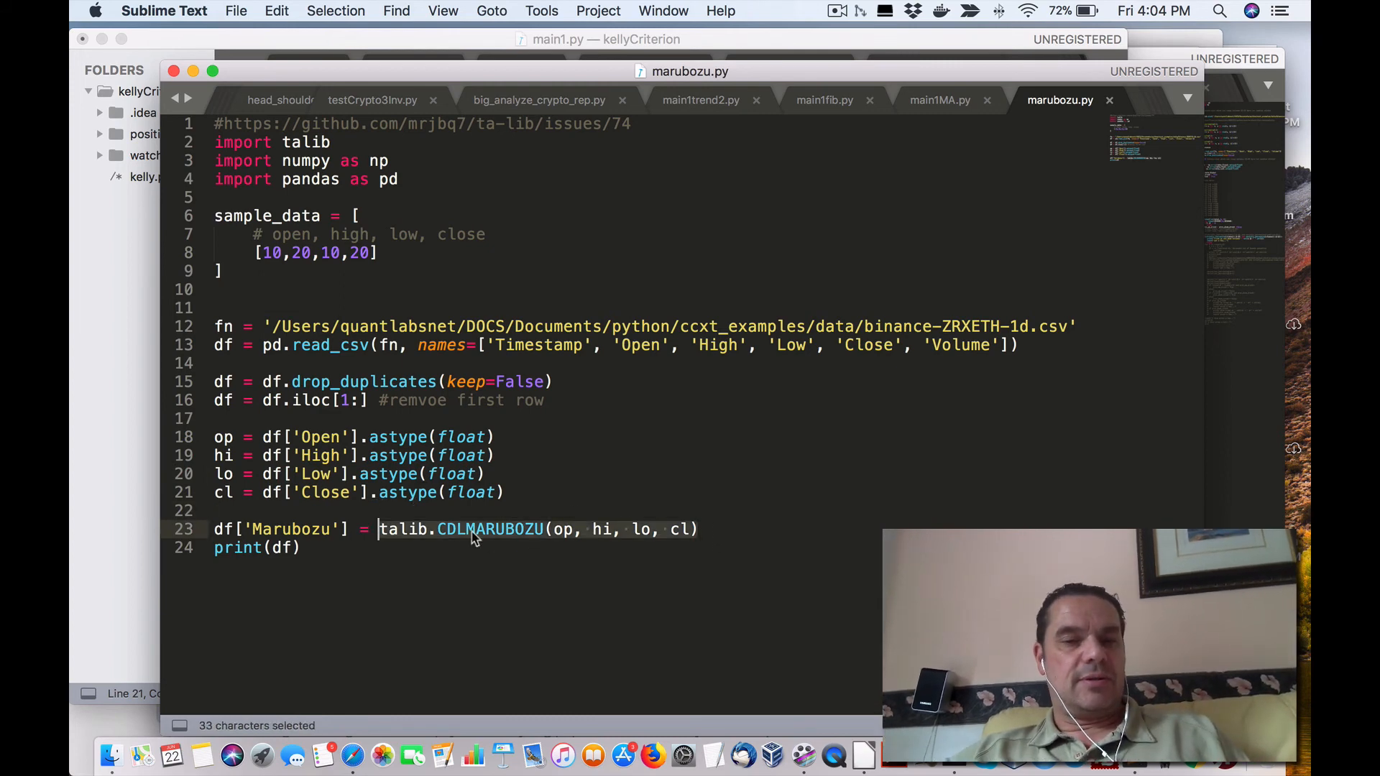
pyautogui.moveTo(443, 535)
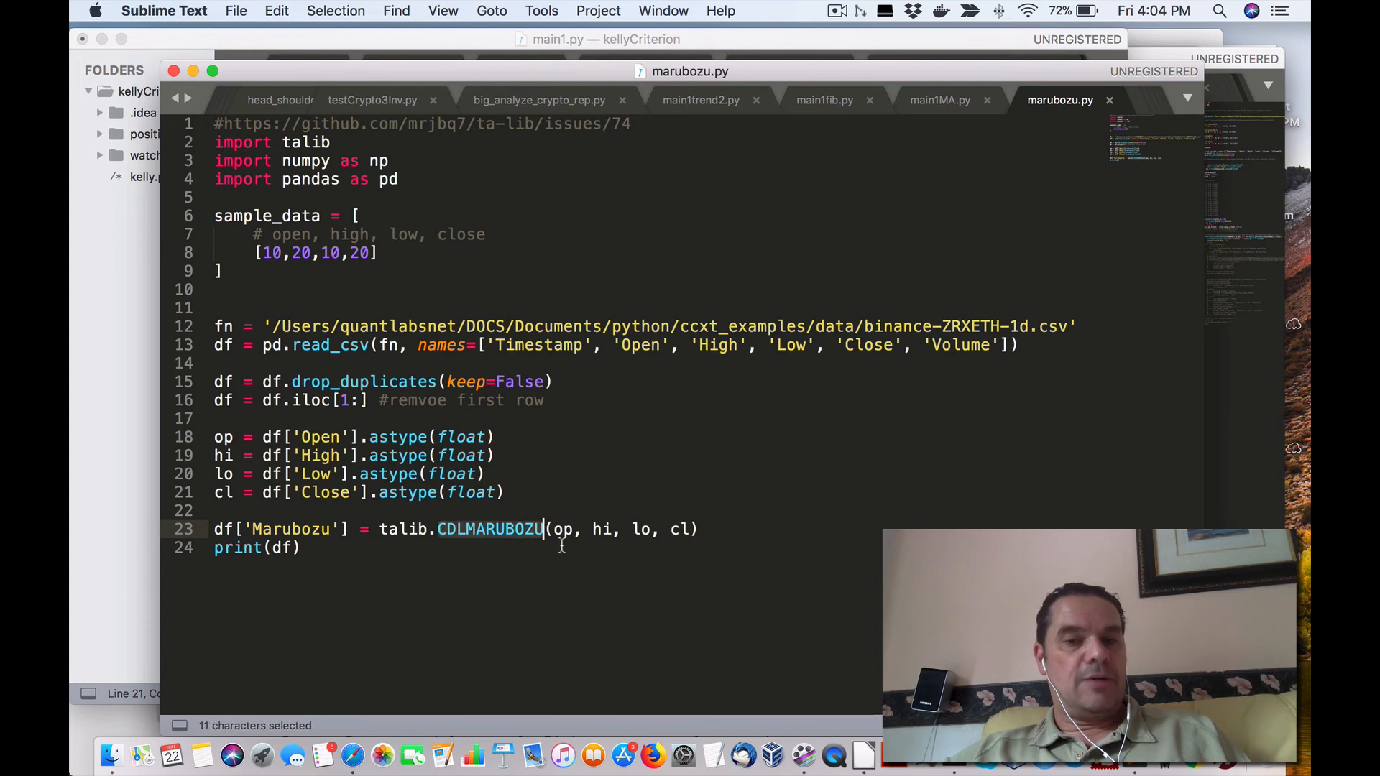
pyautogui.moveTo(361, 536)
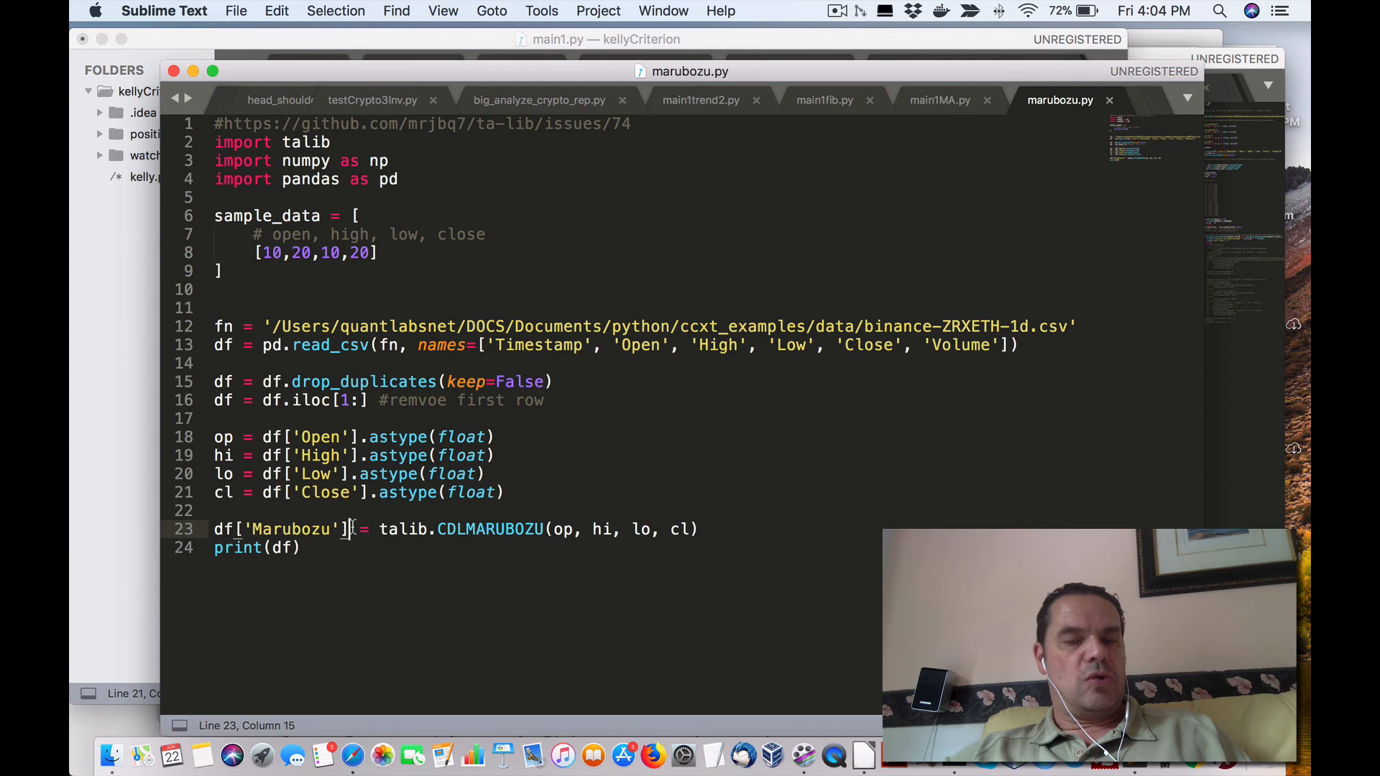
# Step: Select the CDLMARUBOZU line, then show the iTerm2 output with Marubozu 100 at row 266 and -100 at row 269
pyautogui.doubleClick(237, 547)
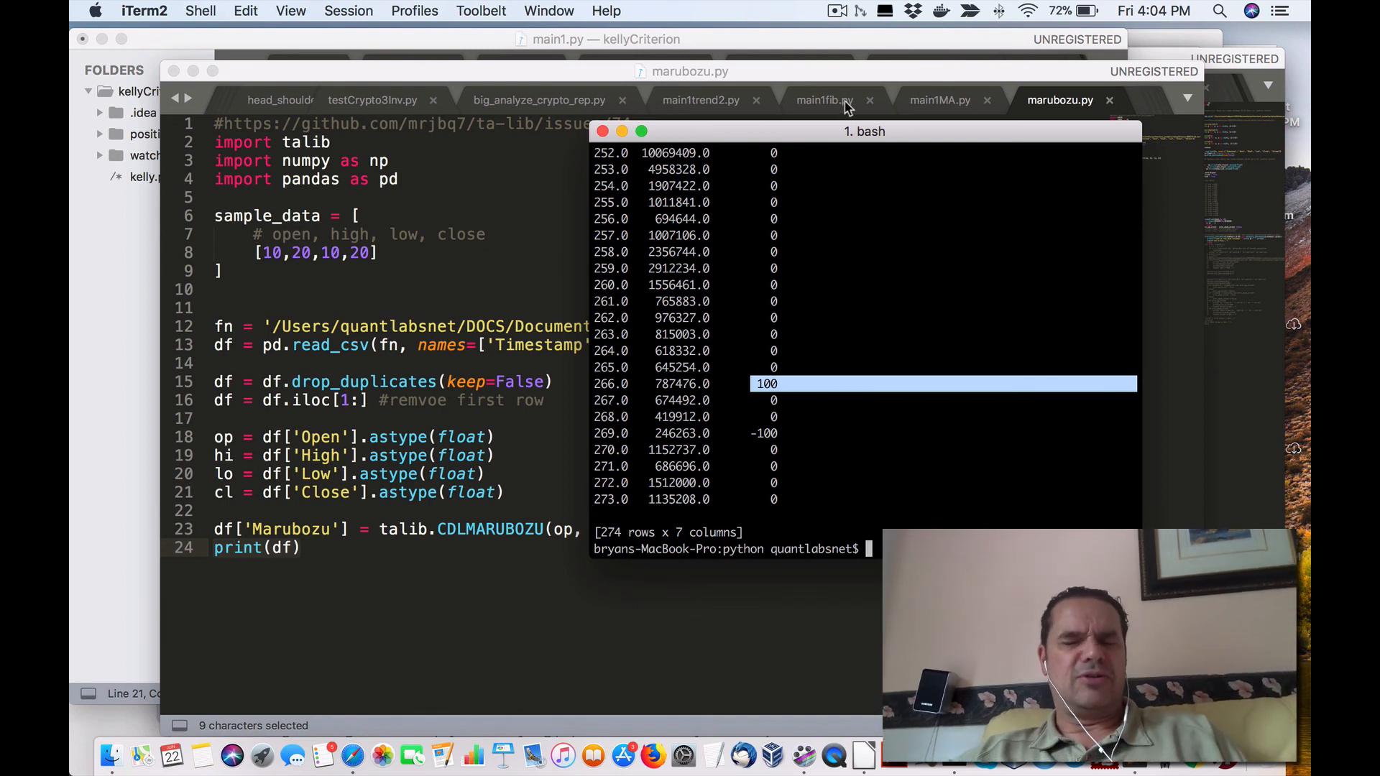
pyautogui.click(837, 10)
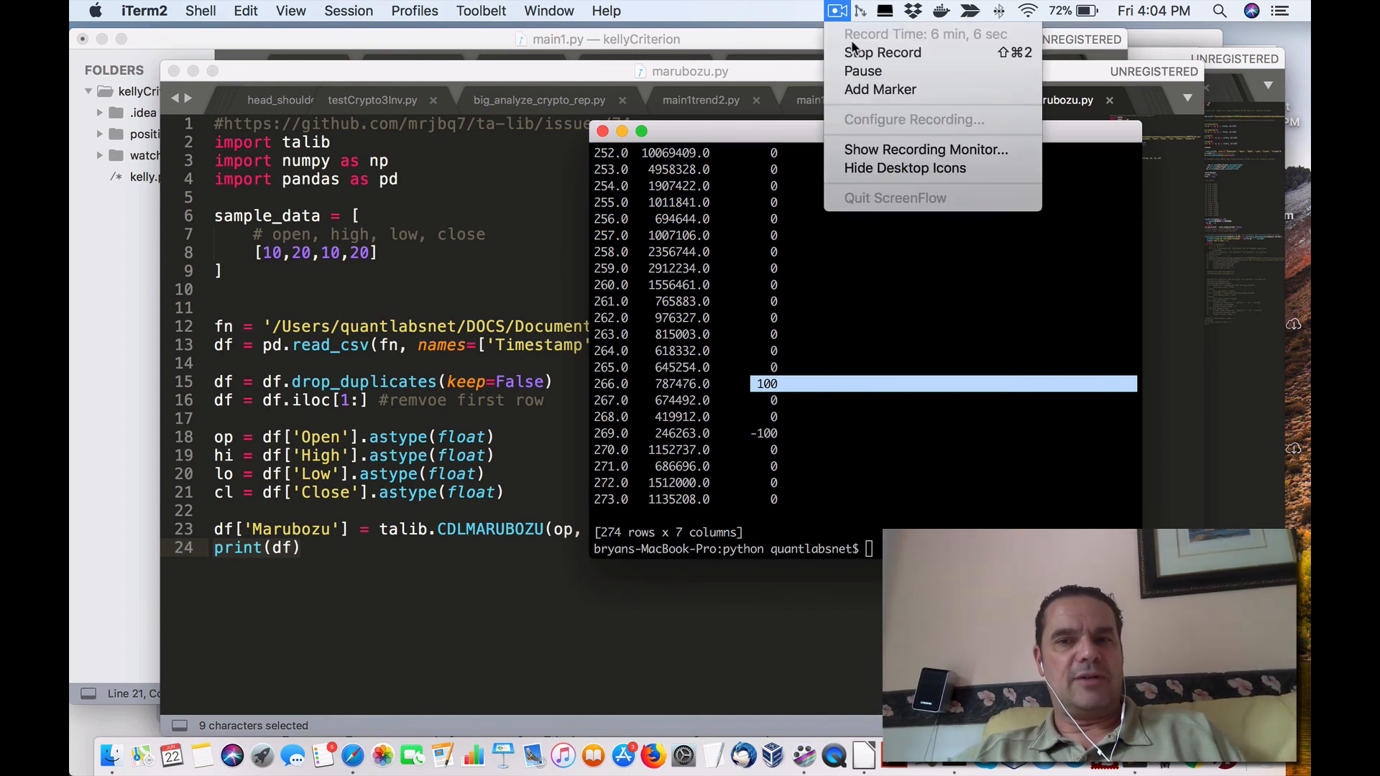